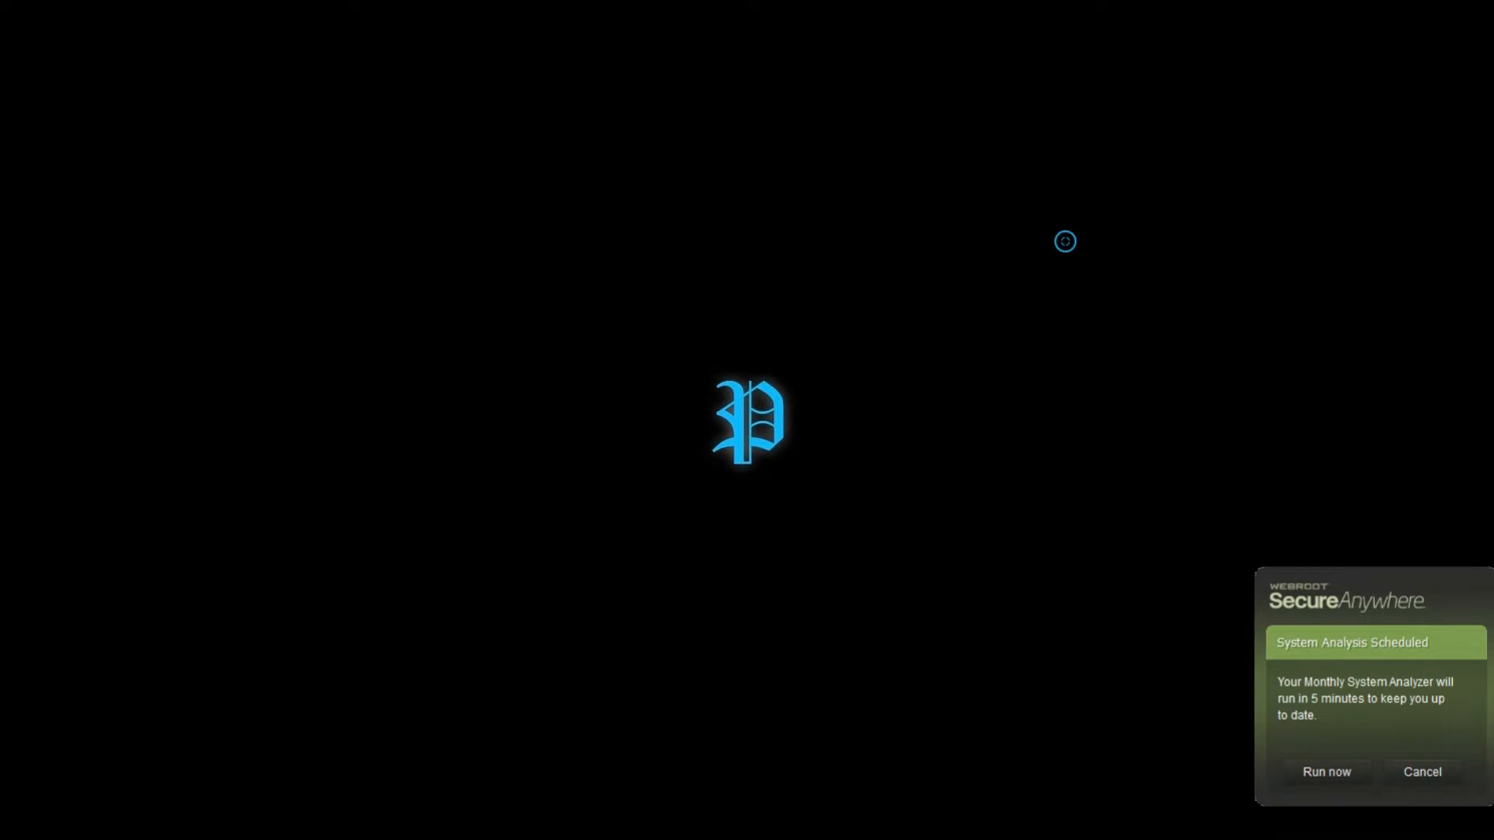
{"action": "mouse_move", "coordinate": [523, 213]}
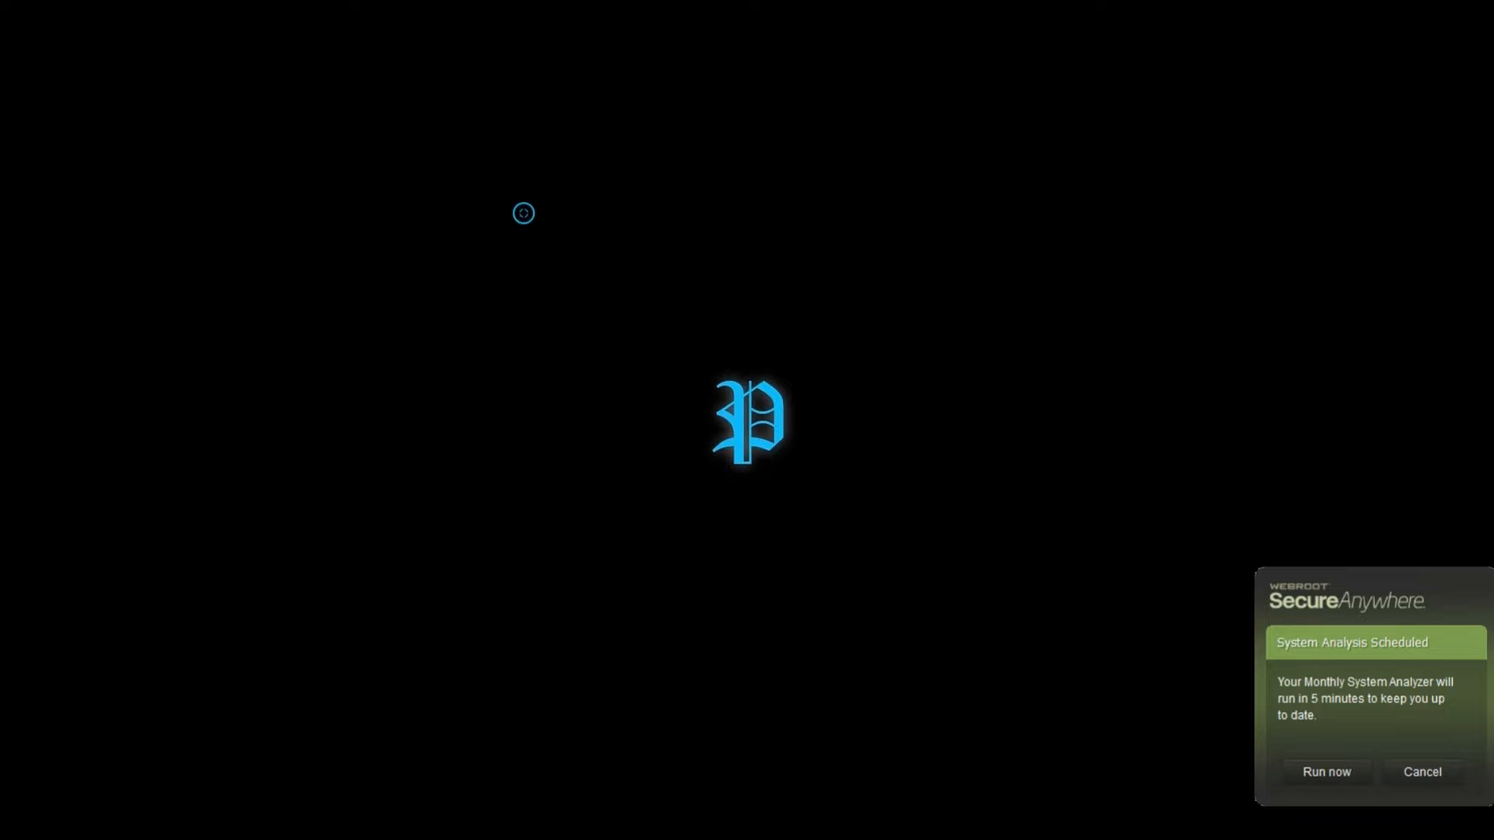
{"action": "mouse_move", "coordinate": [701, 166]}
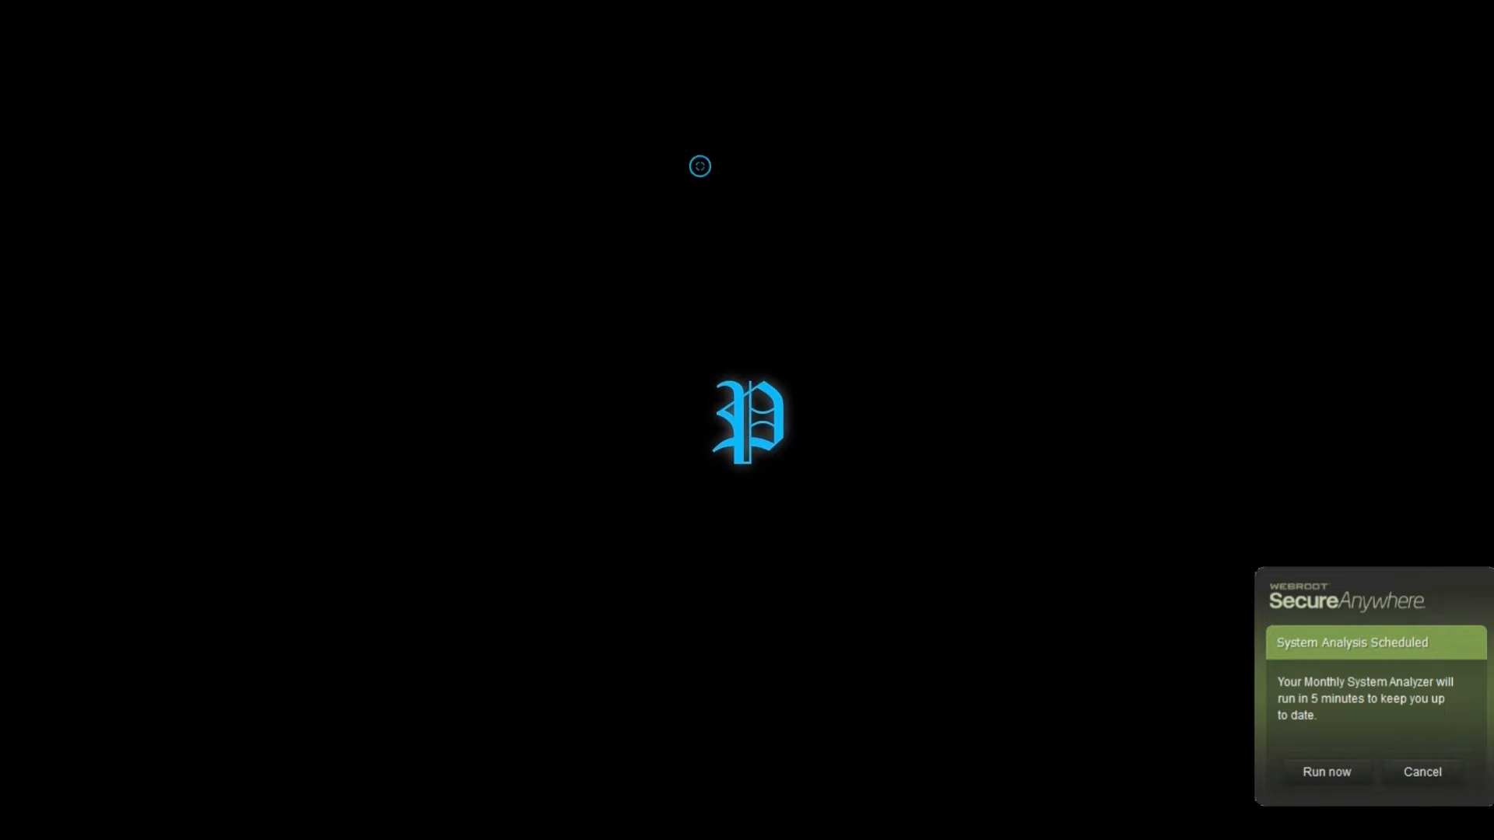
Go to the RW-Designer gallery page at rw-designer.com/gallery in Chrome
{"action": "left_click", "coordinate": [1421, 772]}
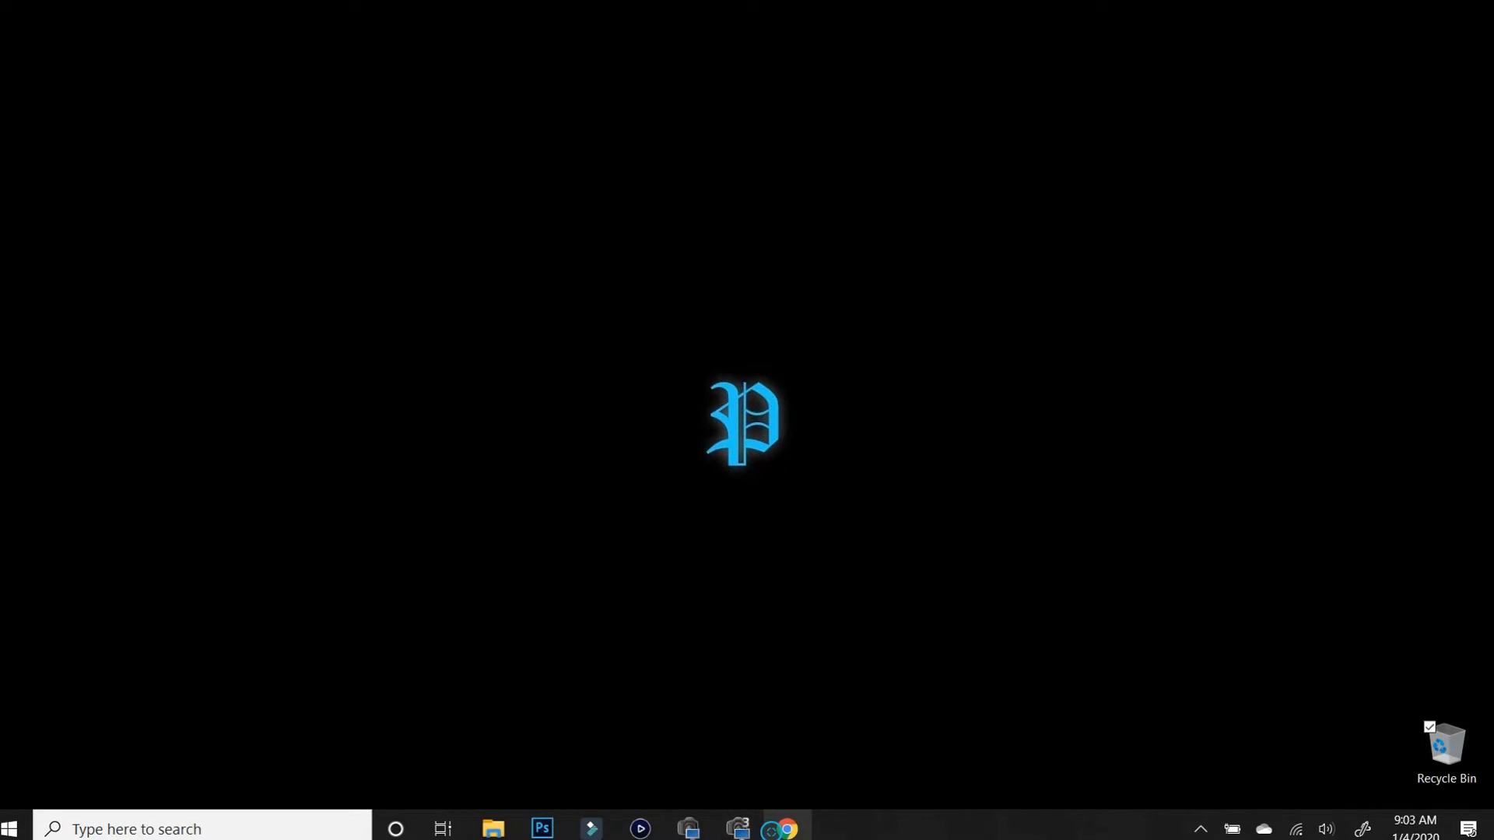
{"action": "left_click", "coordinate": [783, 827]}
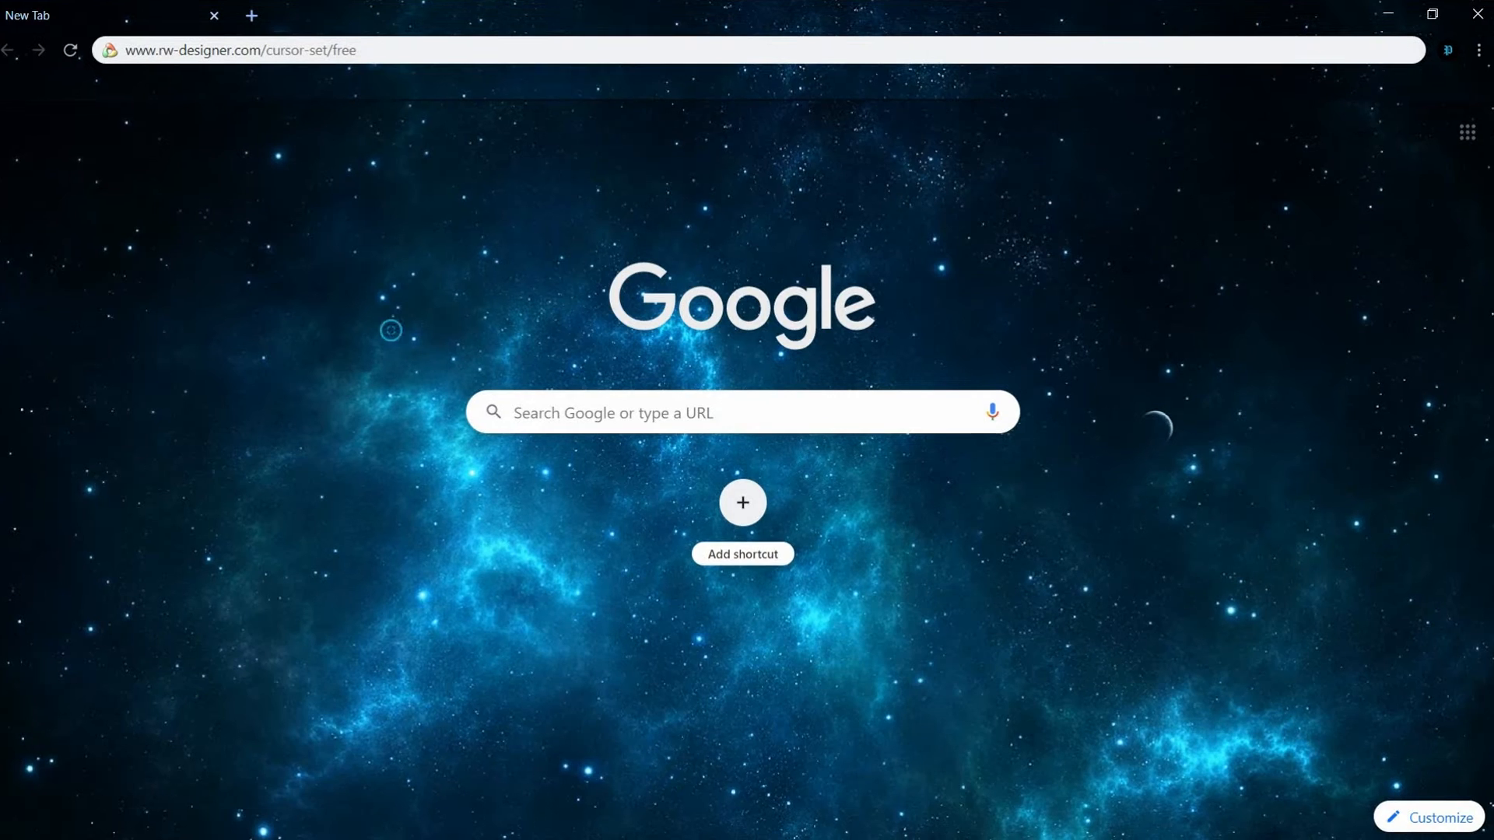
{"action": "mouse_move", "coordinate": [426, 62]}
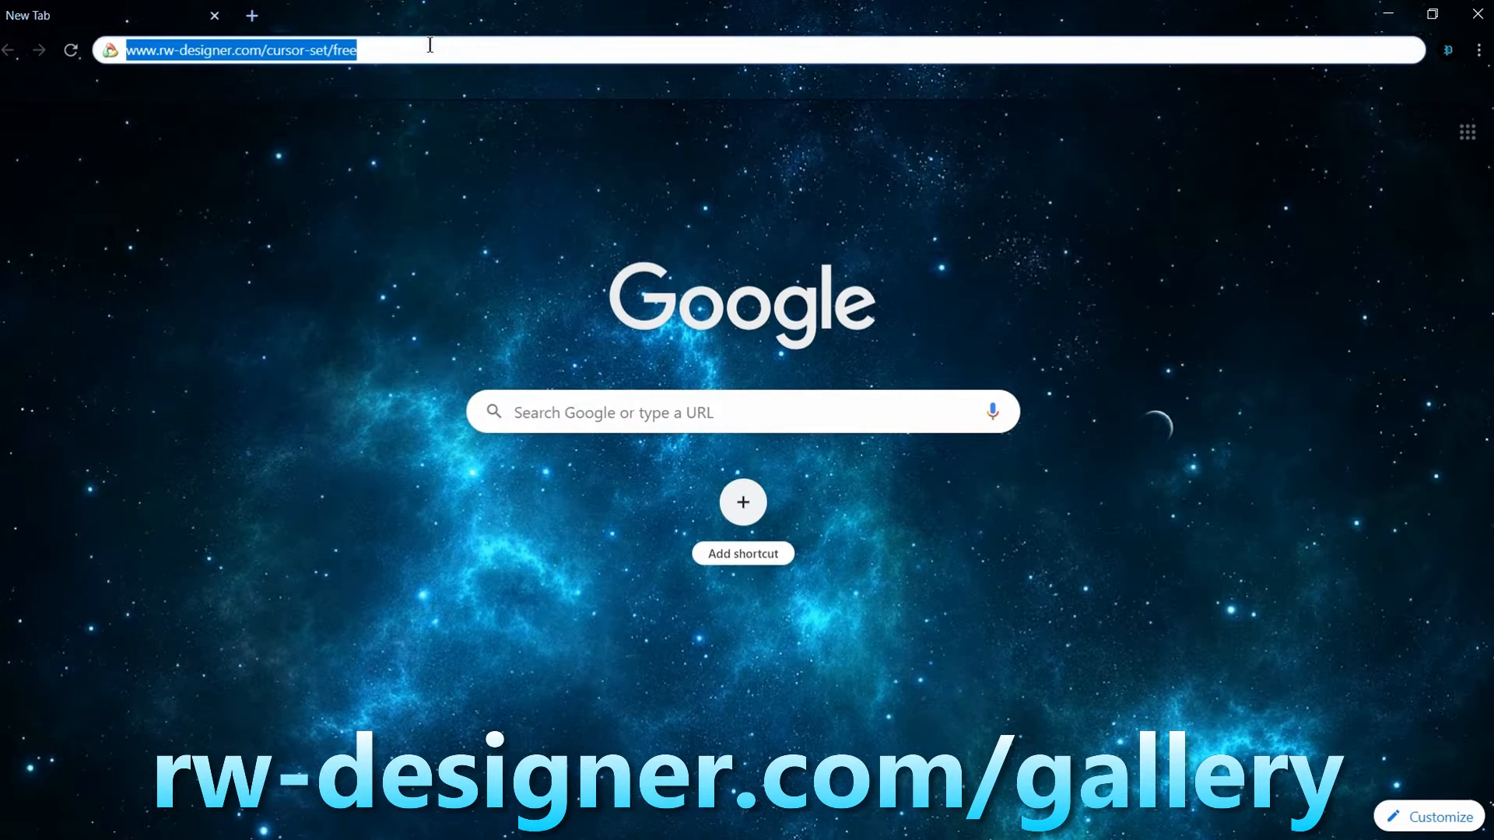
{"action": "key", "text": "Return"}
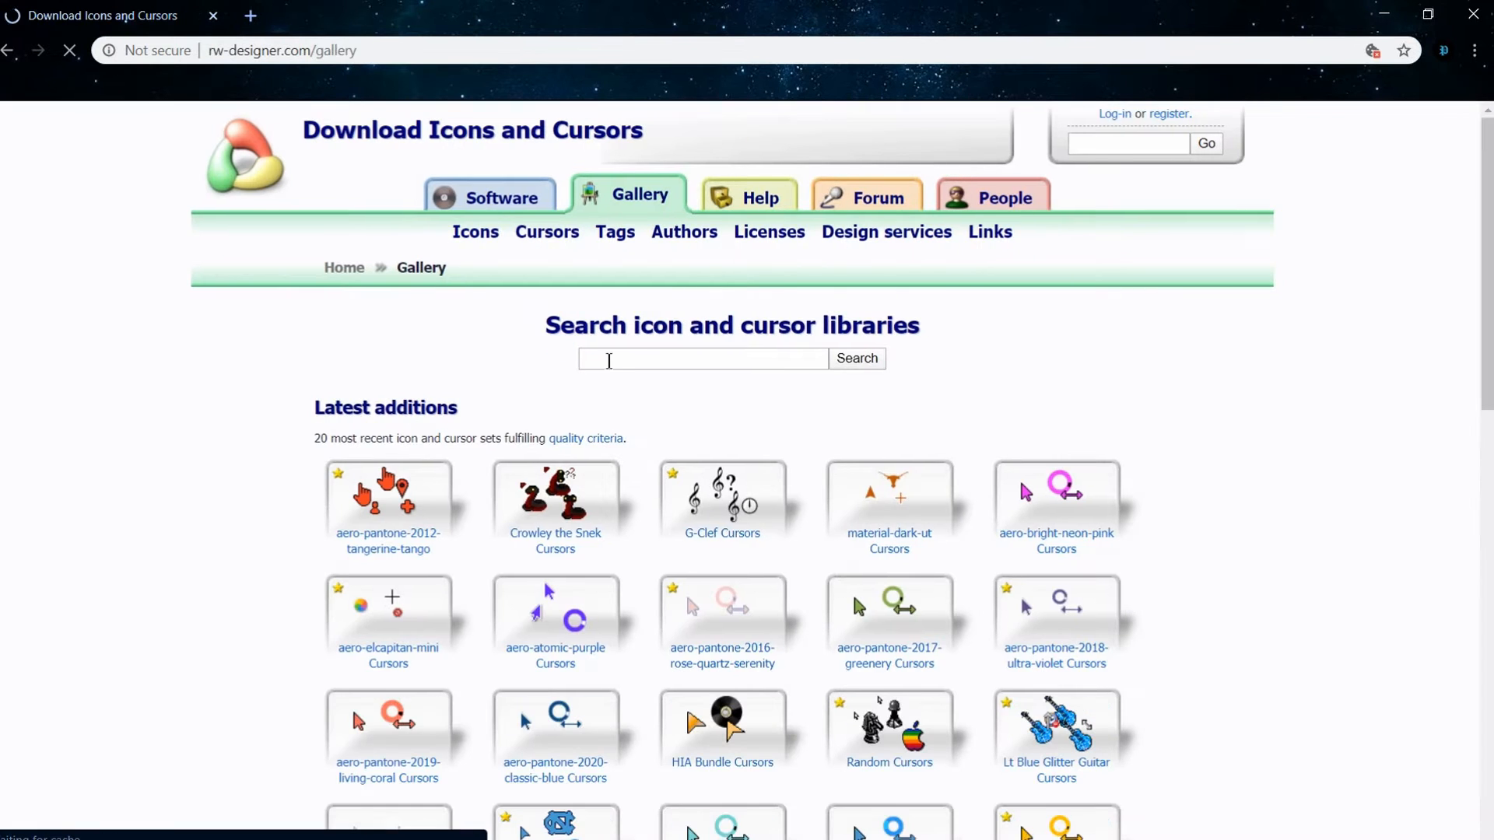
Search the cursor gallery for 'pirate' and browse the 53 results
{"action": "left_click", "coordinate": [702, 358]}
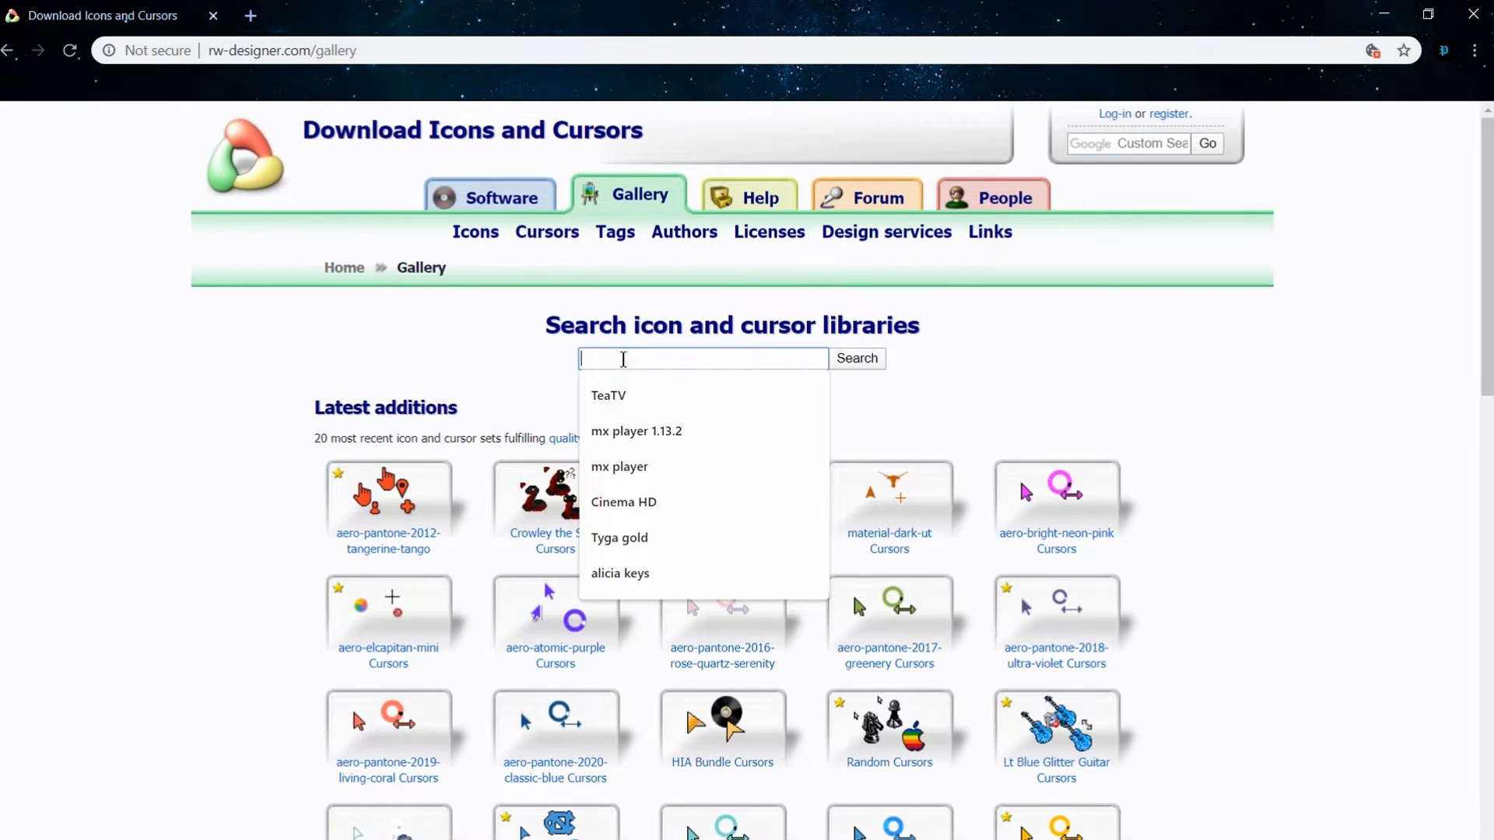
{"action": "type", "text": "pirate"}
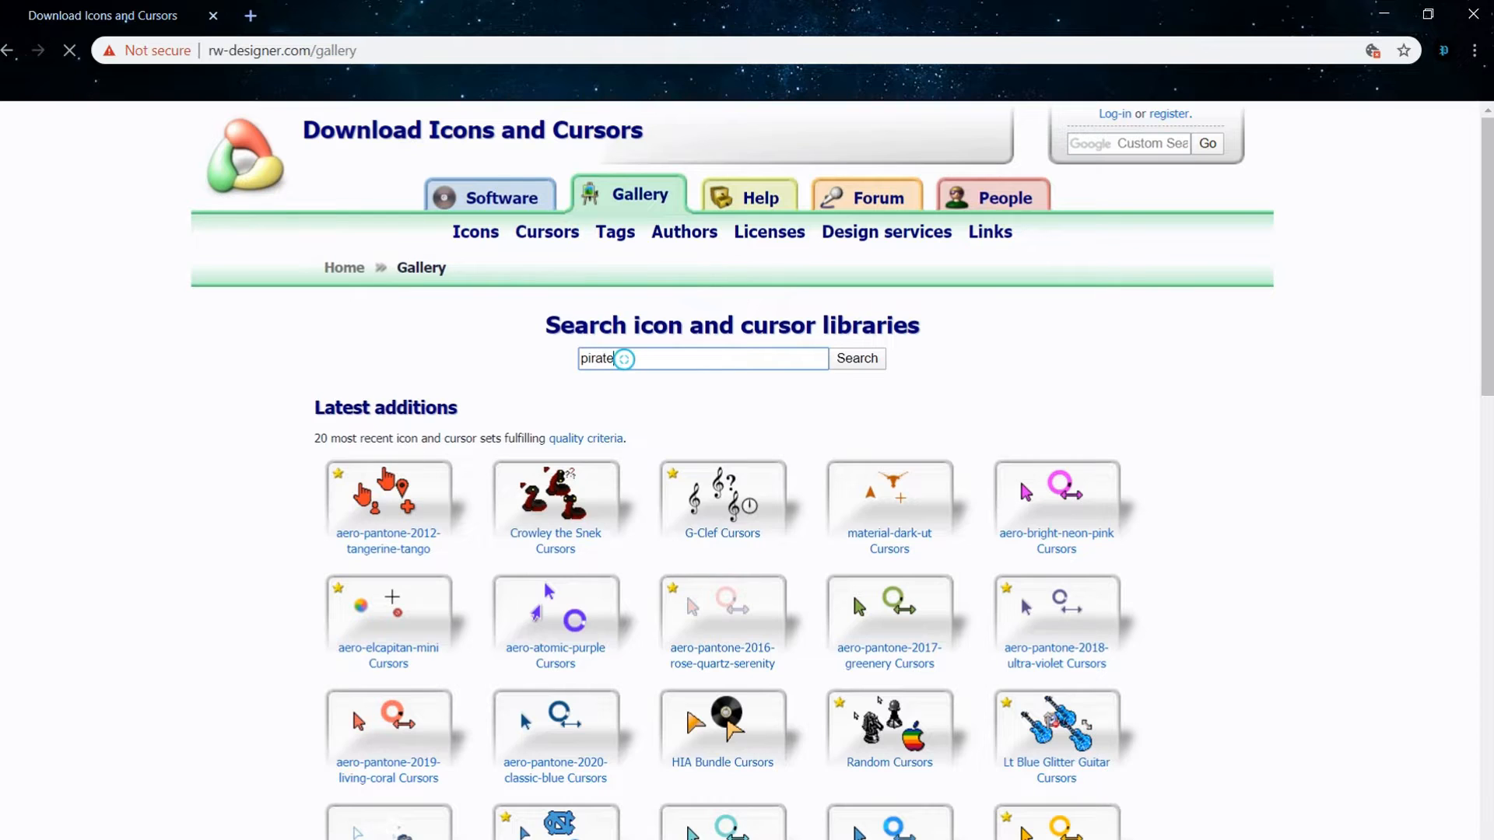
{"action": "left_click", "coordinate": [854, 358]}
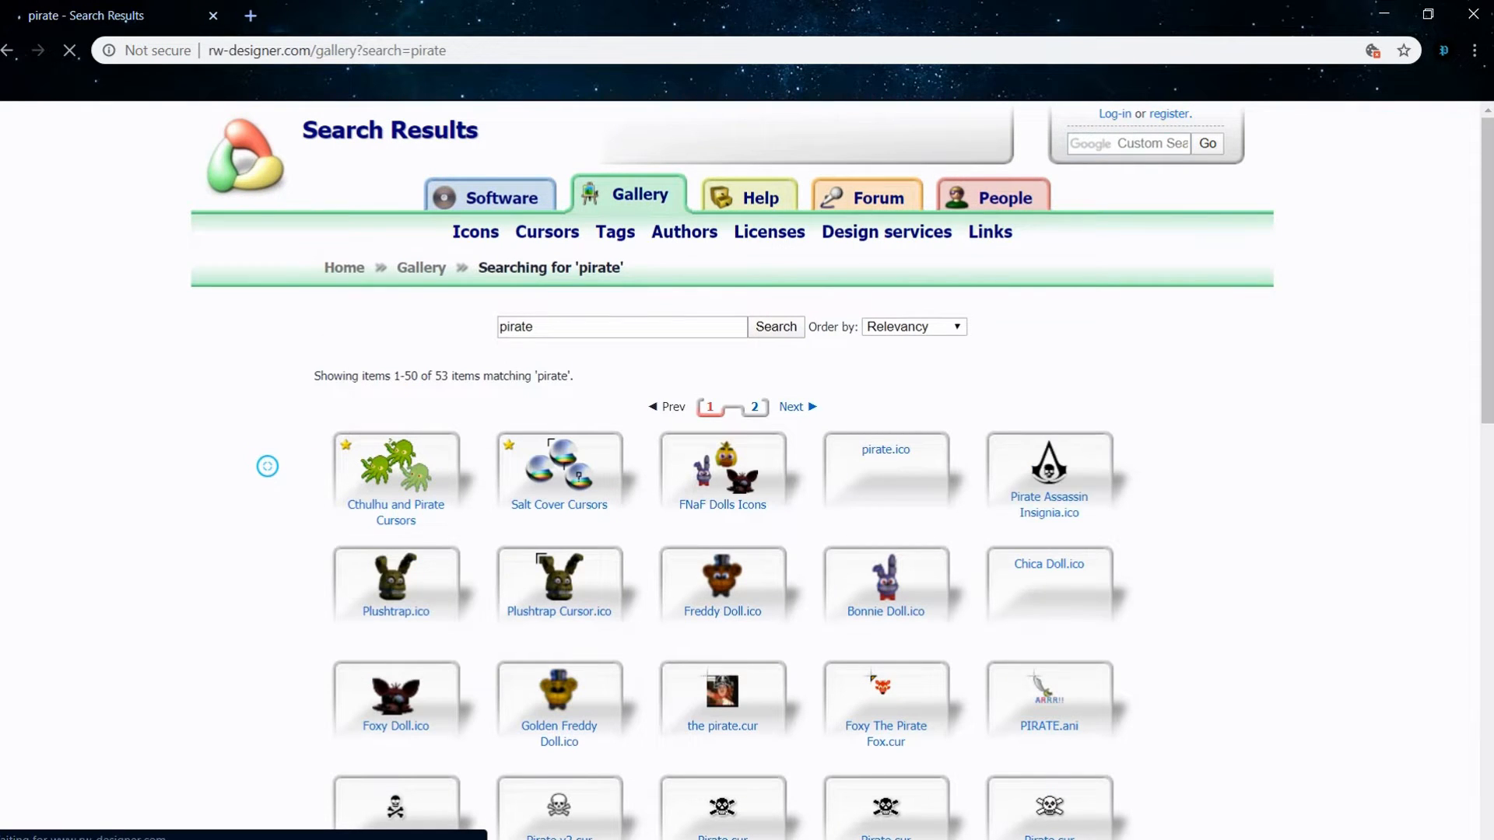
{"action": "scroll", "scroll_direction": "down", "scroll_amount": 3}
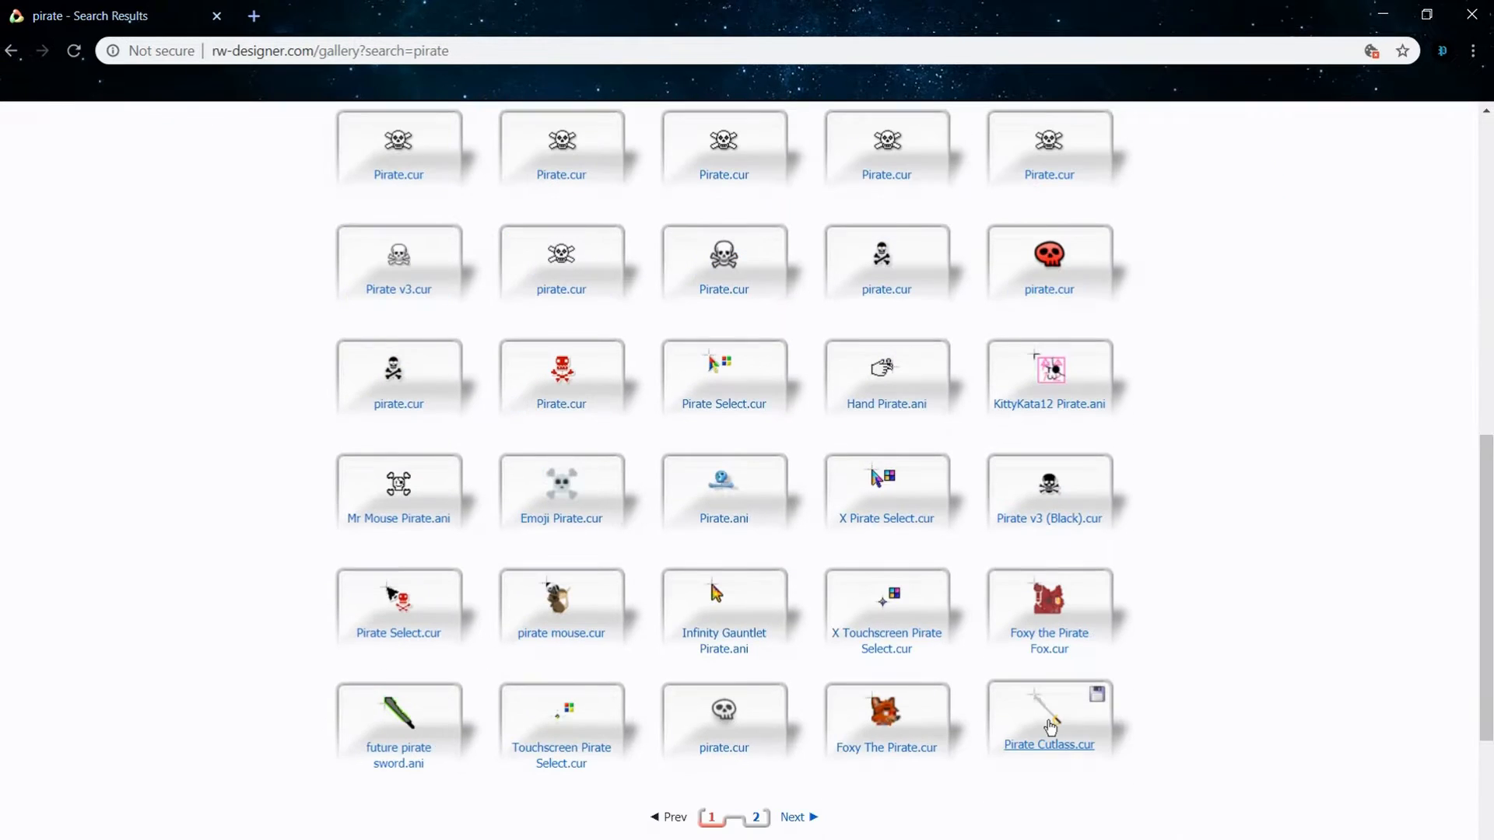
Download the Pirate Cutlass .cur file from its details page
{"action": "left_click", "coordinate": [1047, 744]}
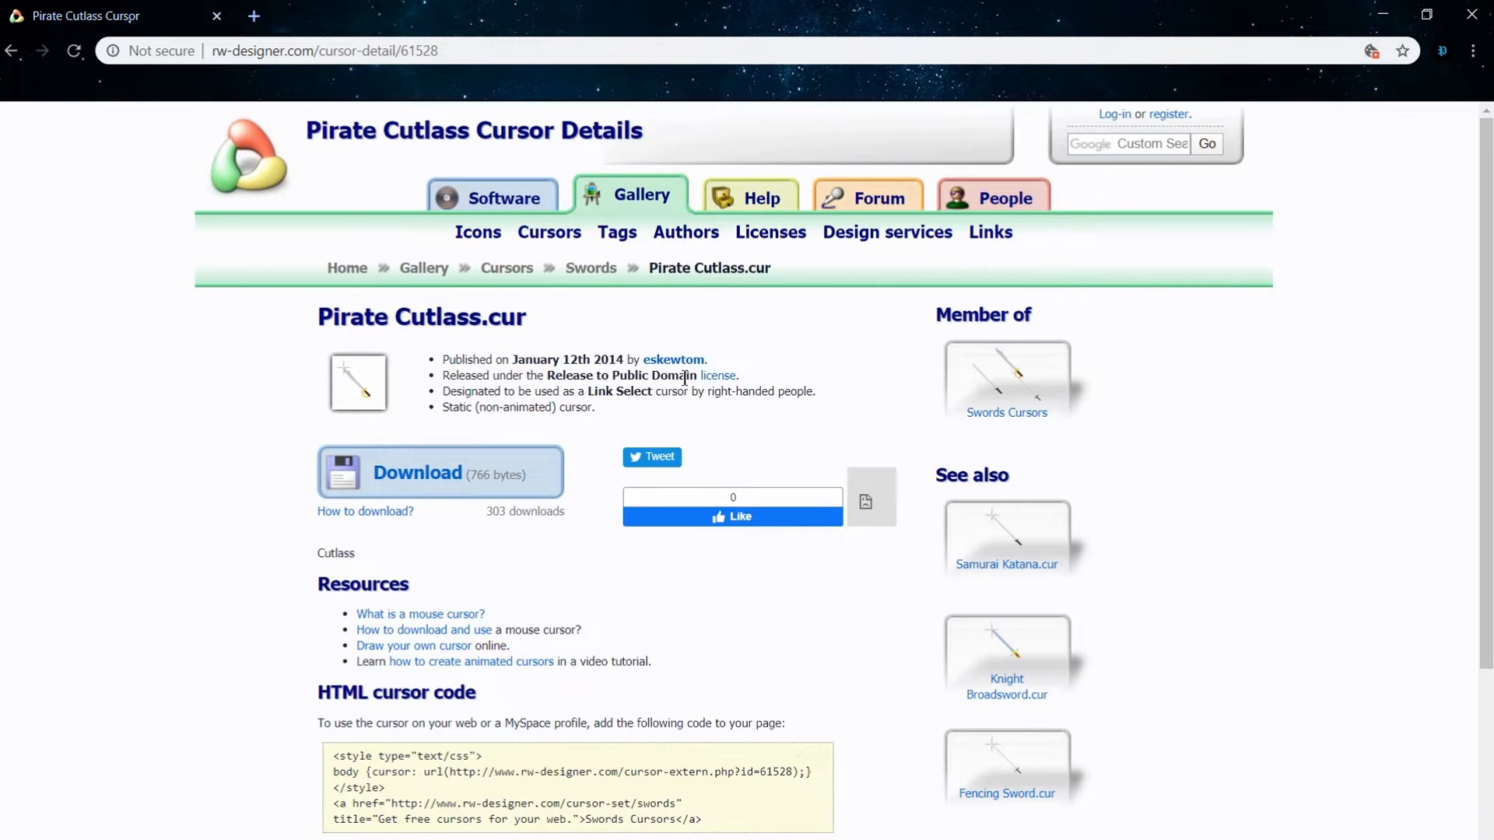
{"action": "mouse_move", "coordinate": [417, 473]}
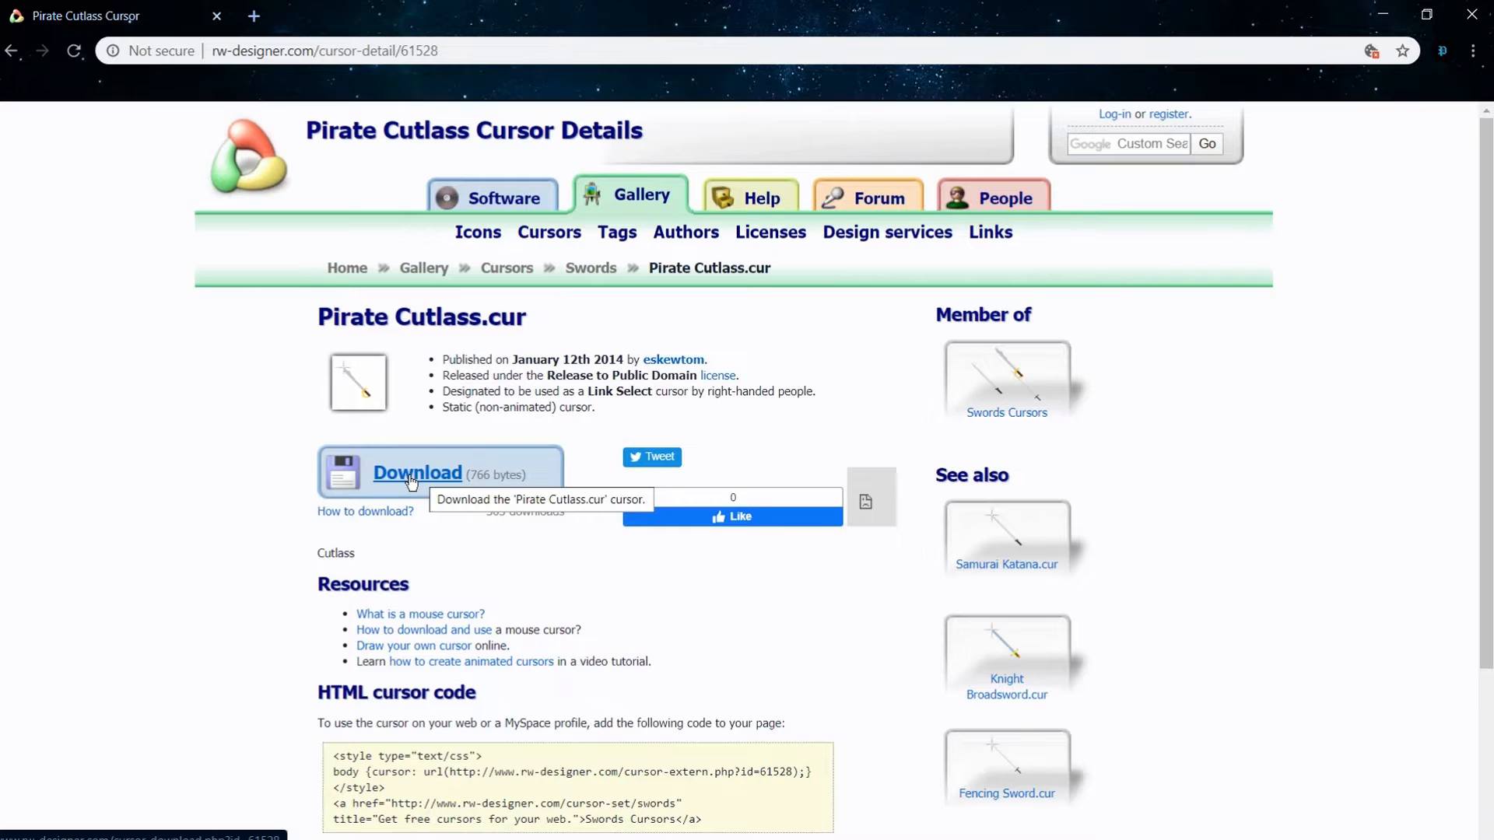
{"action": "left_click", "coordinate": [417, 473]}
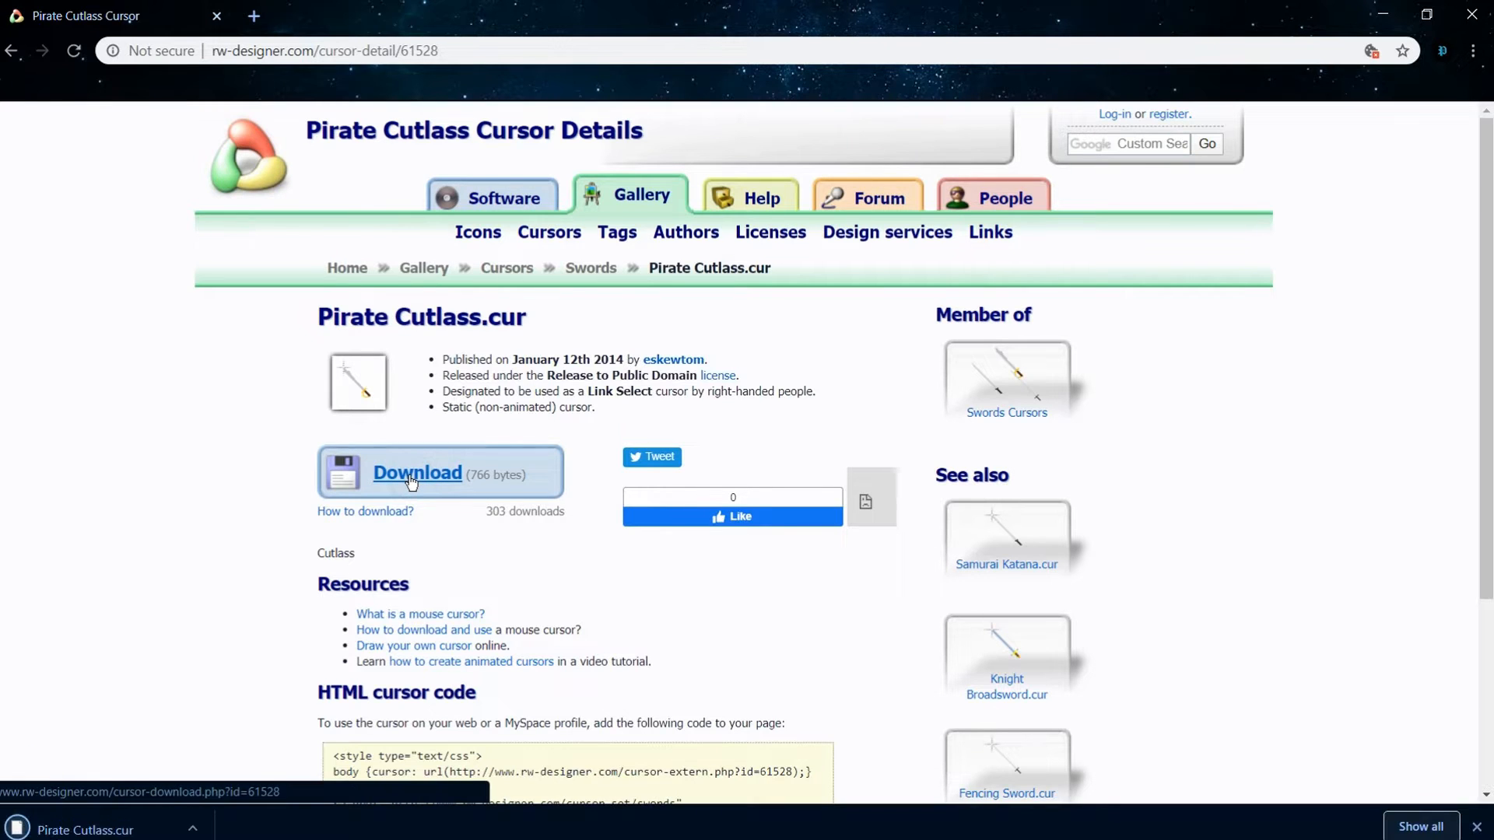
{"action": "left_click", "coordinate": [417, 473]}
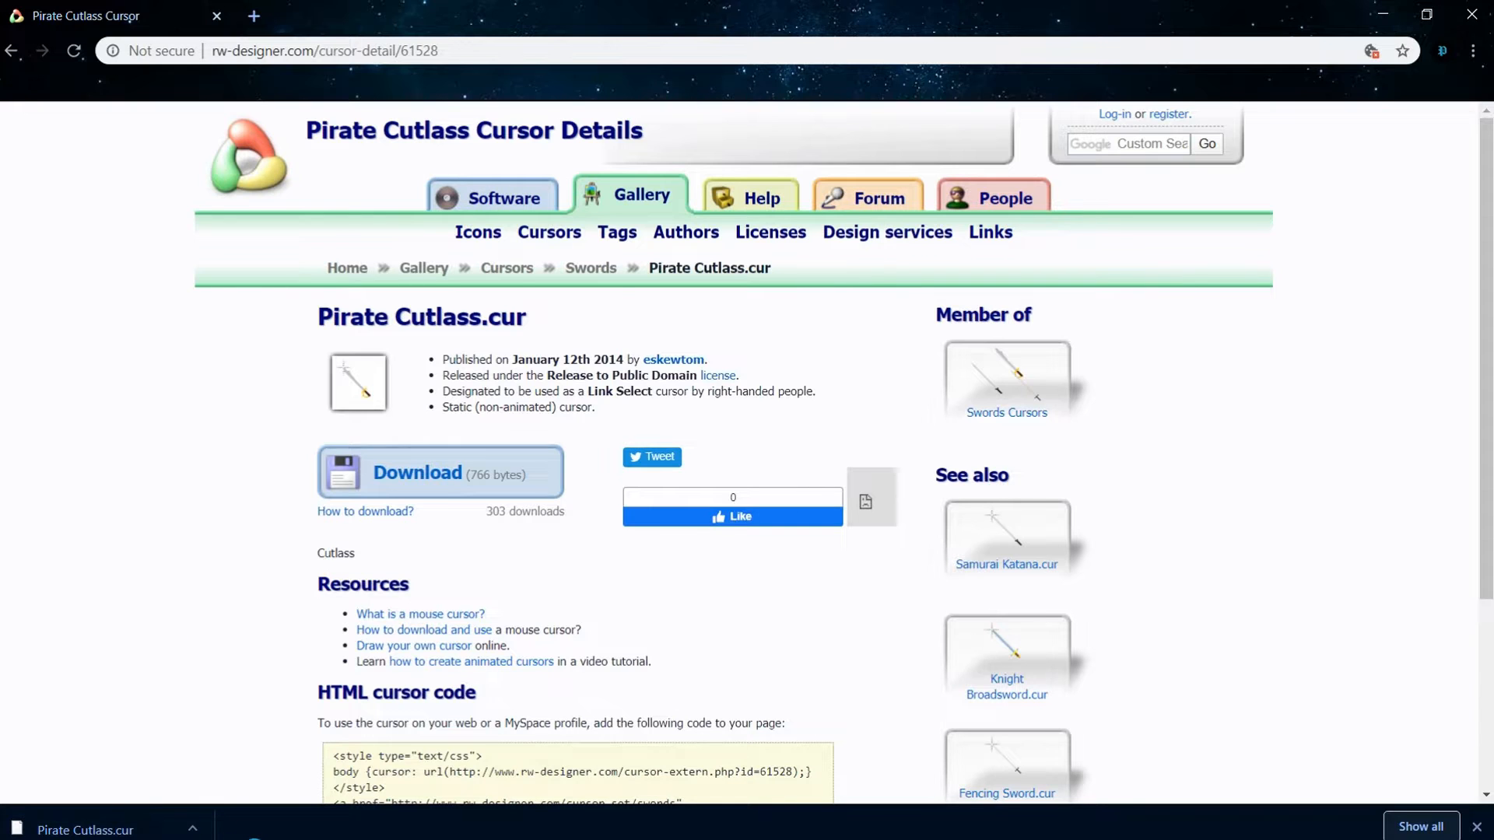
Show the Downloads folder in File Explorer with the Pirate Cutlass cursor file
{"action": "left_click", "coordinate": [14, 831]}
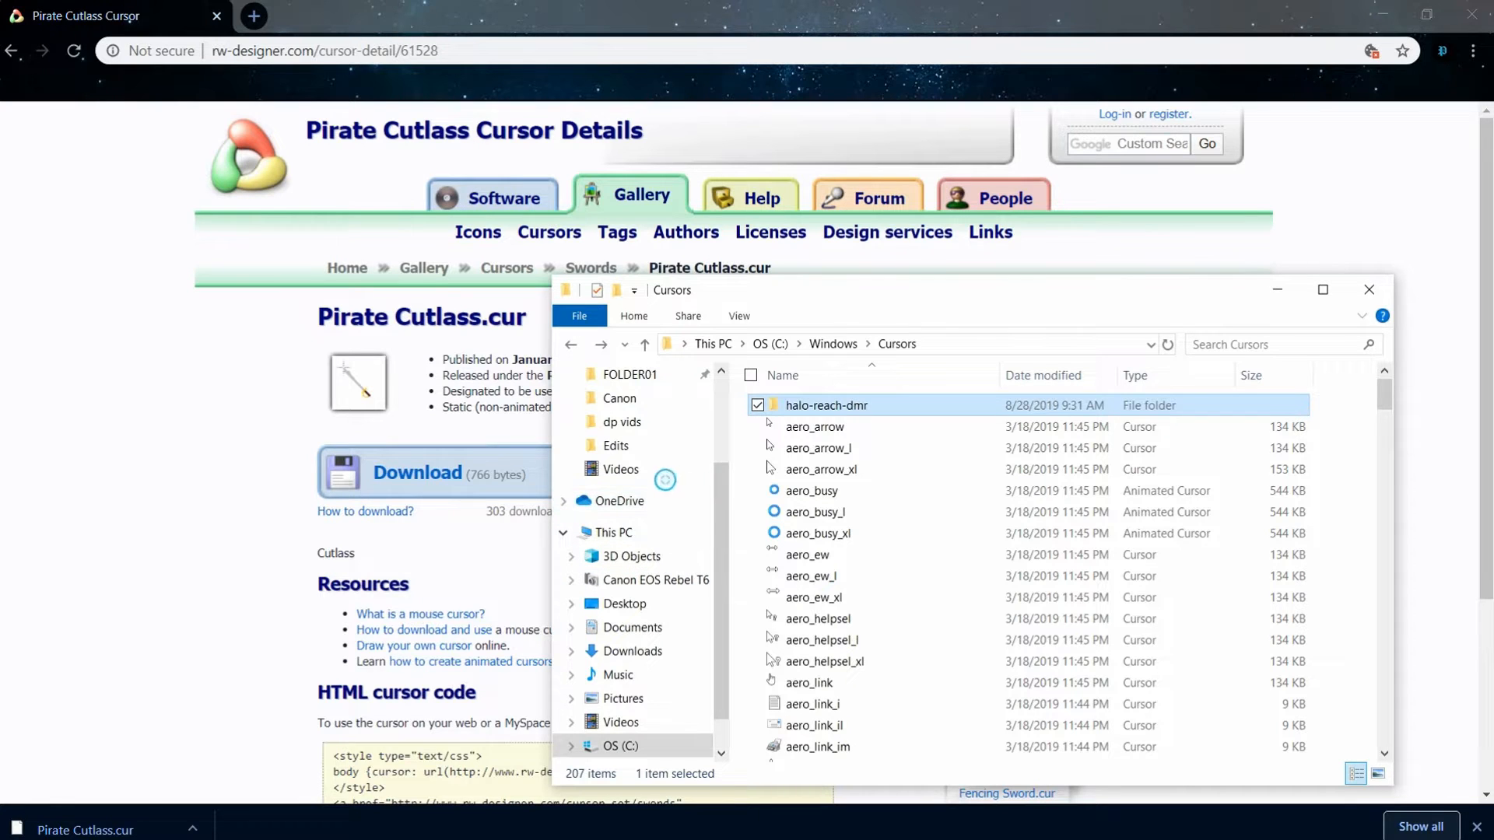
{"action": "scroll", "scroll_direction": "up", "scroll_amount": 3}
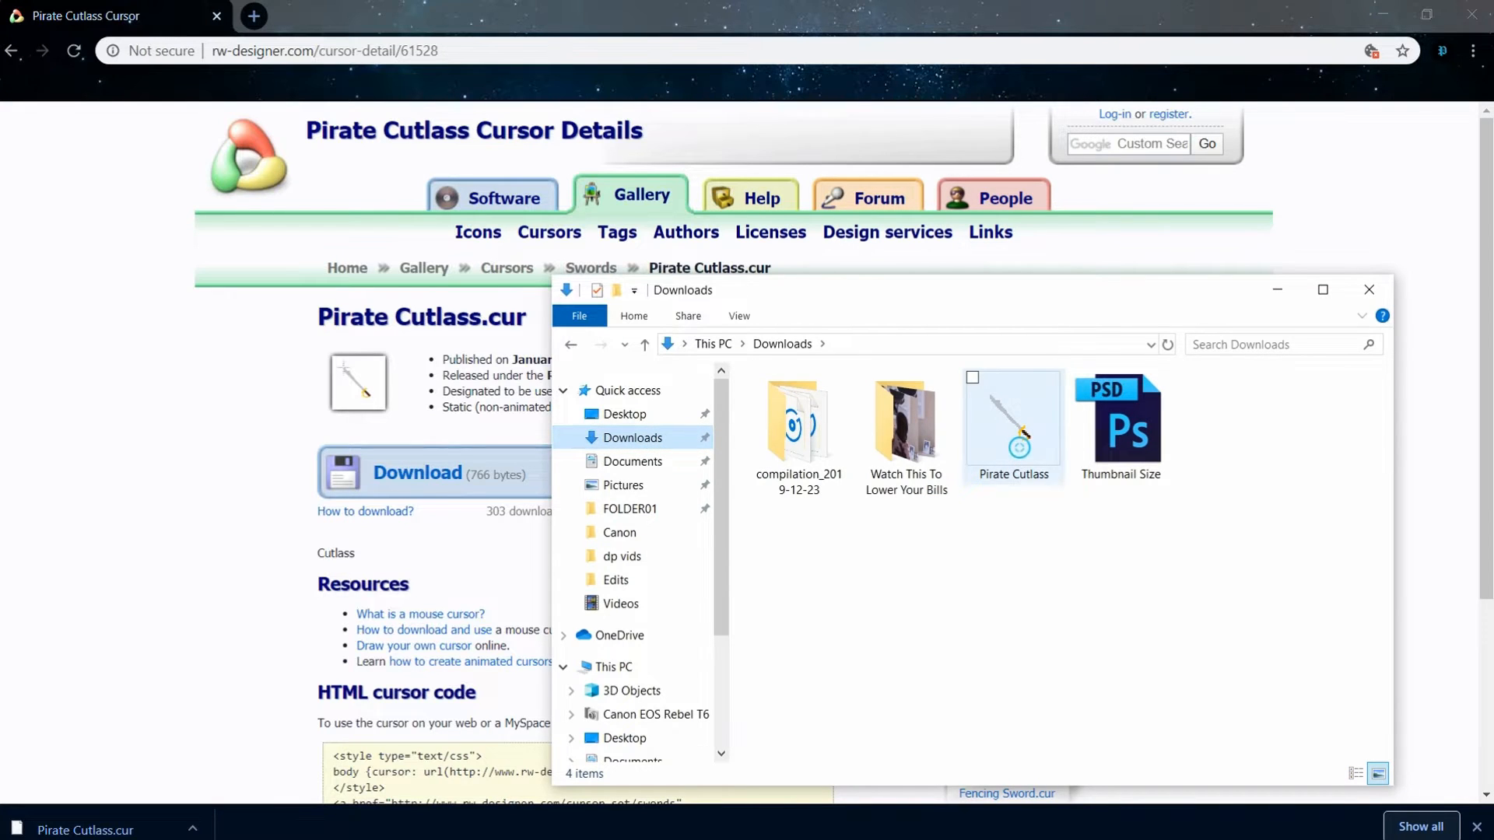
{"action": "mouse_move", "coordinate": [1013, 423]}
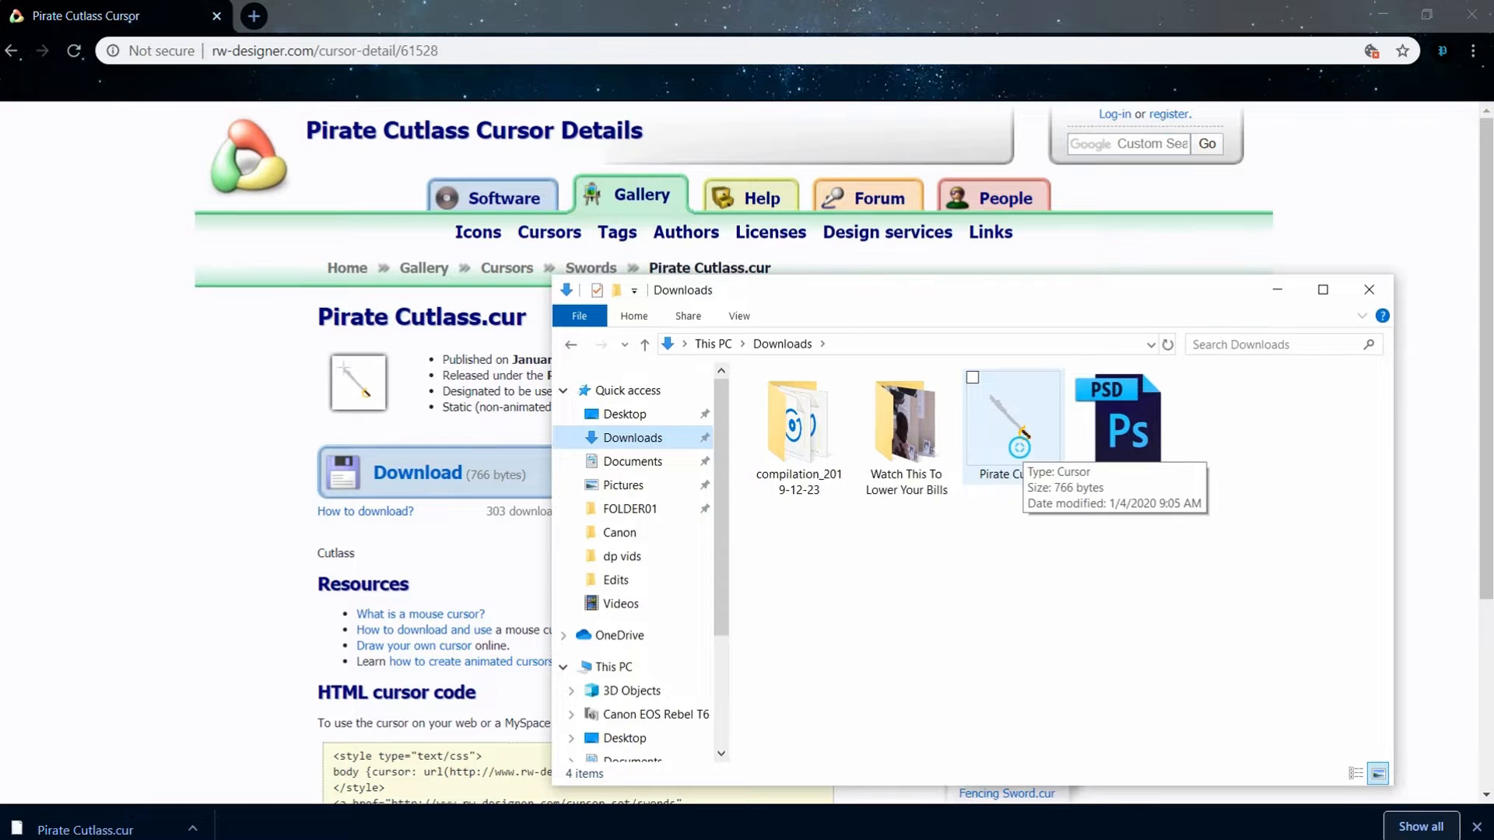
{"action": "mouse_move", "coordinate": [1008, 517]}
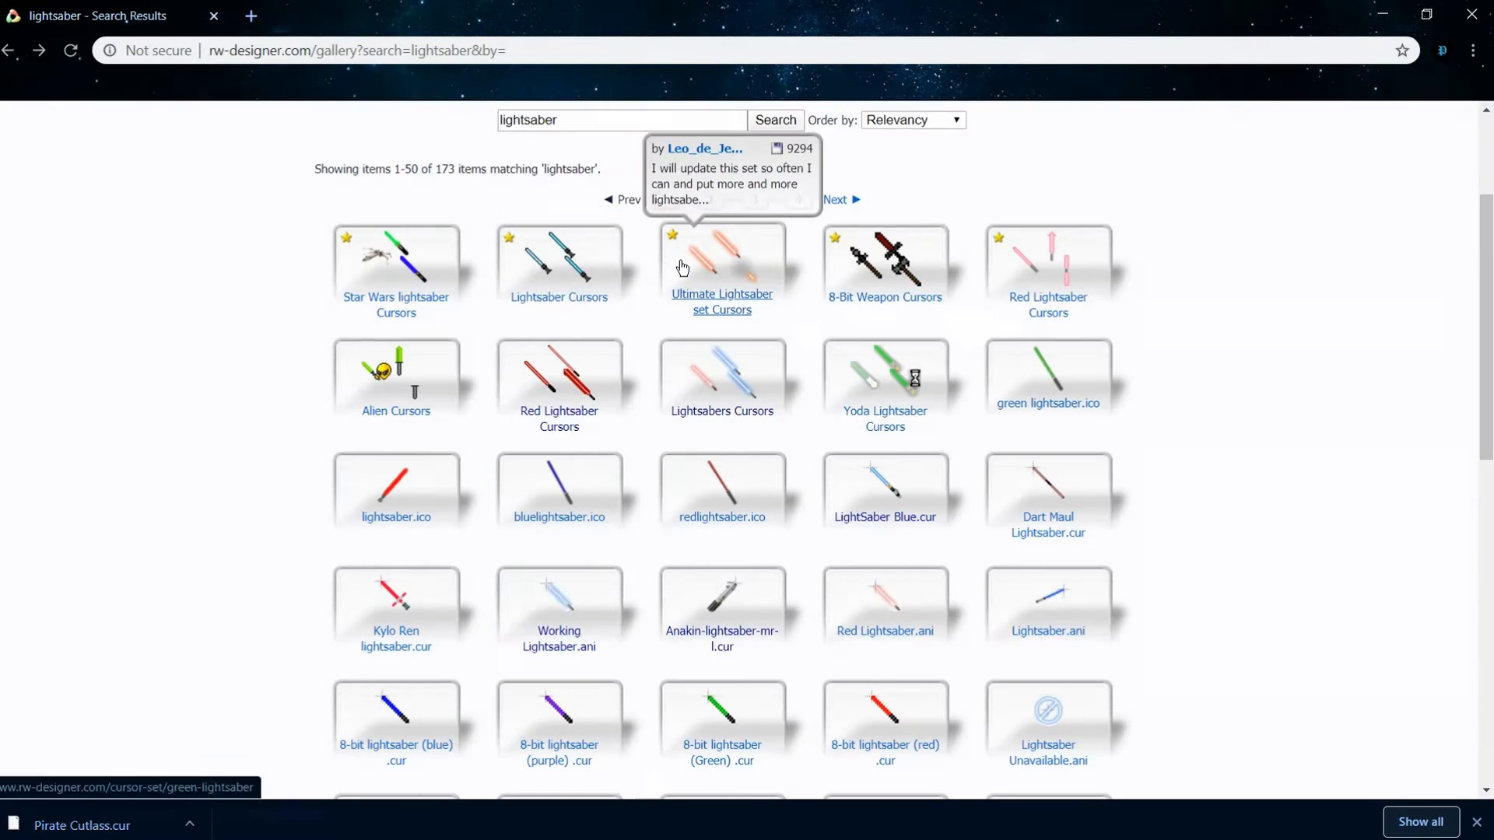
Download the Lightsabers cursor set zip from the Ultimate Lightsaber set page
{"action": "left_click", "coordinate": [720, 266]}
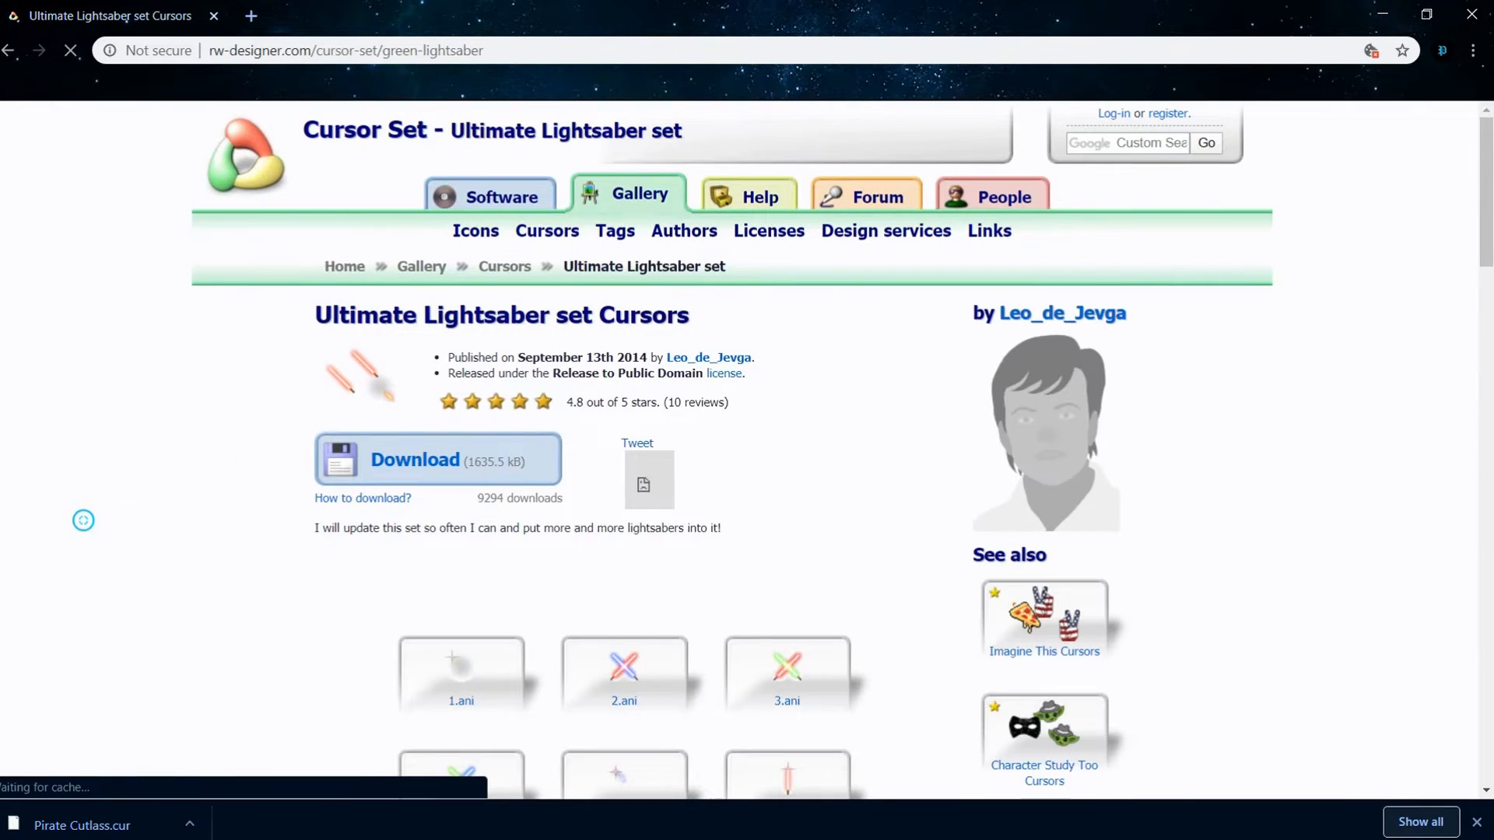
{"action": "scroll", "scroll_direction": "down", "scroll_amount": 3}
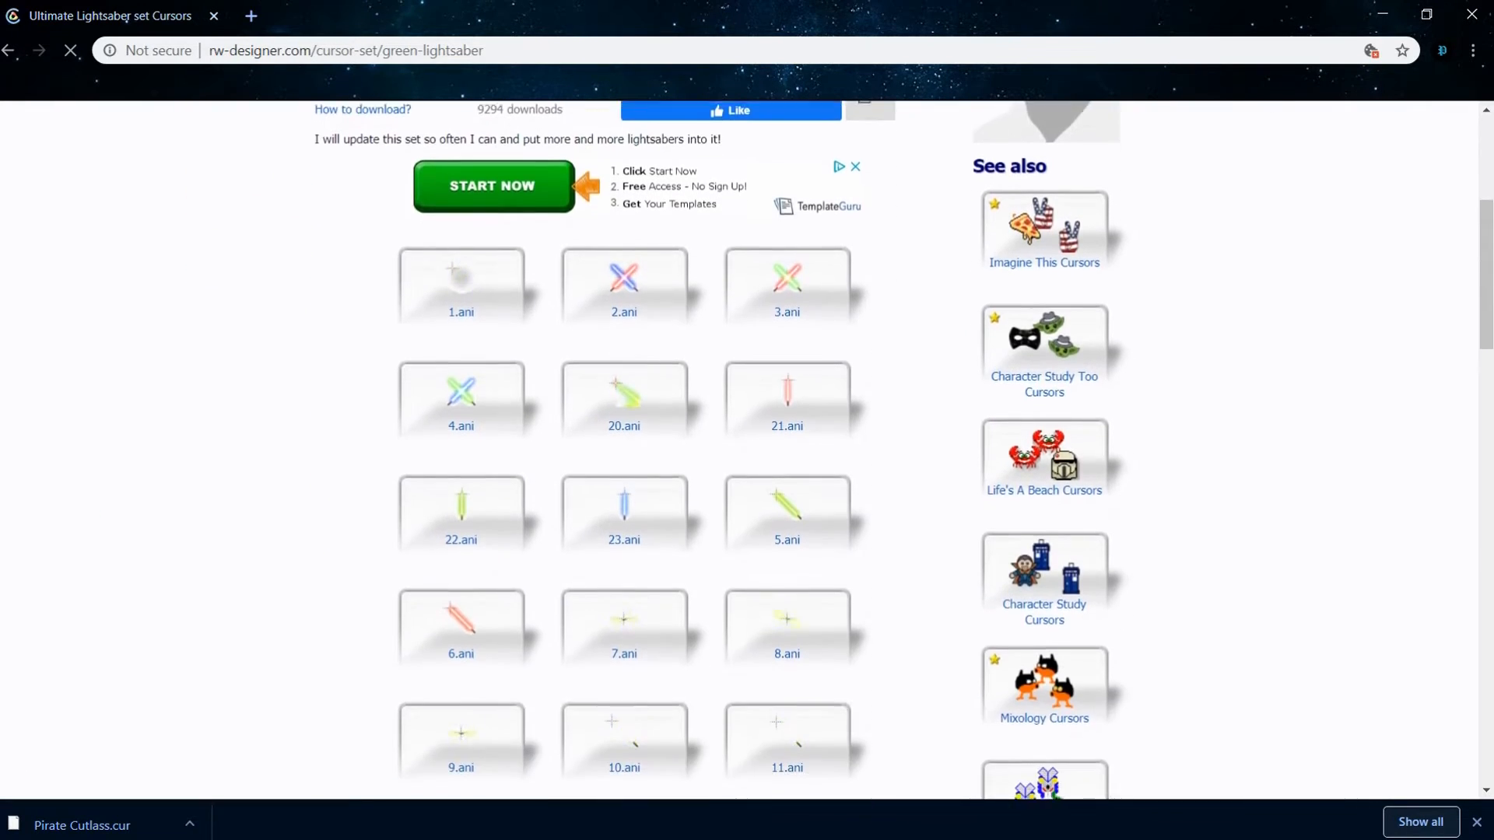
{"action": "scroll", "scroll_direction": "down", "scroll_amount": 3}
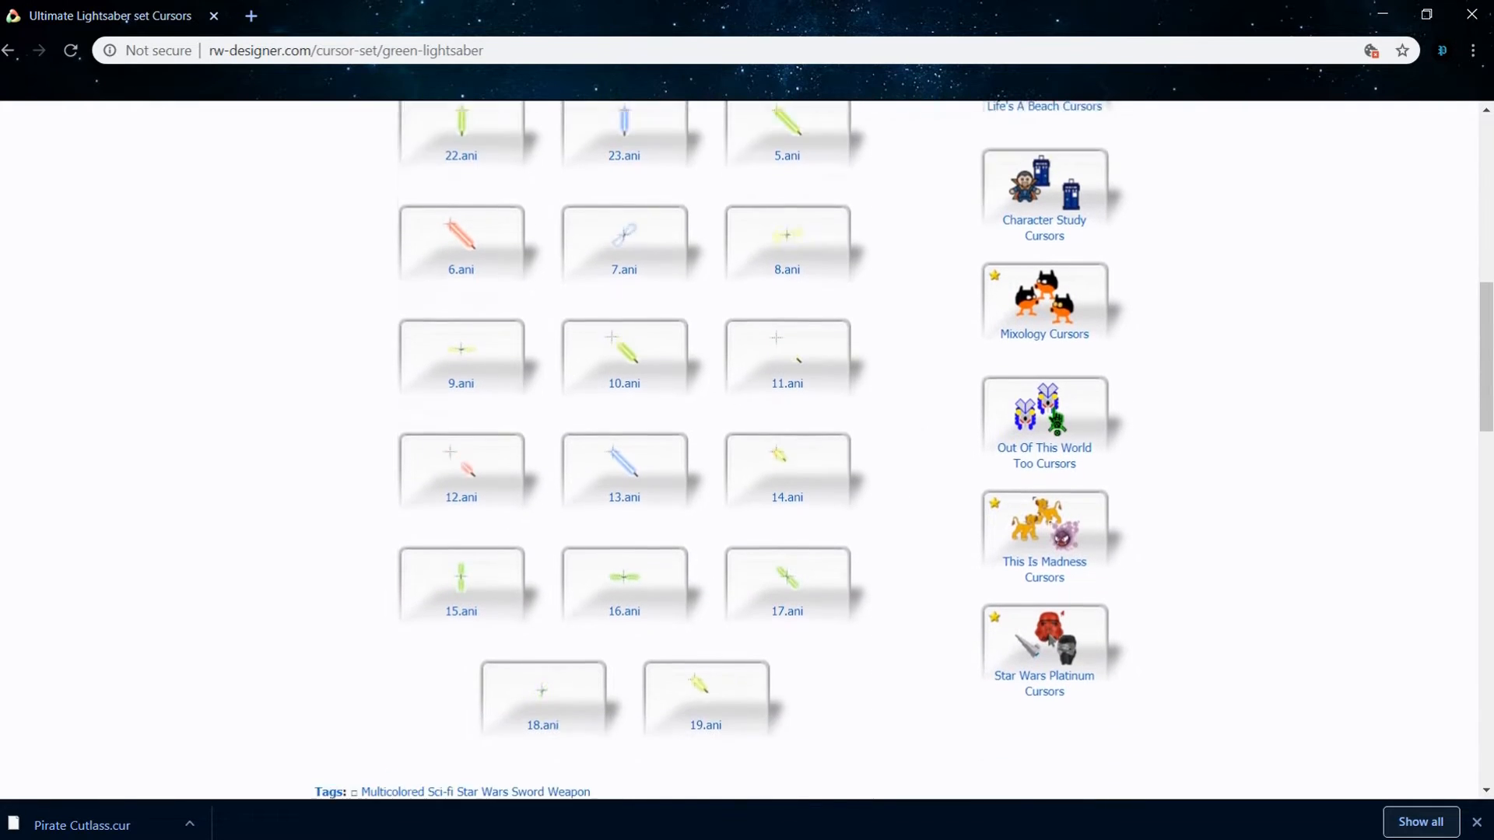
{"action": "scroll", "scroll_direction": "down", "scroll_amount": 3}
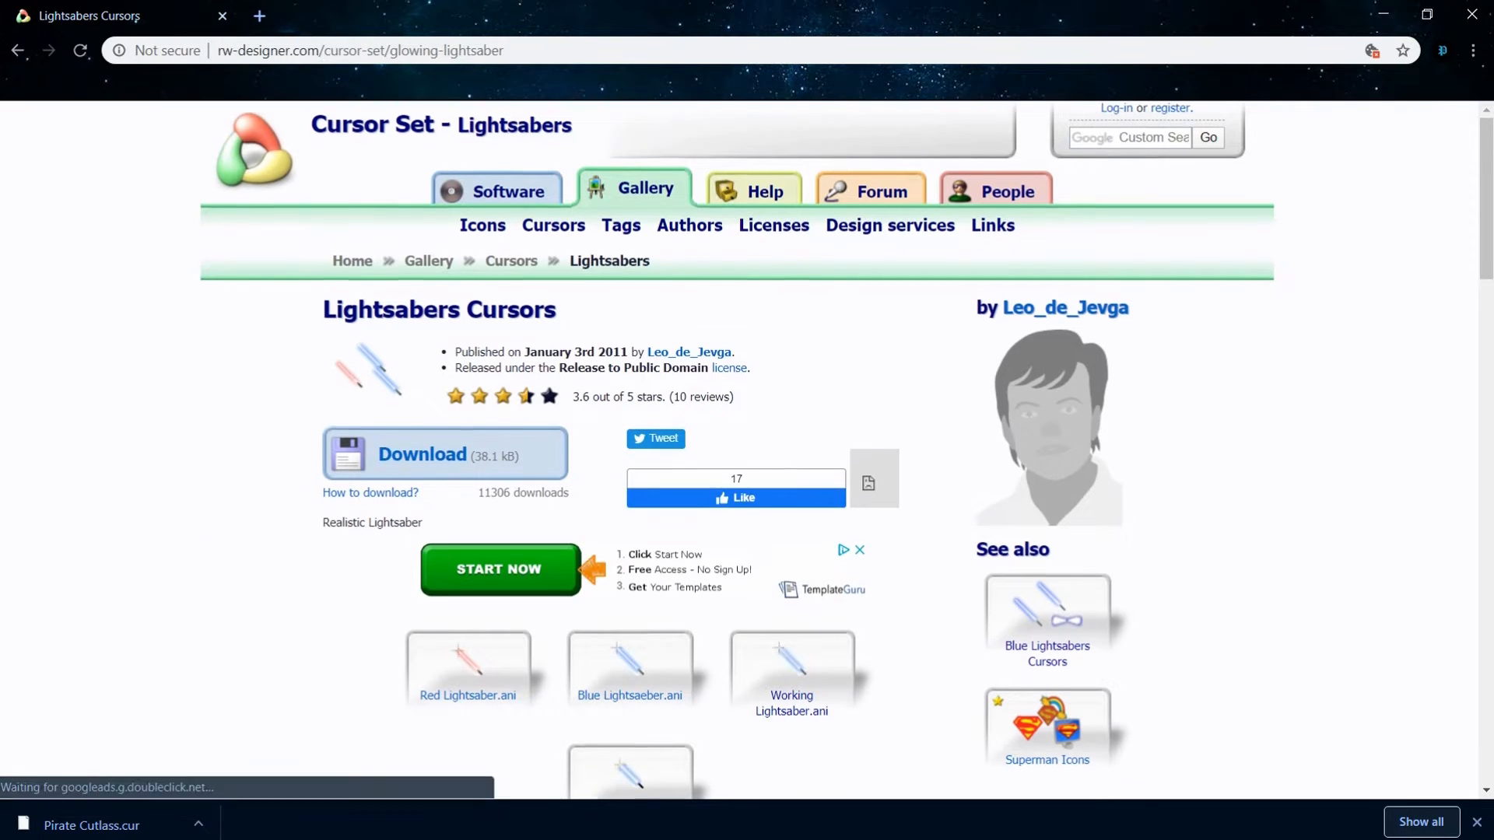
{"action": "scroll", "scroll_direction": "down", "scroll_amount": 3}
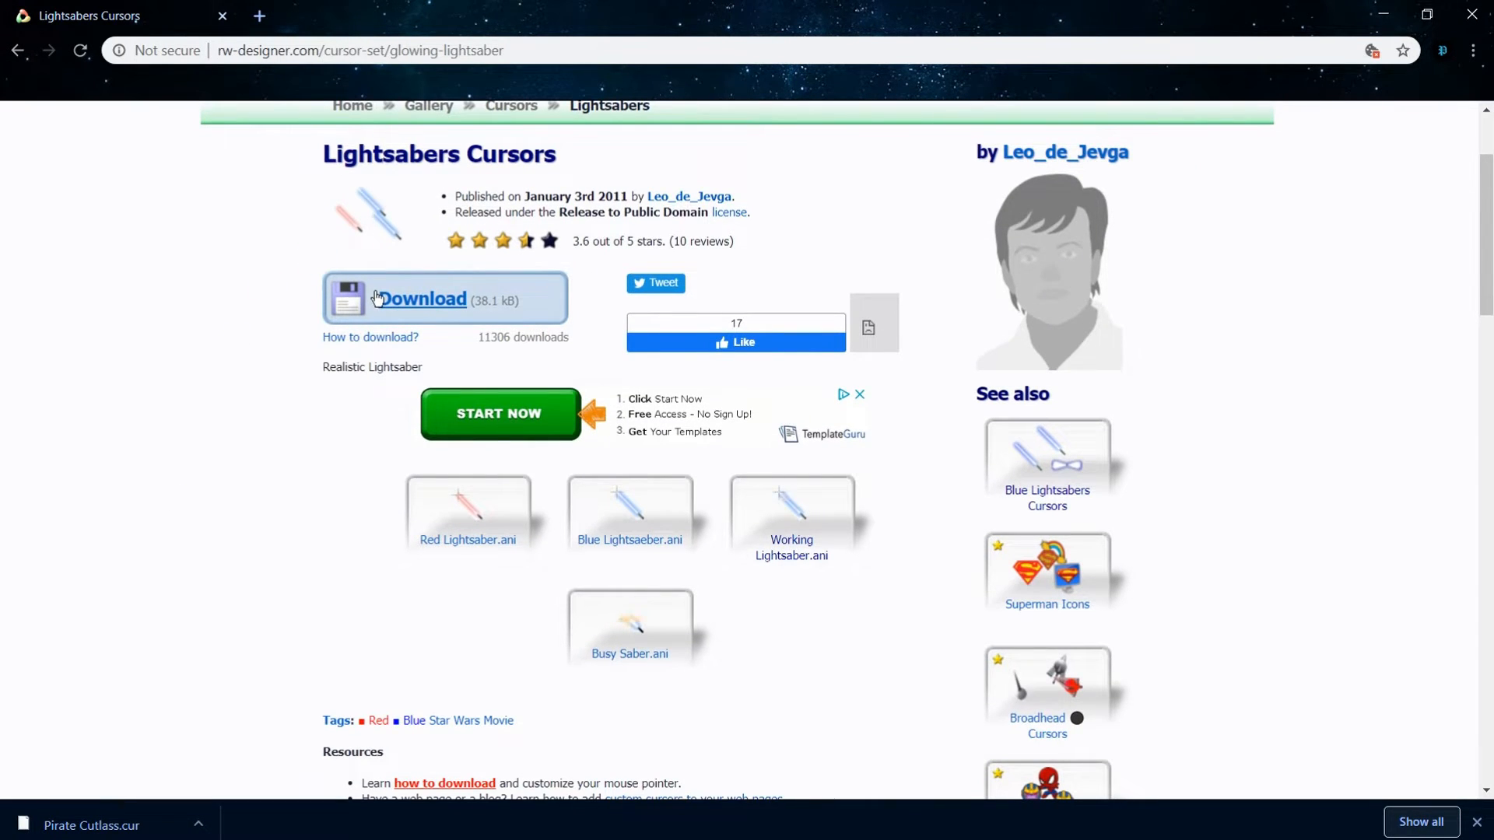
{"action": "left_click", "coordinate": [422, 299]}
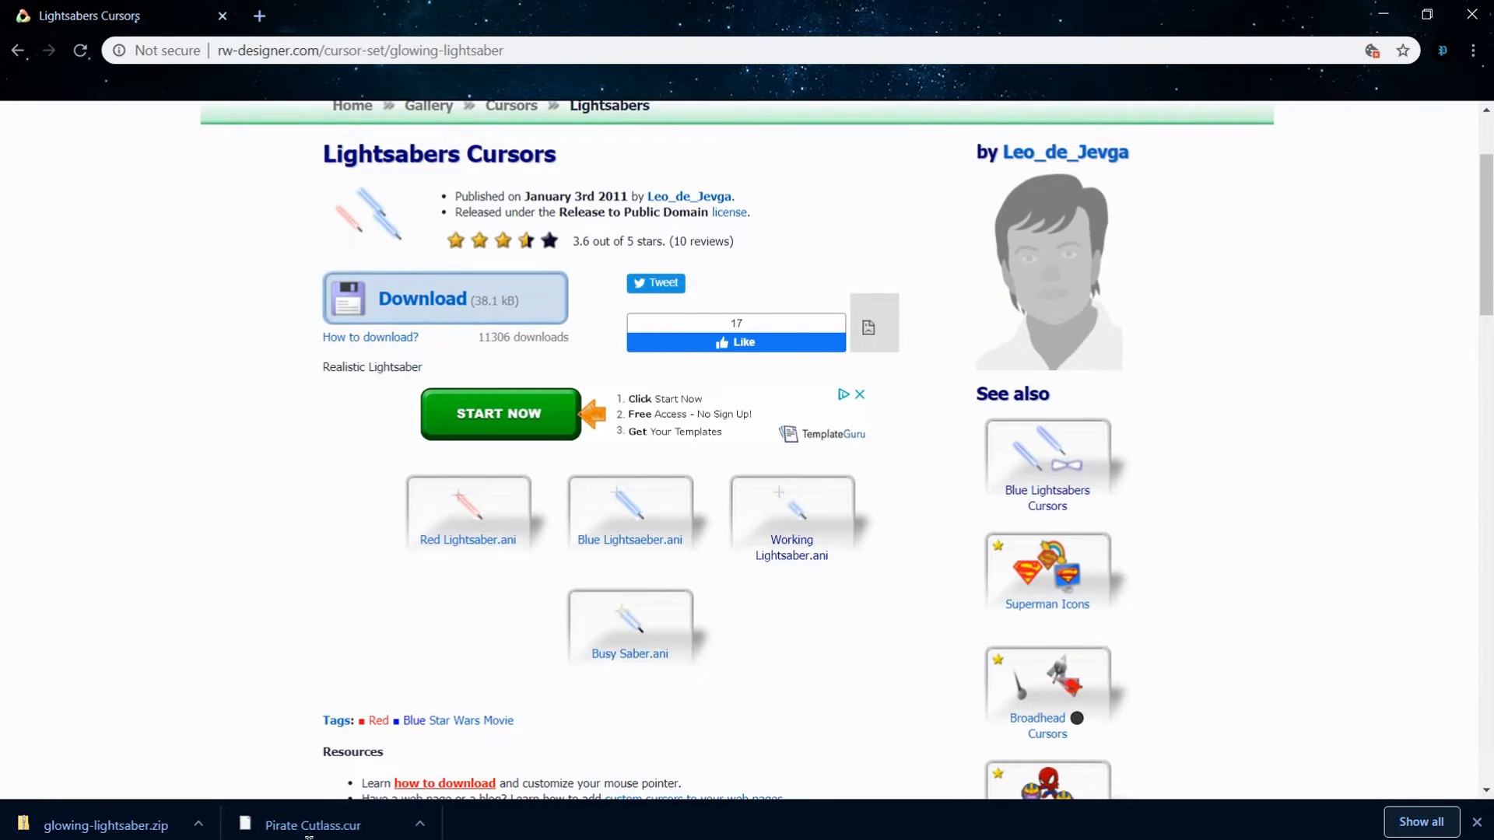
Extract glowing-lightsaber.zip into the default glowing-lightsaber folder in Downloads
{"action": "left_click", "coordinate": [14, 828]}
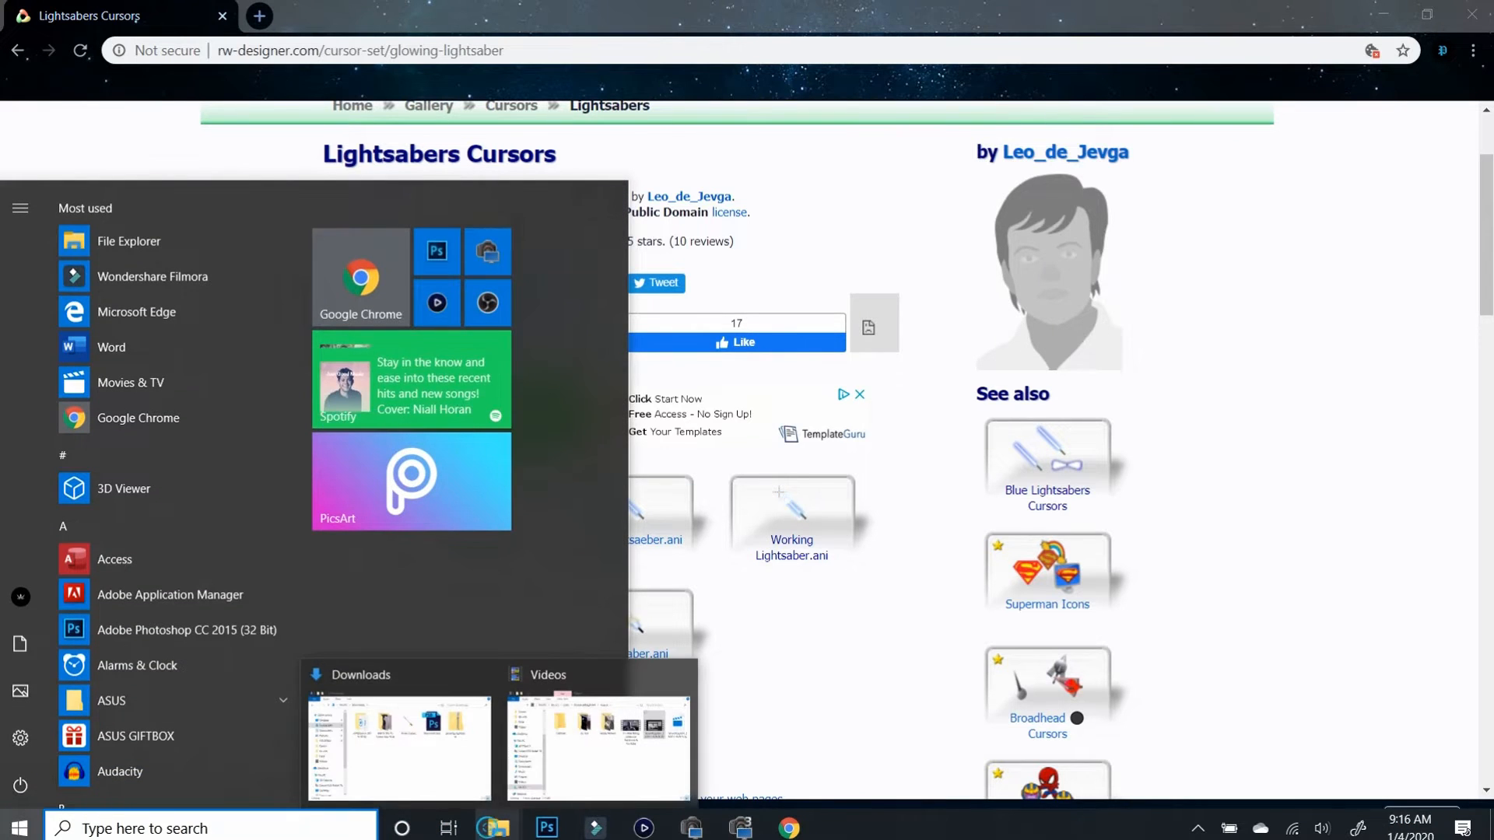
{"action": "left_click", "coordinate": [397, 743]}
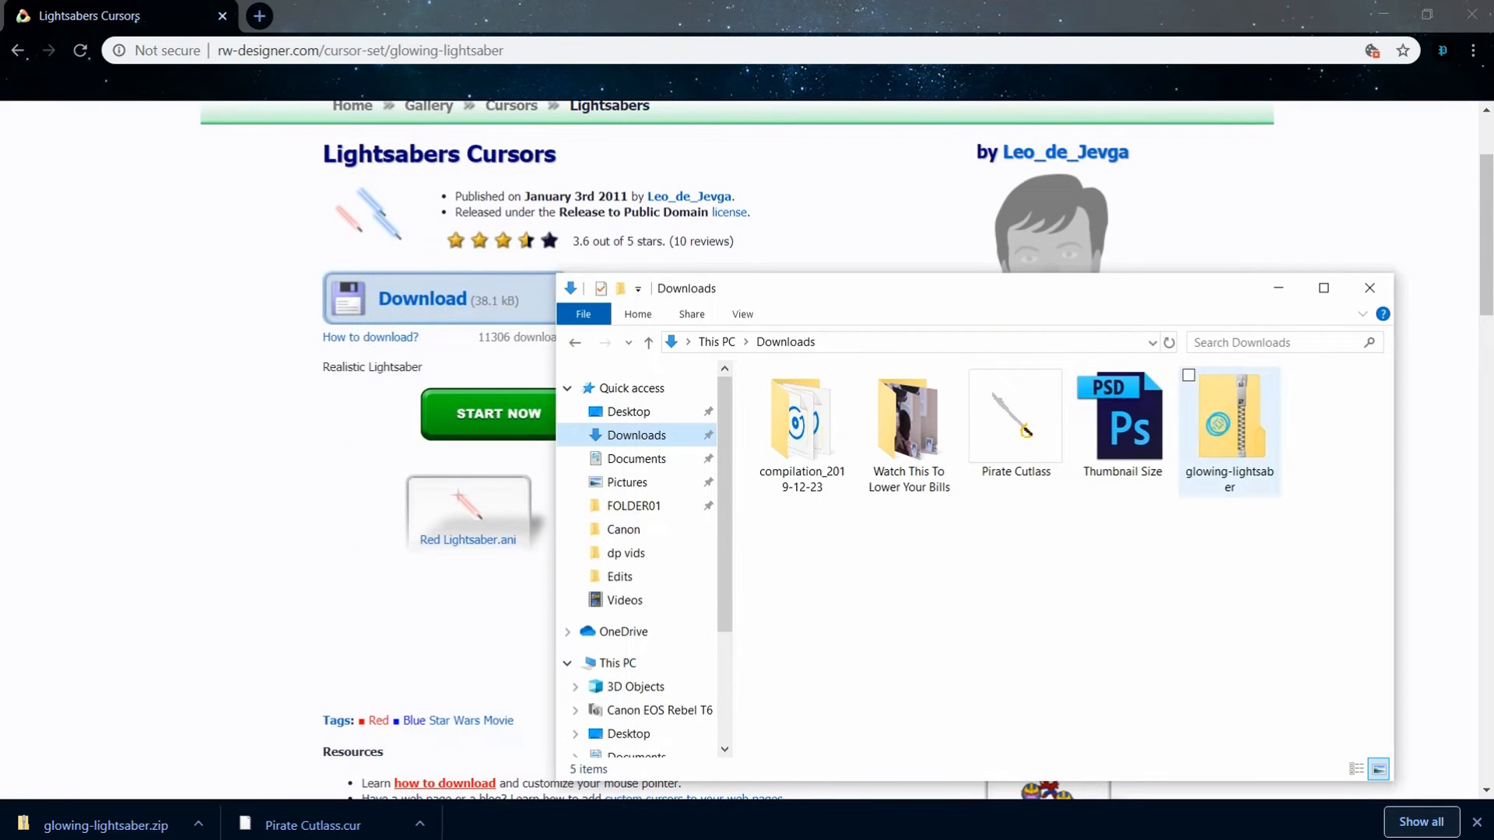
{"action": "mouse_move", "coordinate": [1229, 418]}
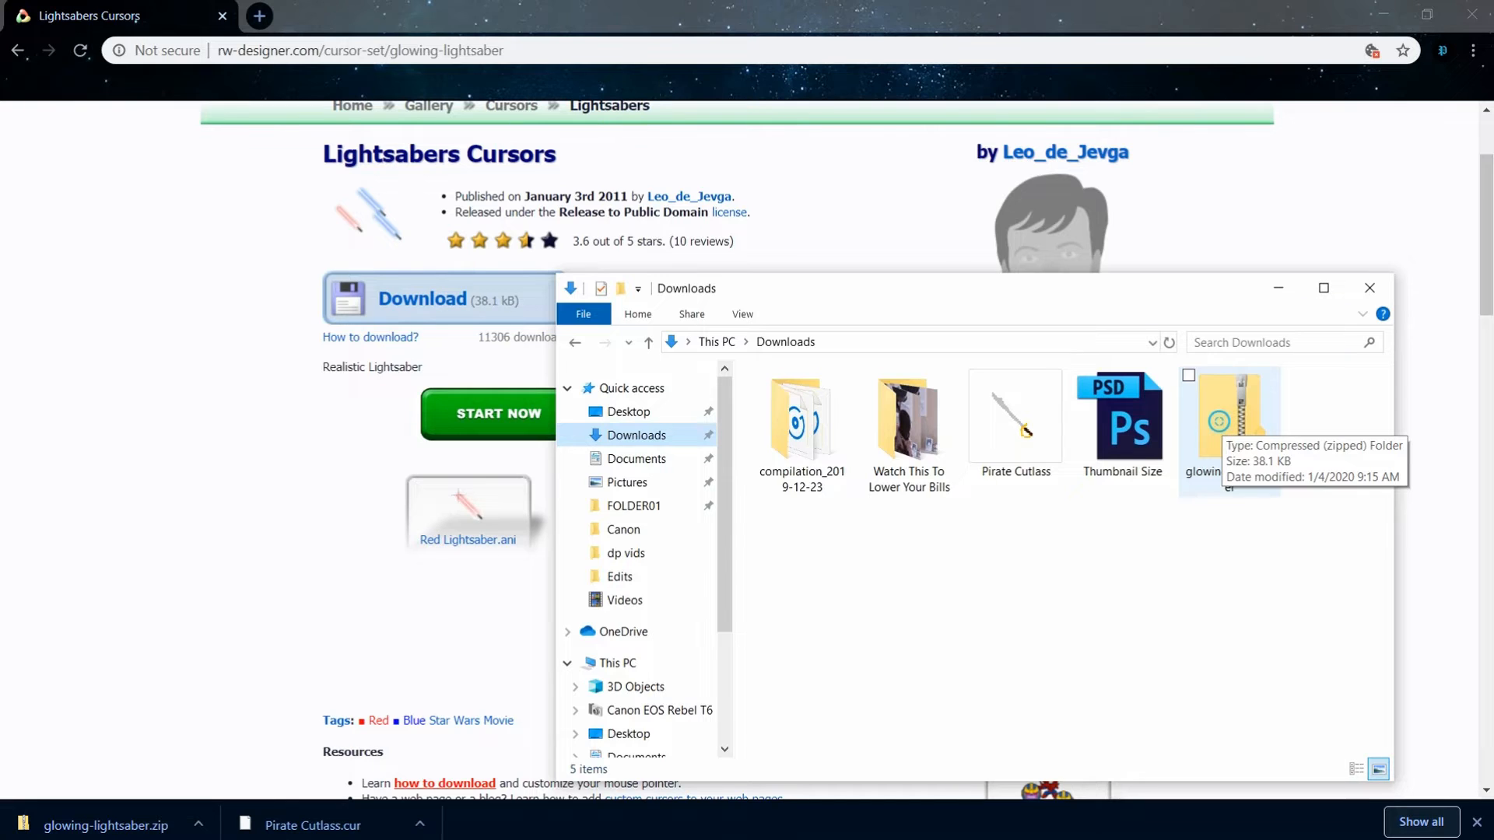
{"action": "left_click", "coordinate": [1229, 418]}
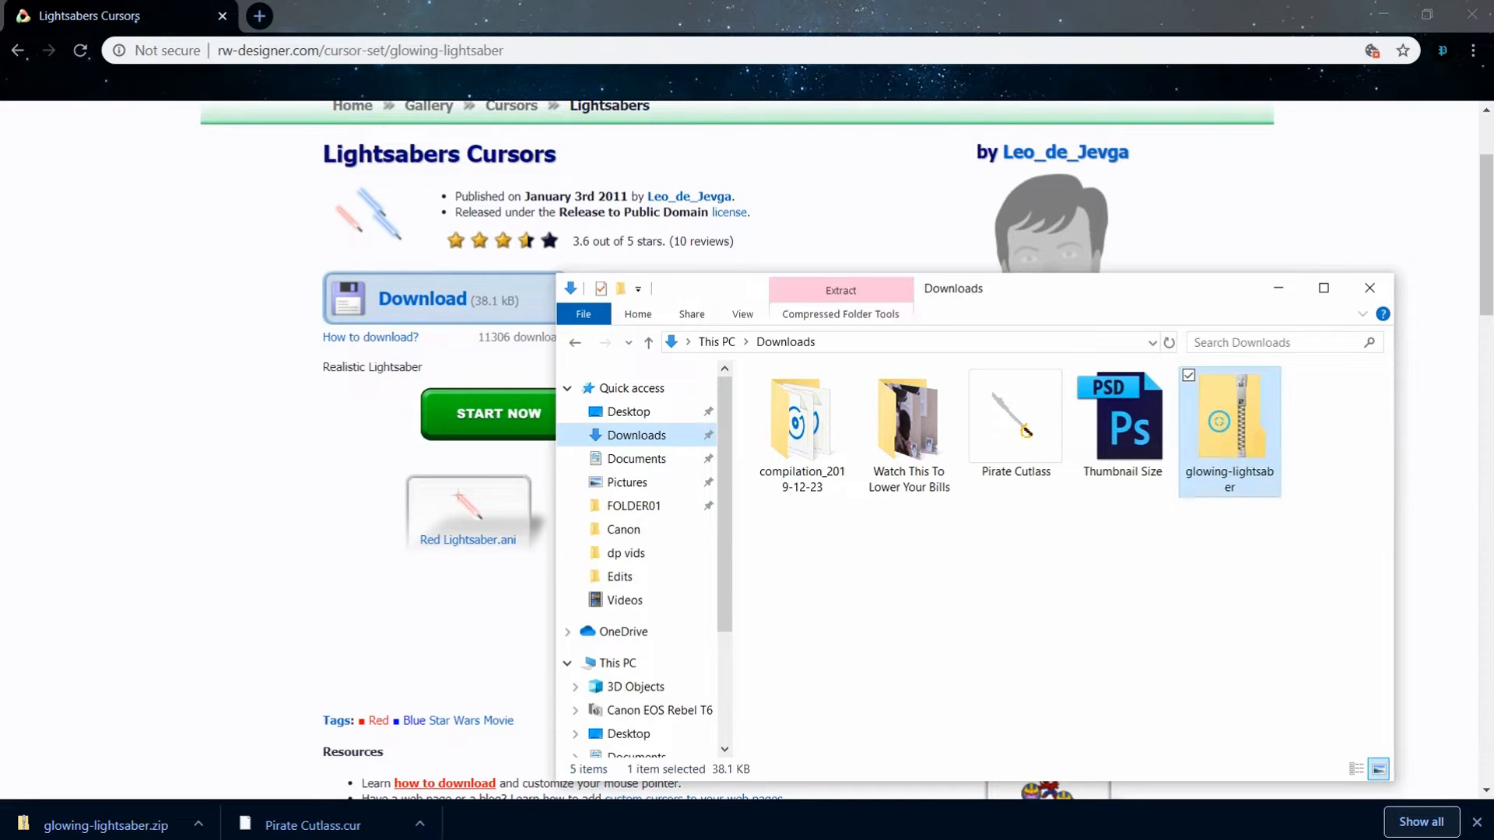
{"action": "right_click", "coordinate": [1228, 418]}
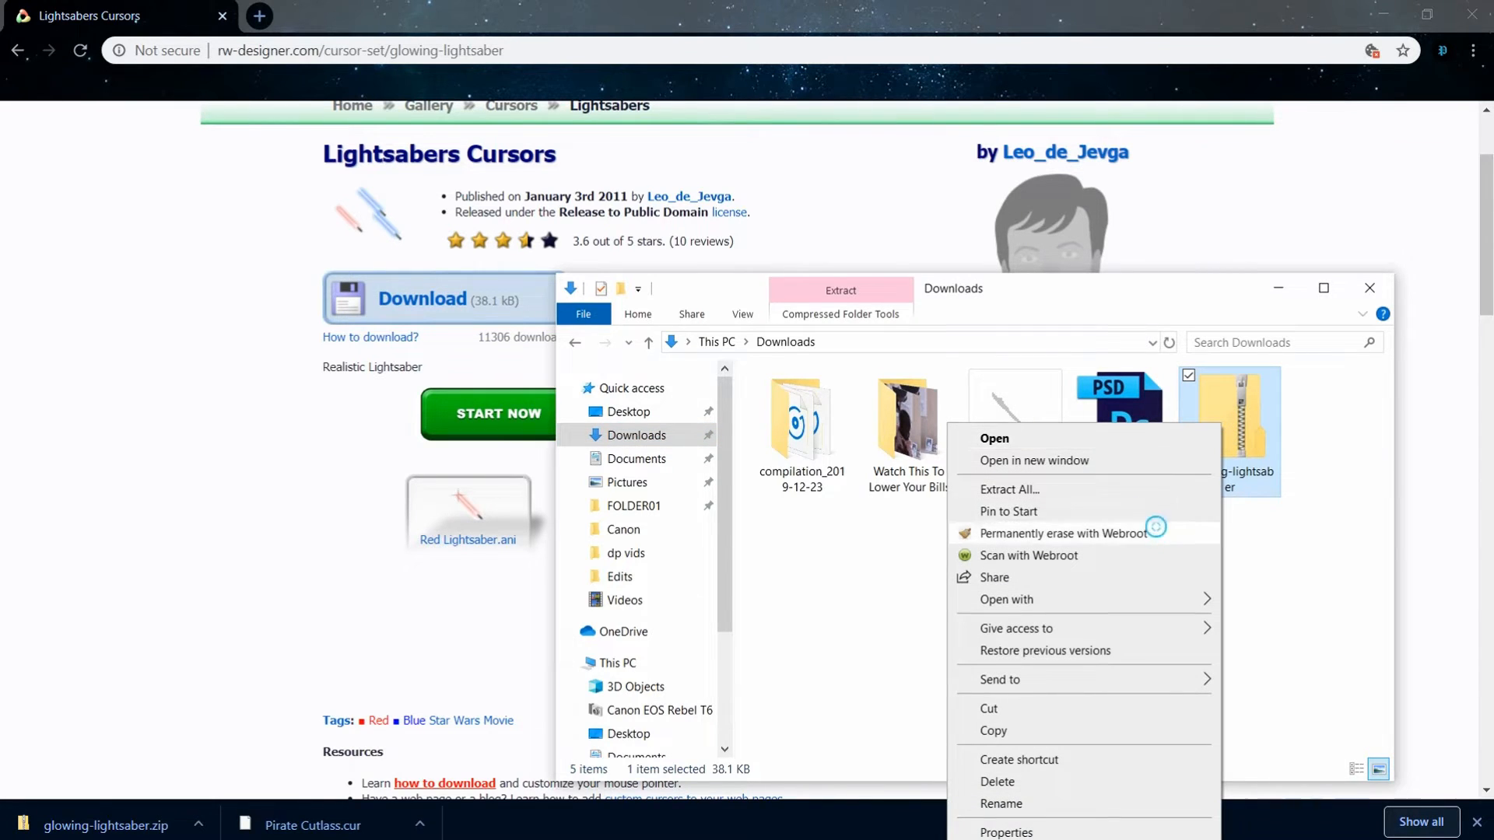
{"action": "mouse_move", "coordinate": [1122, 493]}
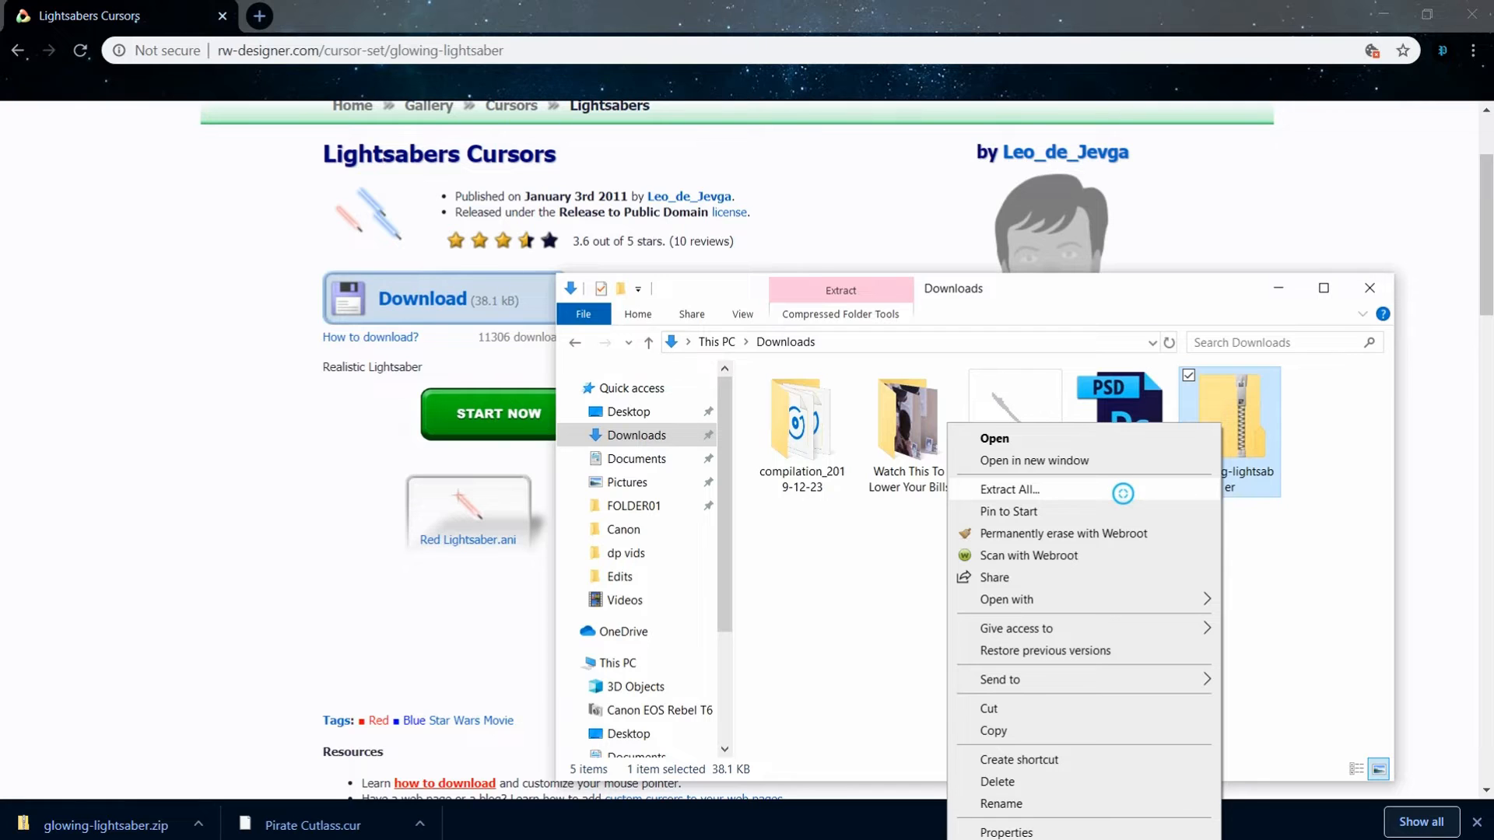
{"action": "left_click", "coordinate": [1008, 488]}
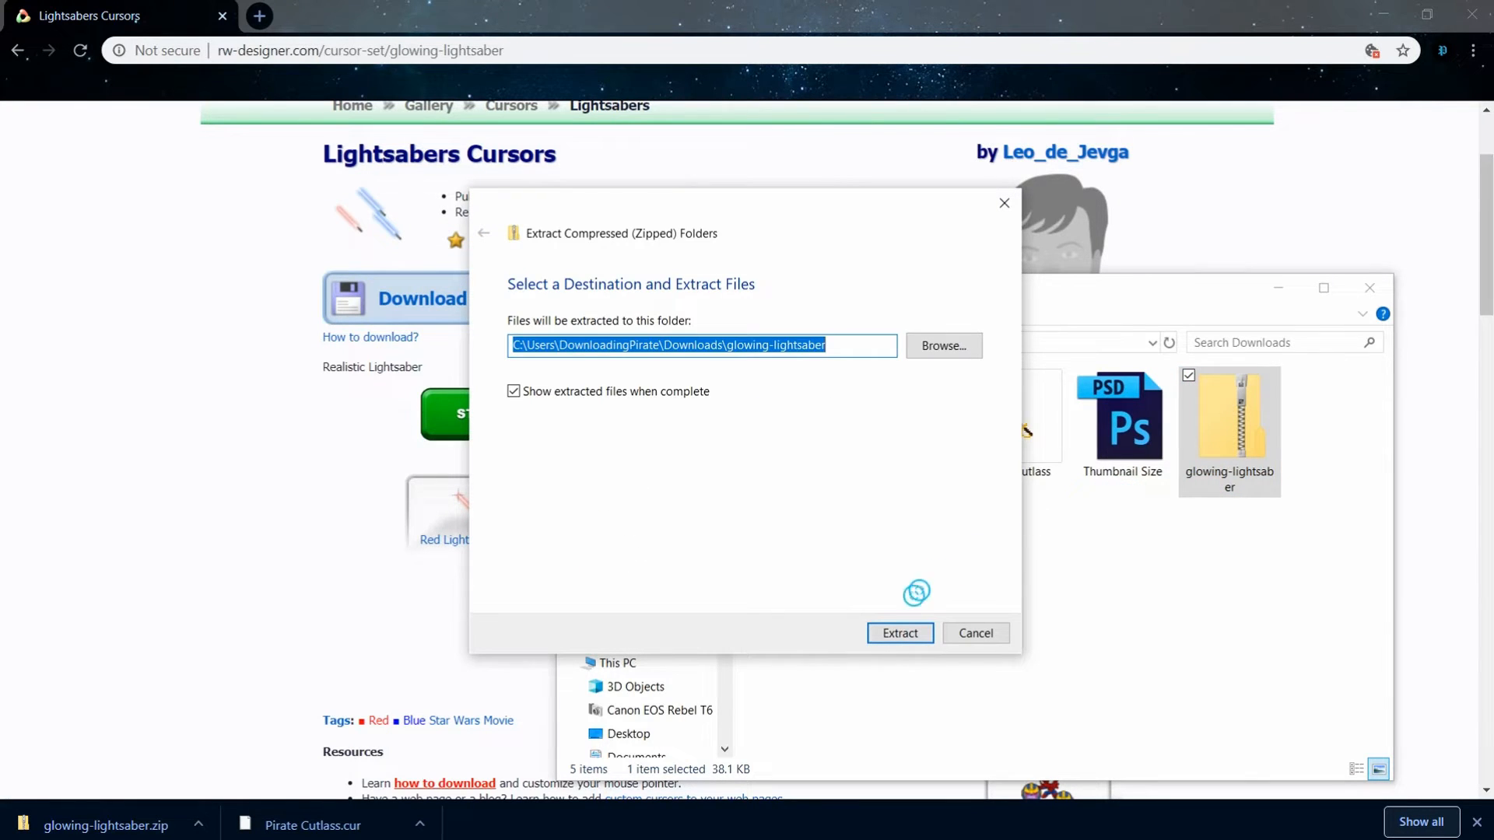
{"action": "left_click", "coordinate": [897, 633]}
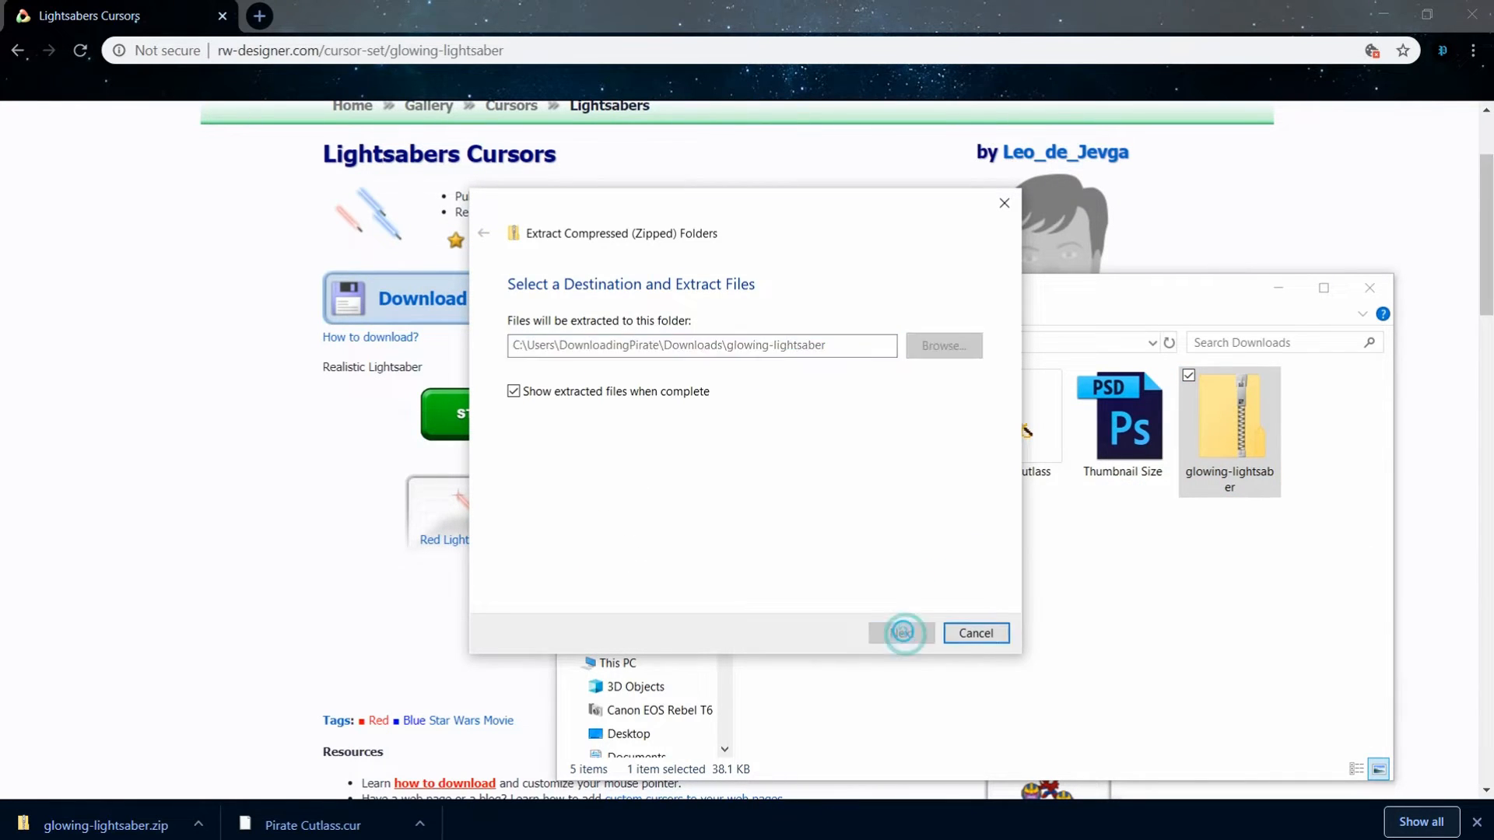
{"action": "left_click", "coordinate": [903, 633]}
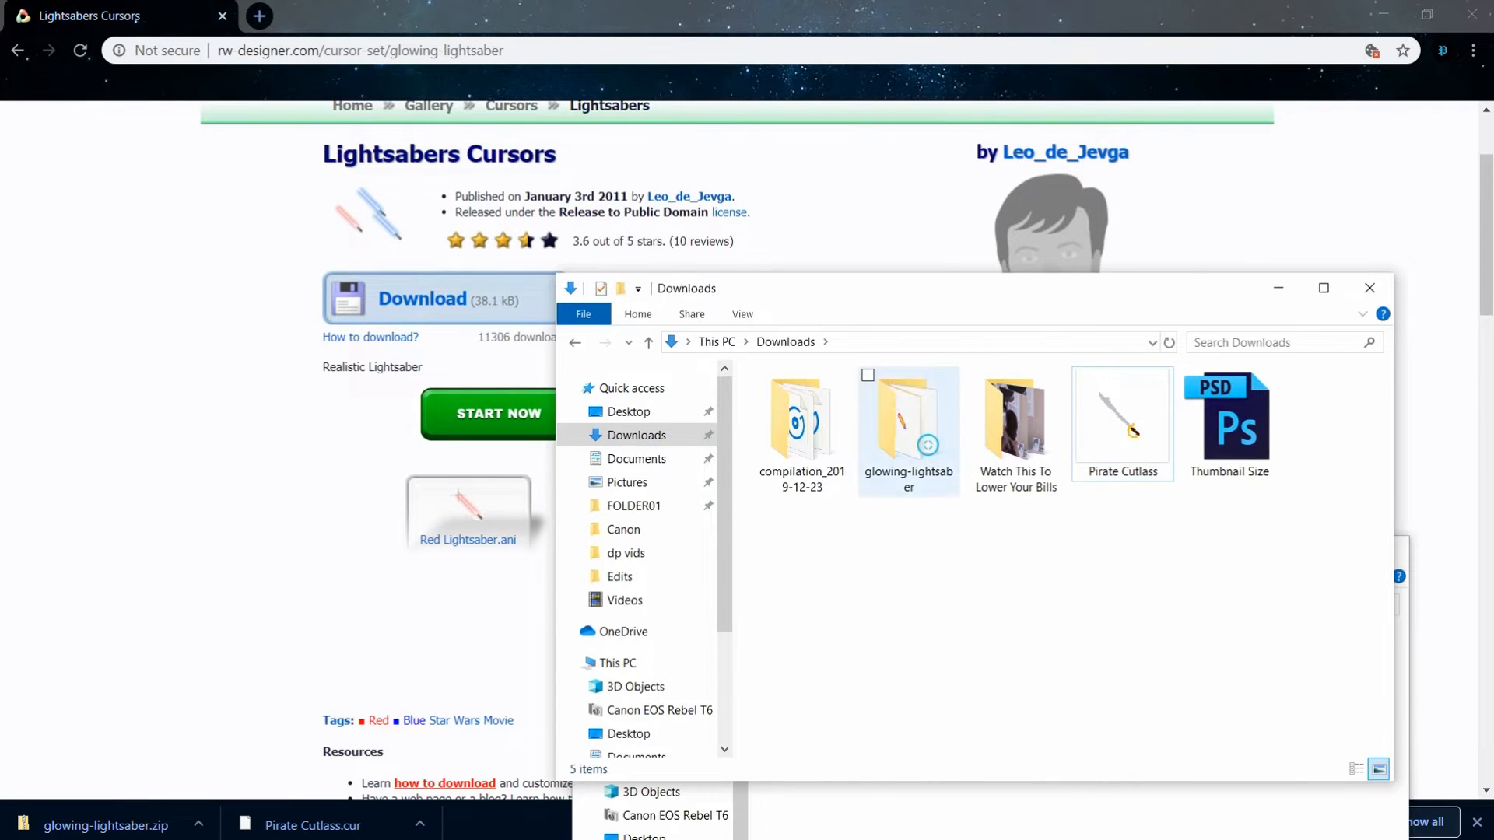
Browse from the extracted folder to C:\Windows\Cursors in a maximized window
{"action": "double_click", "coordinate": [907, 418]}
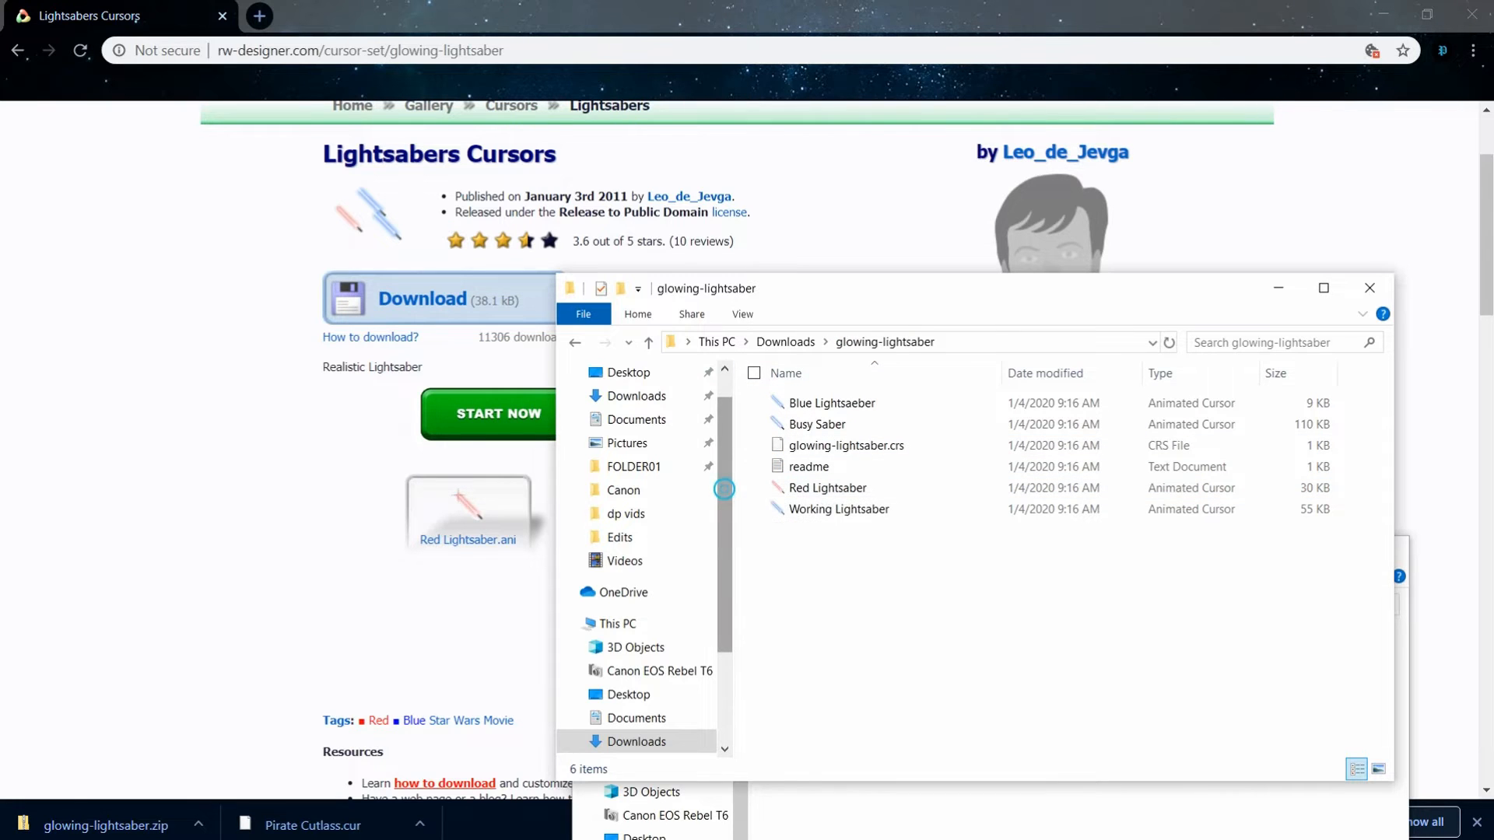
{"action": "left_click", "coordinate": [1323, 288]}
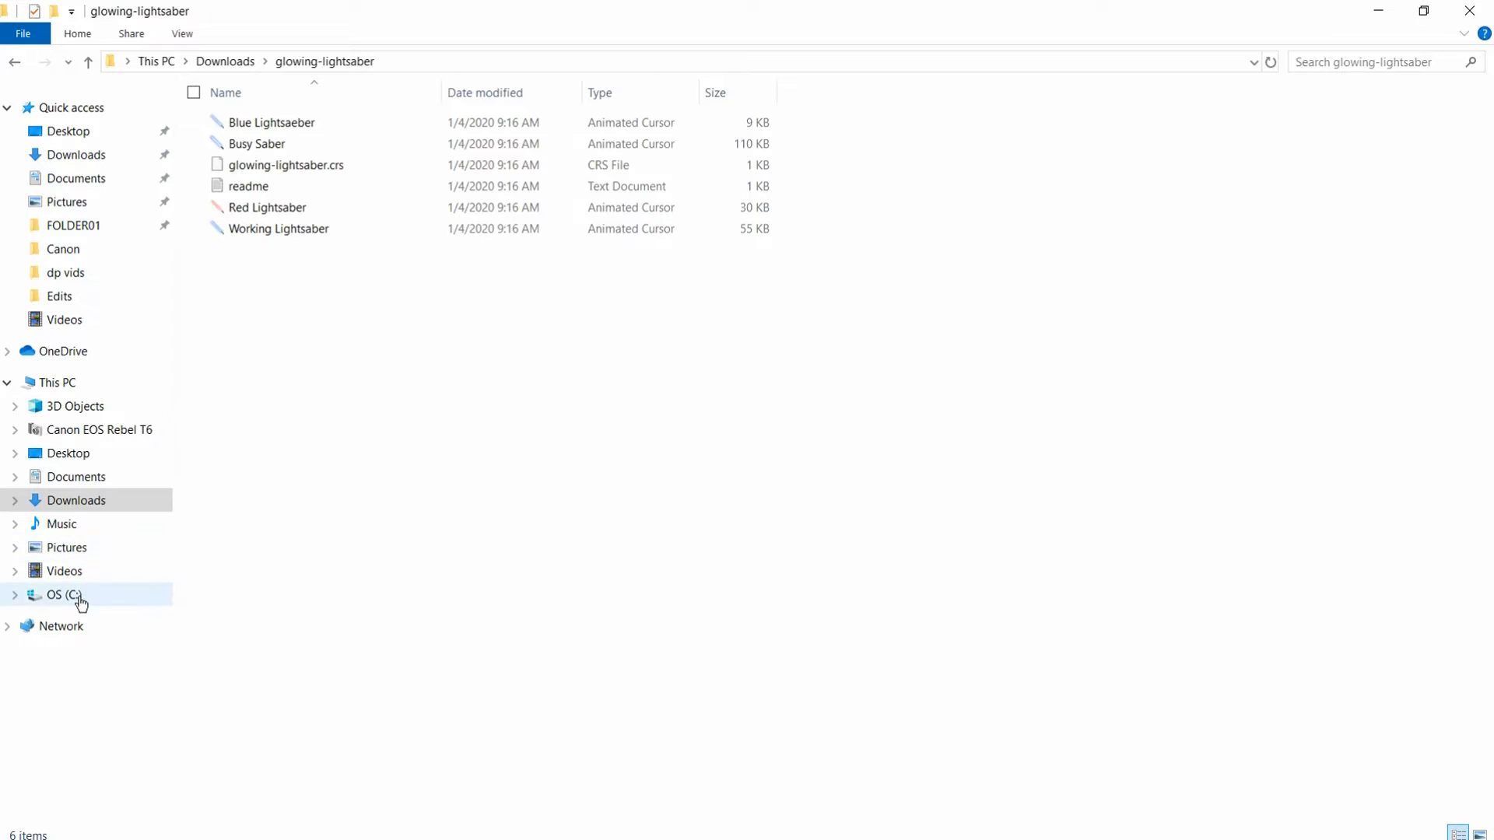
{"action": "left_click", "coordinate": [76, 595]}
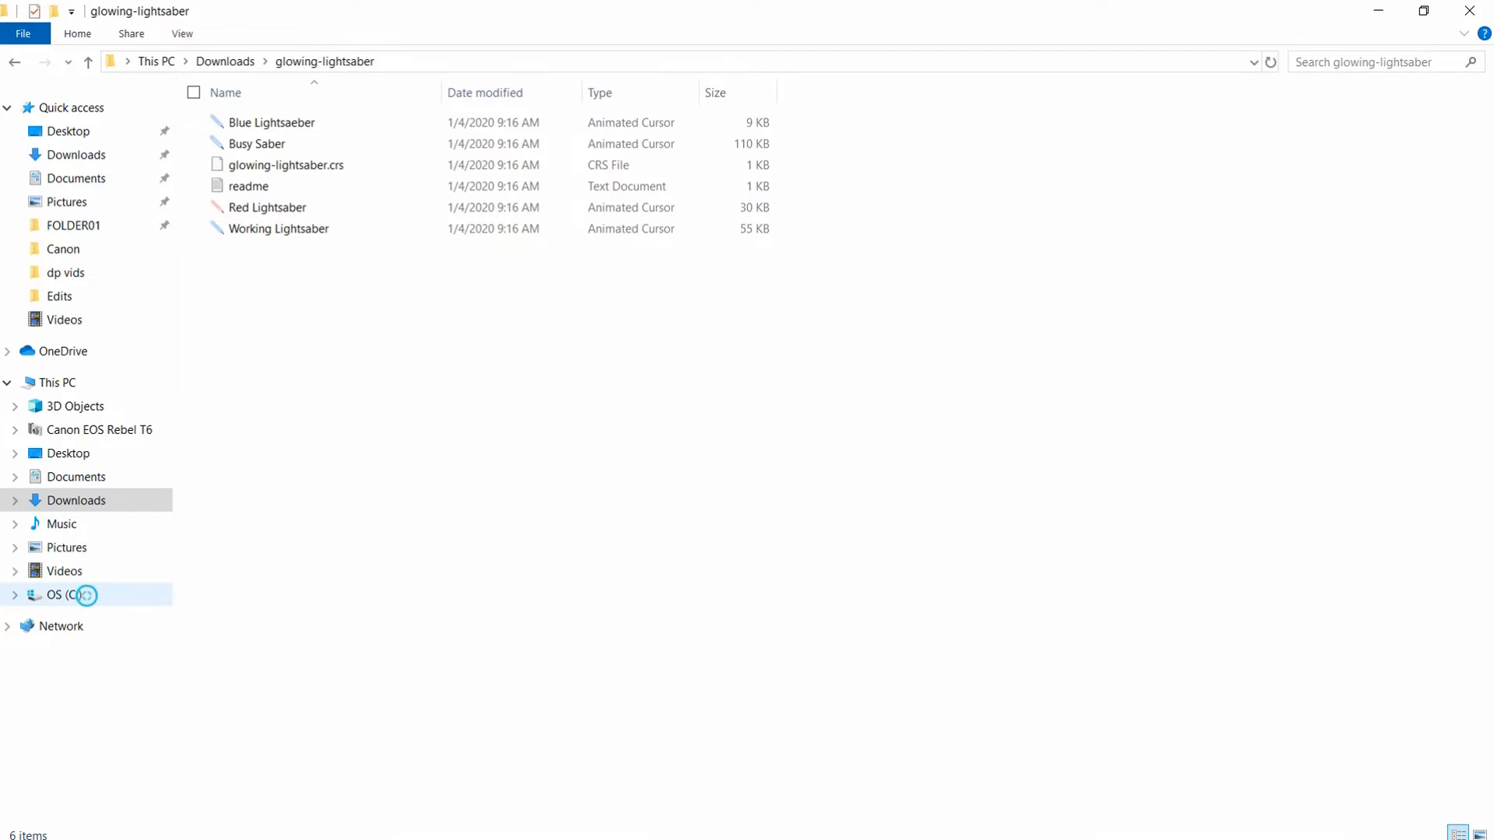
{"action": "left_click", "coordinate": [65, 595]}
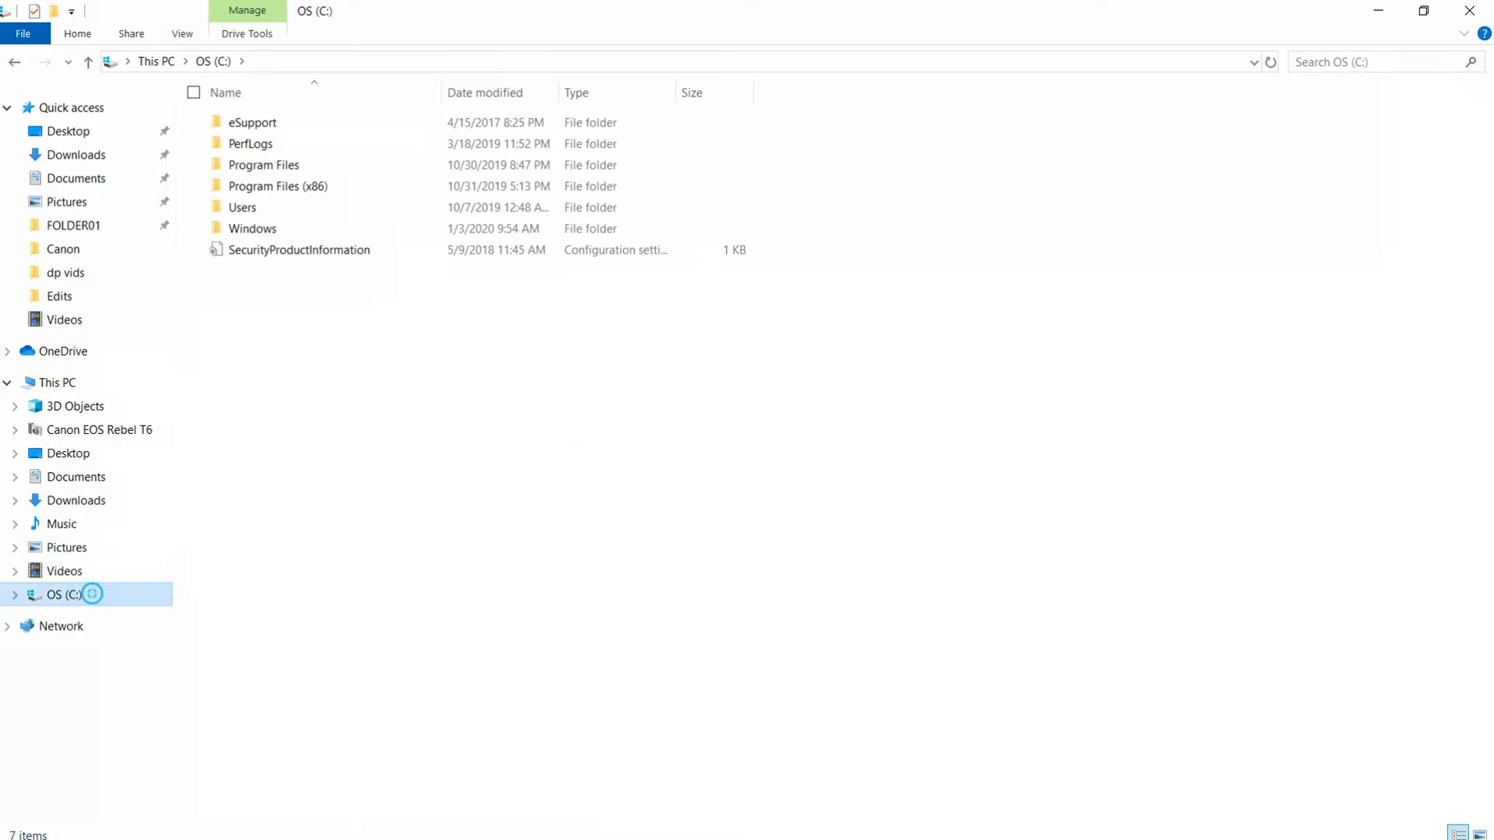
{"action": "mouse_move", "coordinate": [252, 228]}
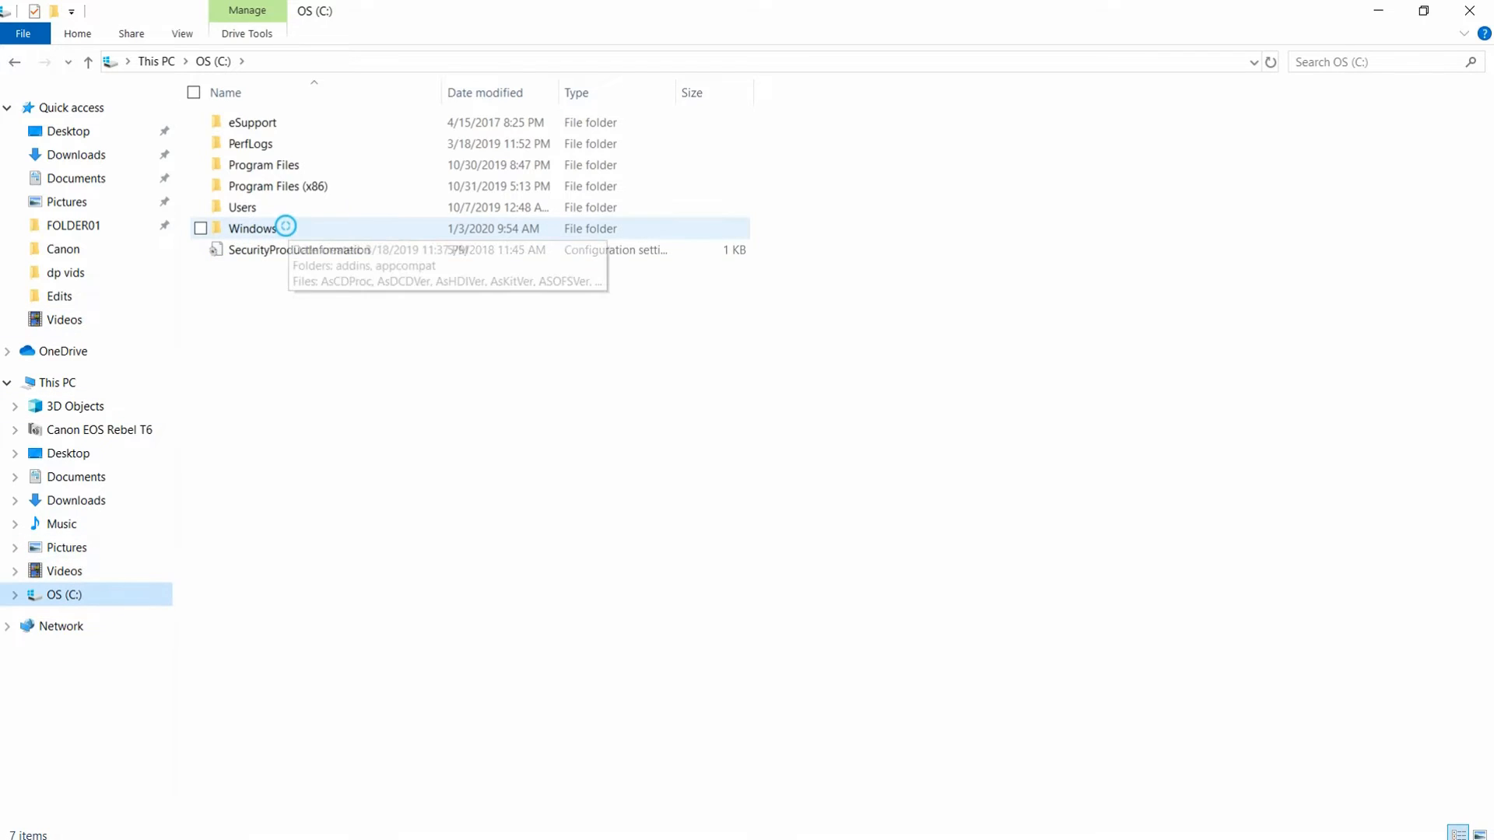
{"action": "double_click", "coordinate": [252, 229]}
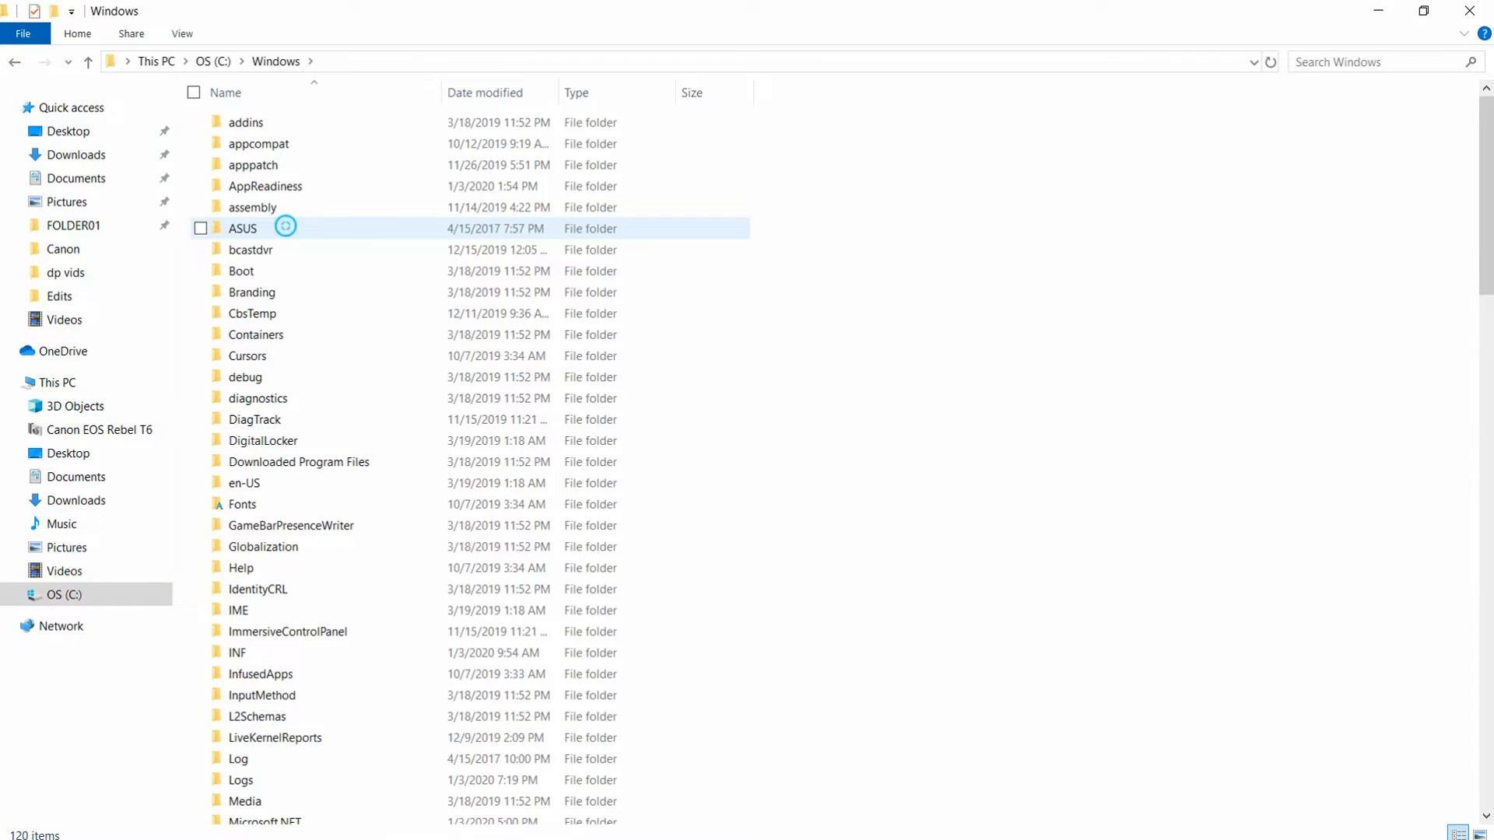
{"action": "mouse_move", "coordinate": [282, 355]}
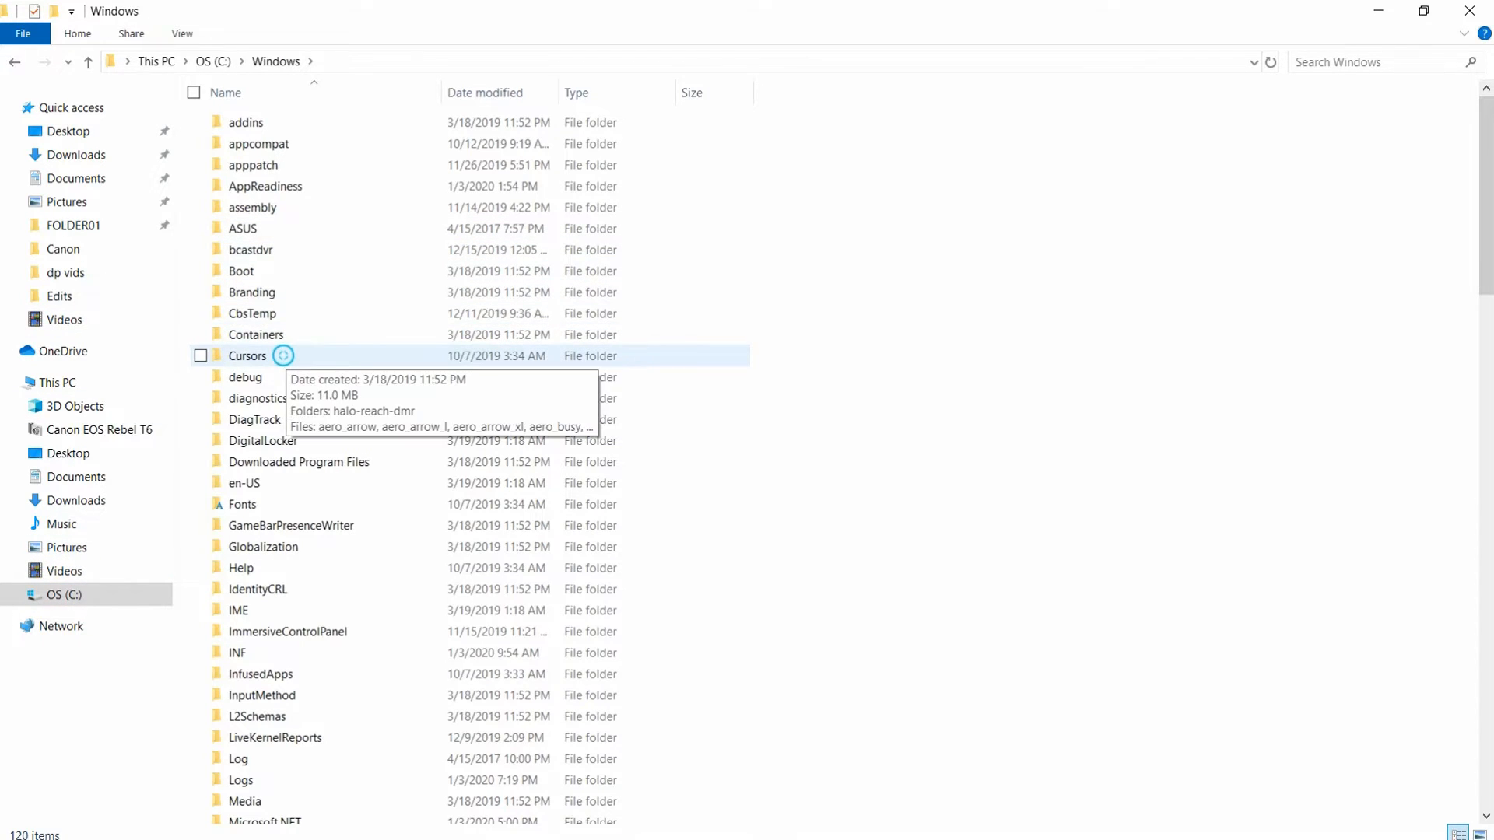
{"action": "double_click", "coordinate": [248, 355]}
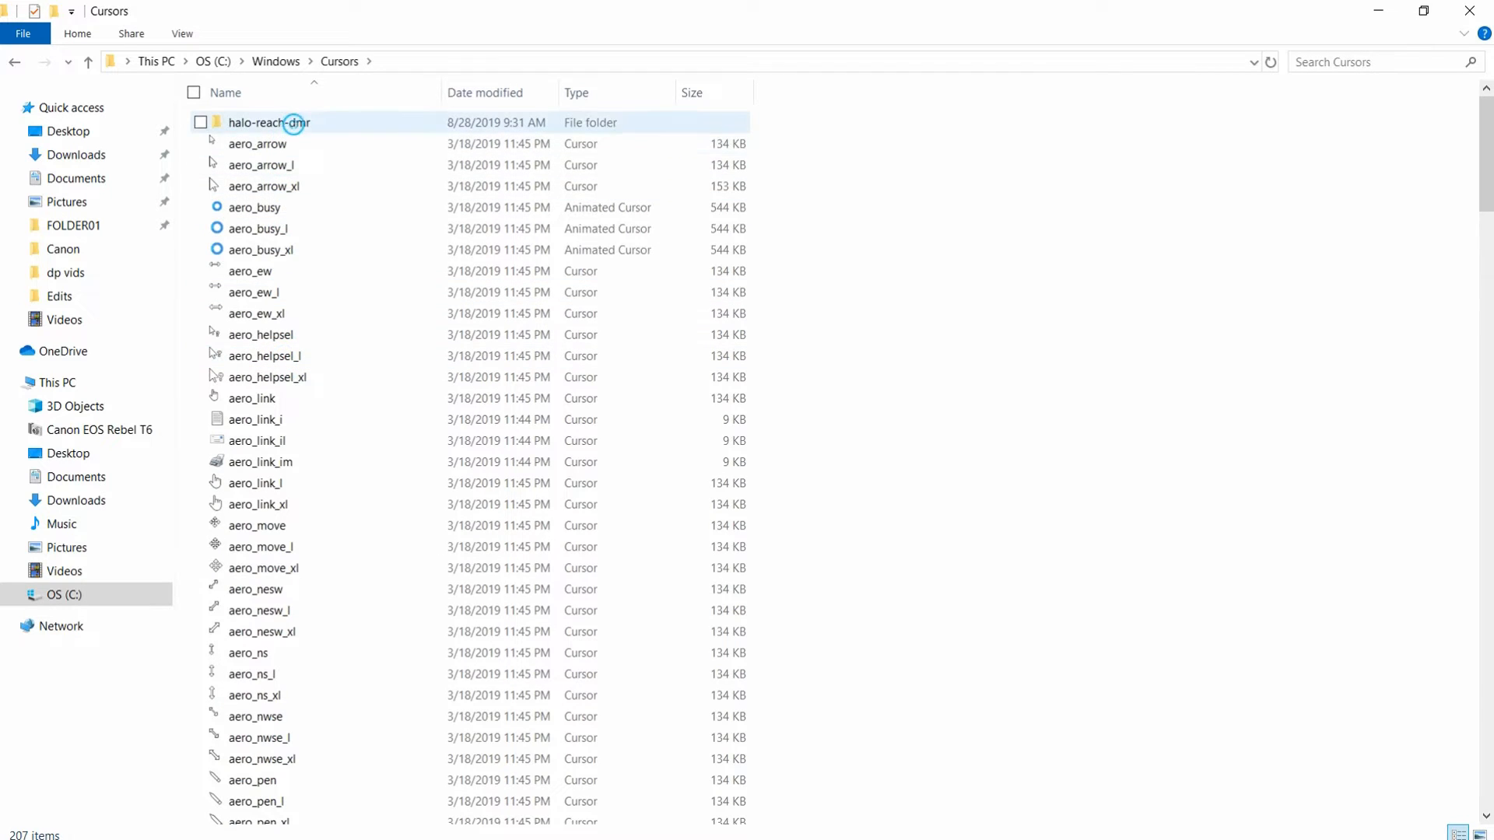
Peek at the halo-reach-dmr set, expand C: in the tree and return to Downloads
{"action": "double_click", "coordinate": [269, 121]}
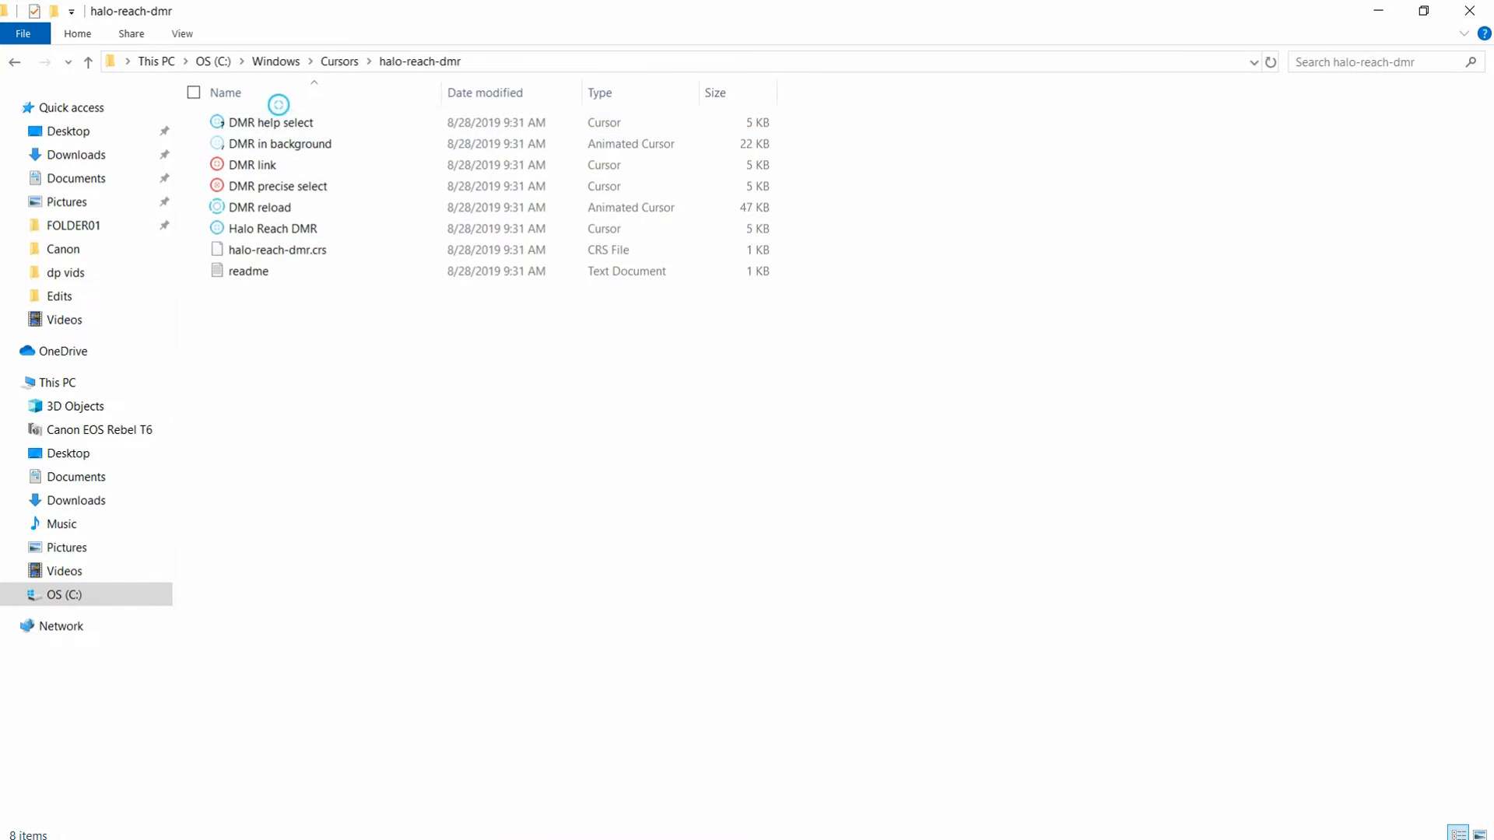
{"action": "mouse_move", "coordinate": [14, 61]}
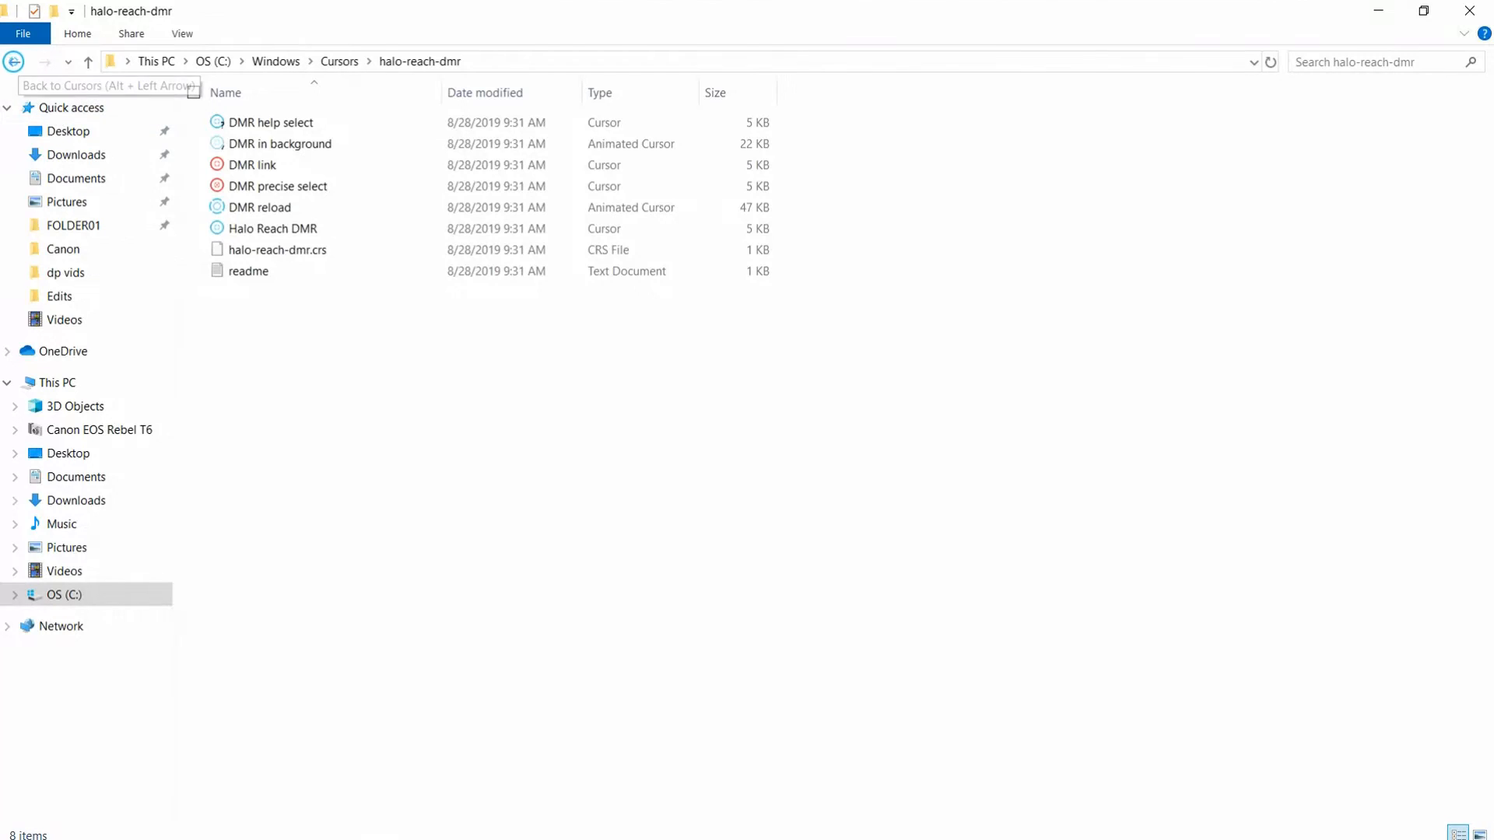
{"action": "left_click", "coordinate": [14, 61]}
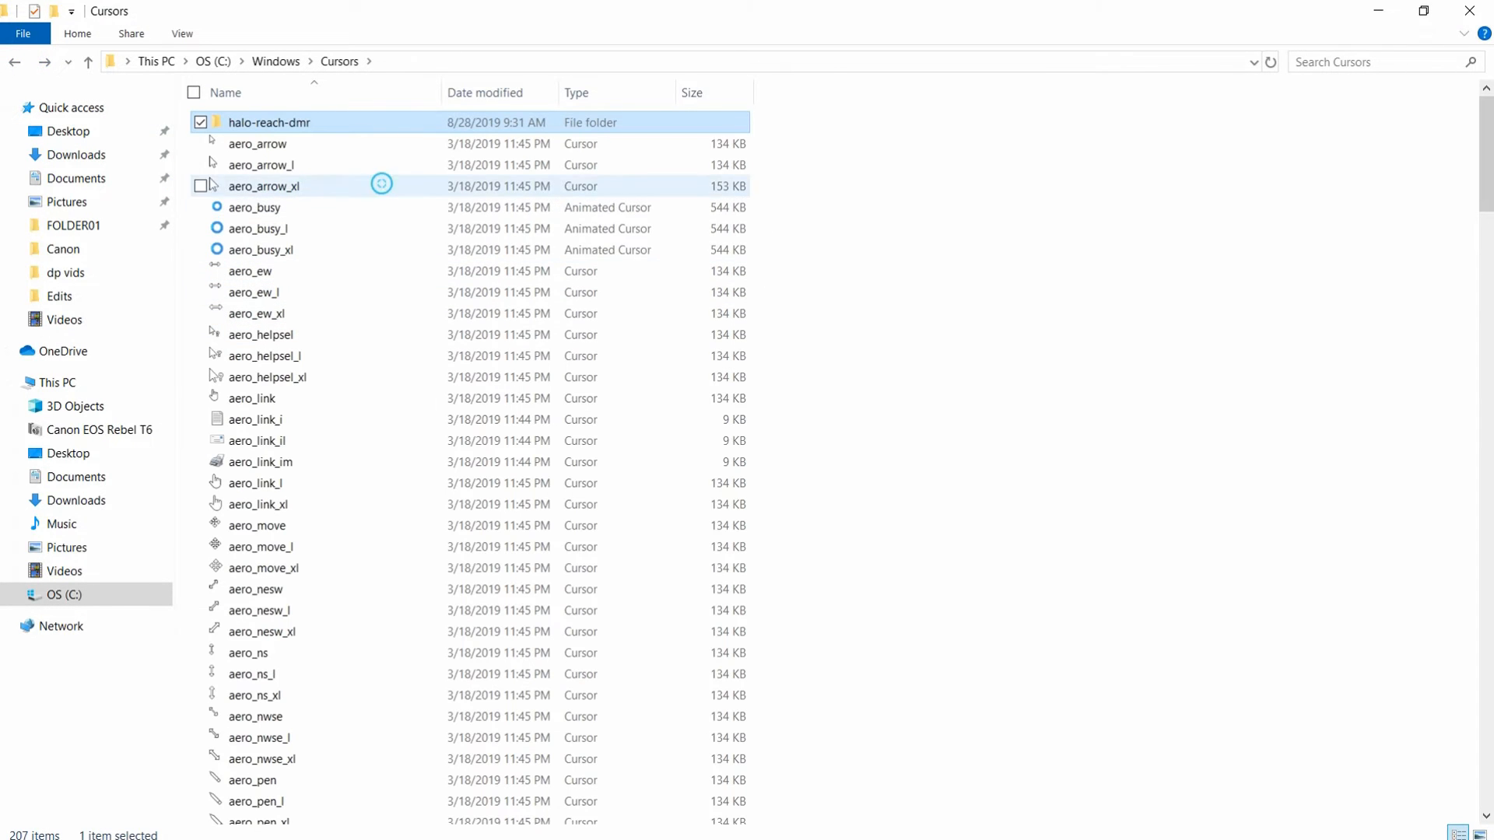
{"action": "mouse_move", "coordinate": [1207, 66]}
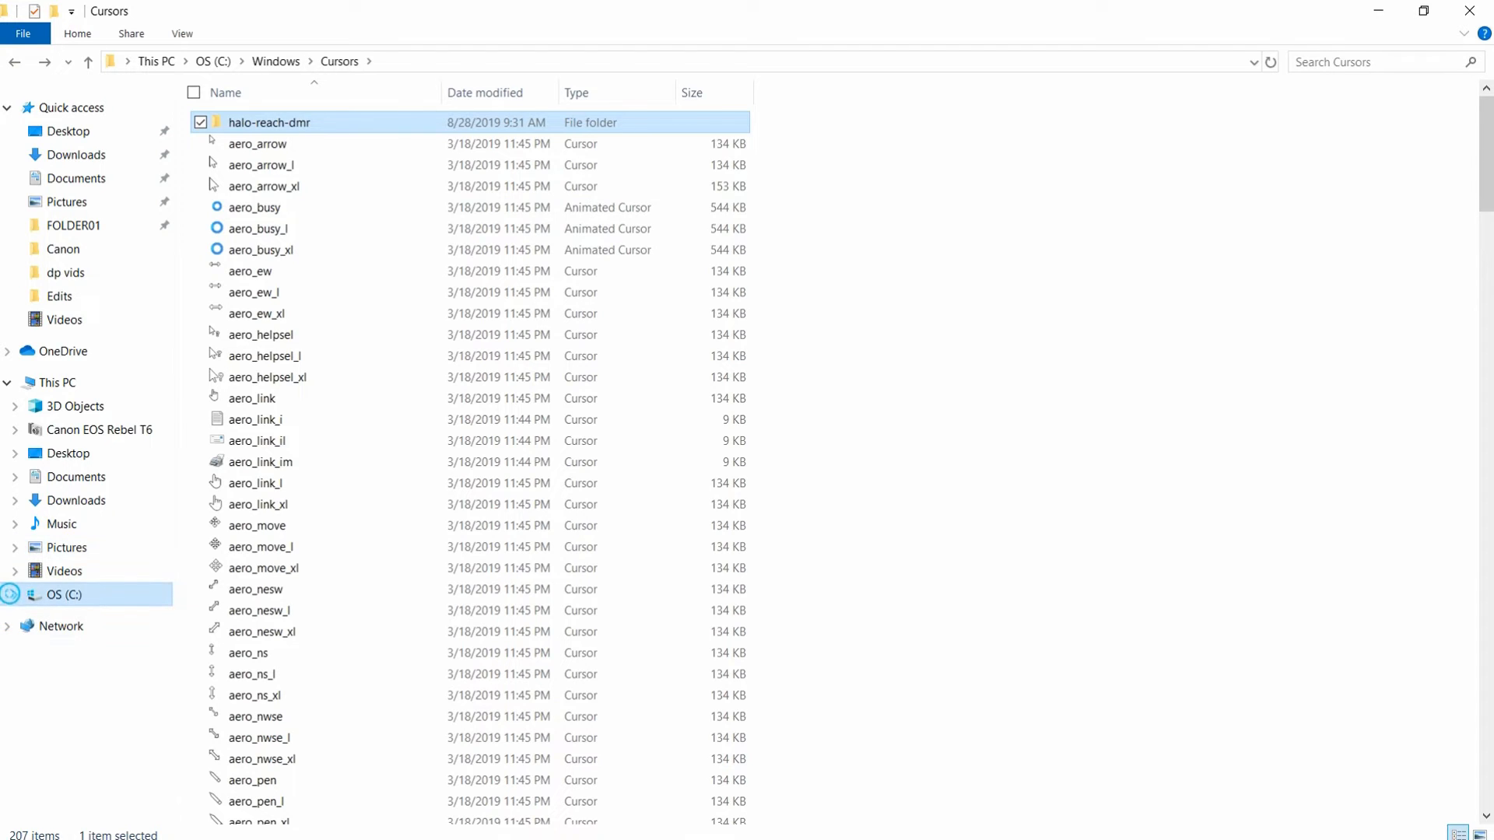
{"action": "left_click", "coordinate": [9, 594]}
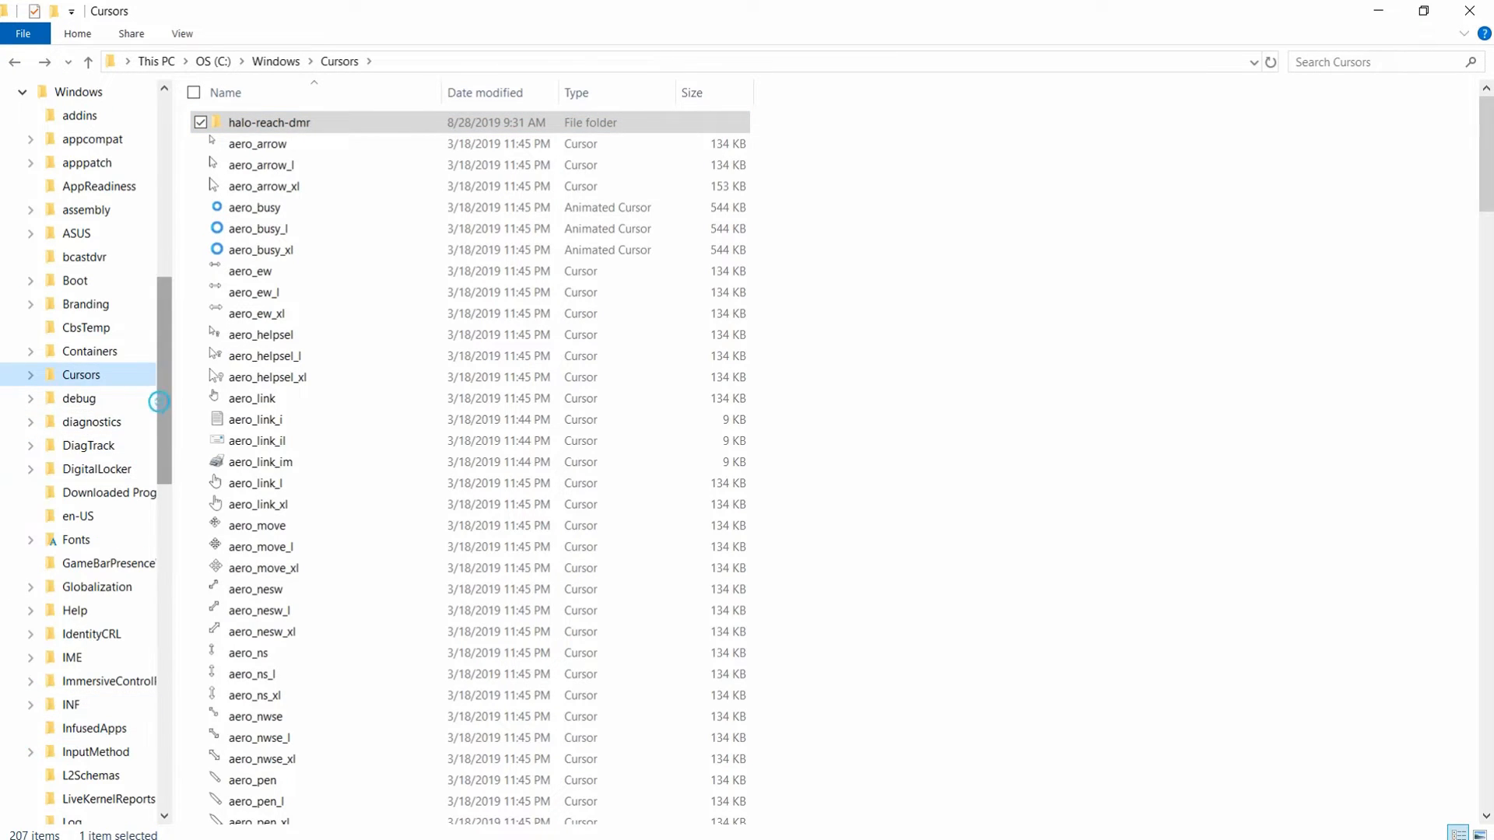
{"action": "scroll", "scroll_direction": "up", "scroll_amount": 3}
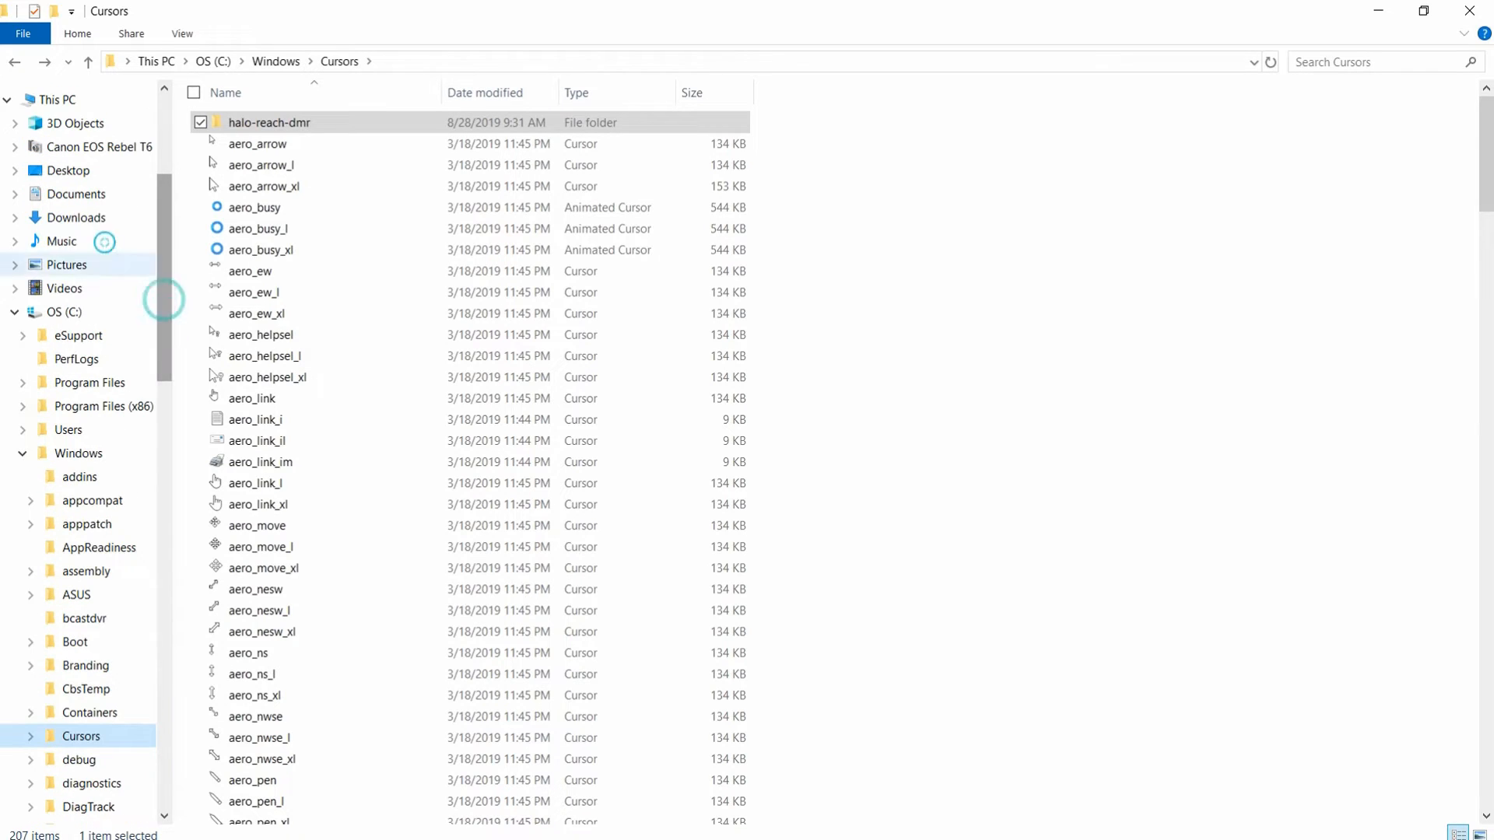
{"action": "left_click", "coordinate": [77, 218]}
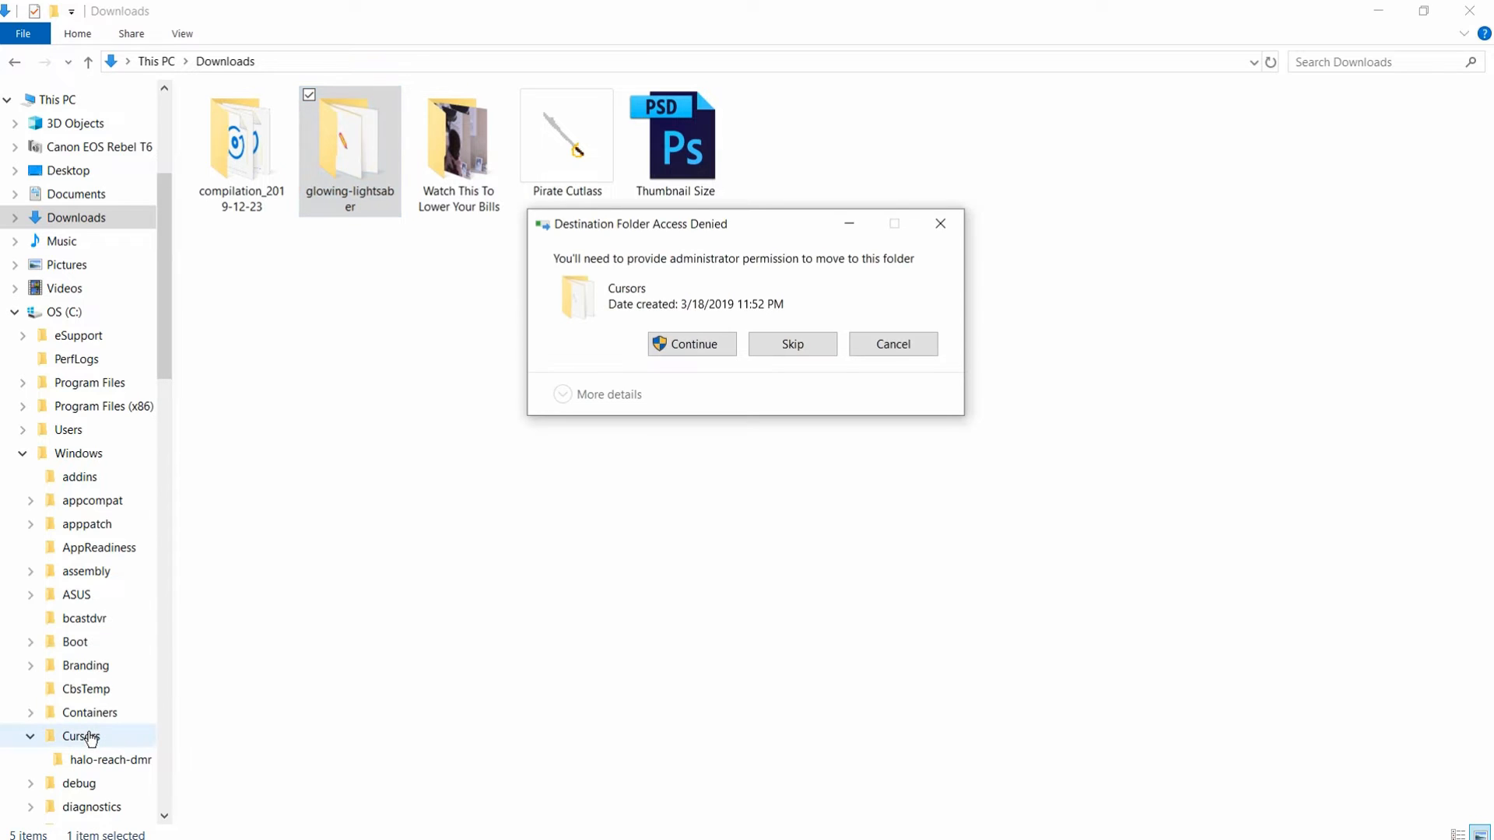
Move glowing-lightsaber into C:\Windows\Cursors, granting administrator permission
{"action": "left_click", "coordinate": [691, 344]}
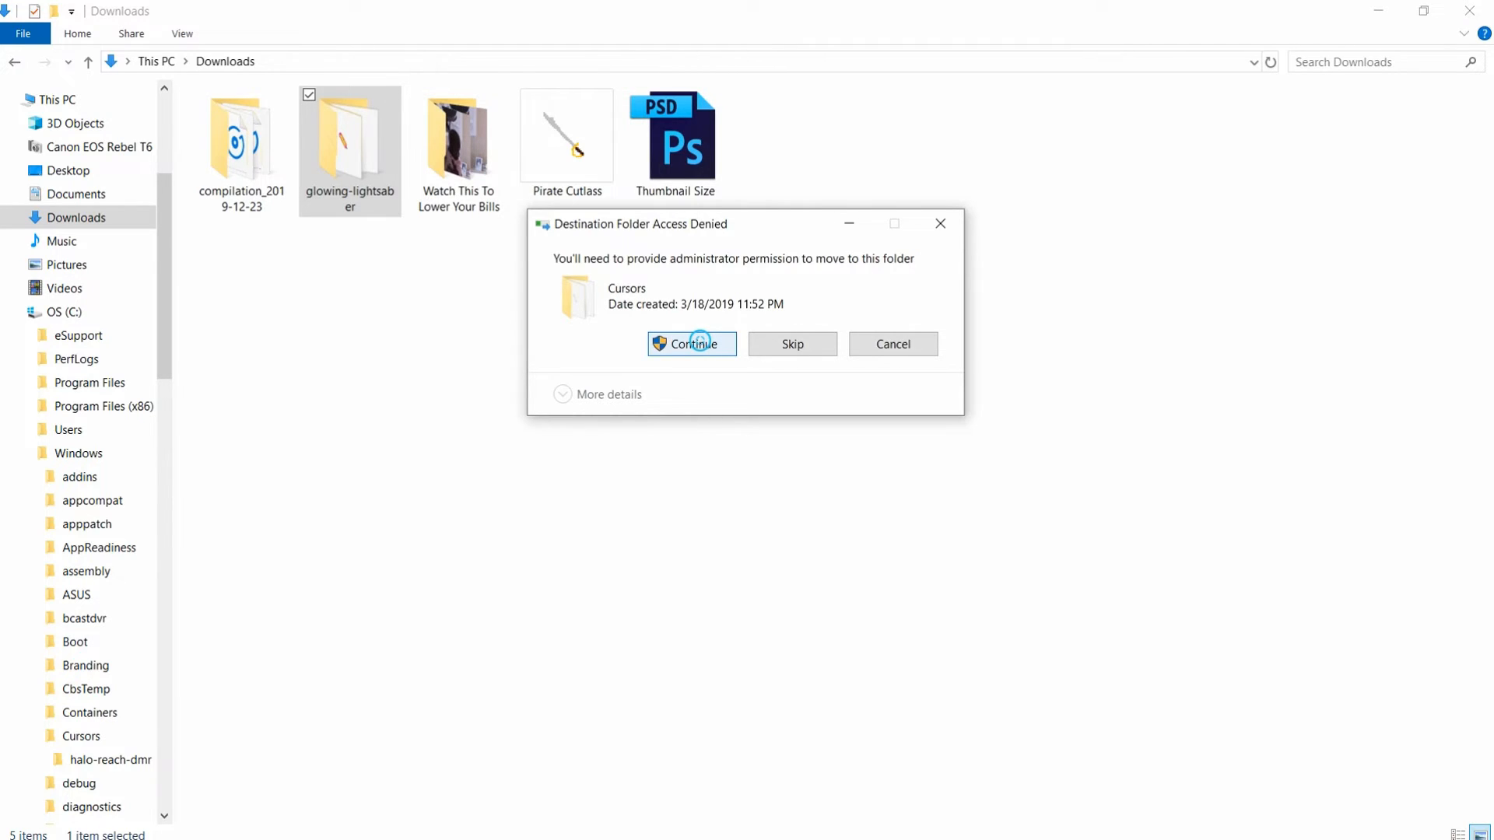
{"action": "left_click", "coordinate": [690, 344]}
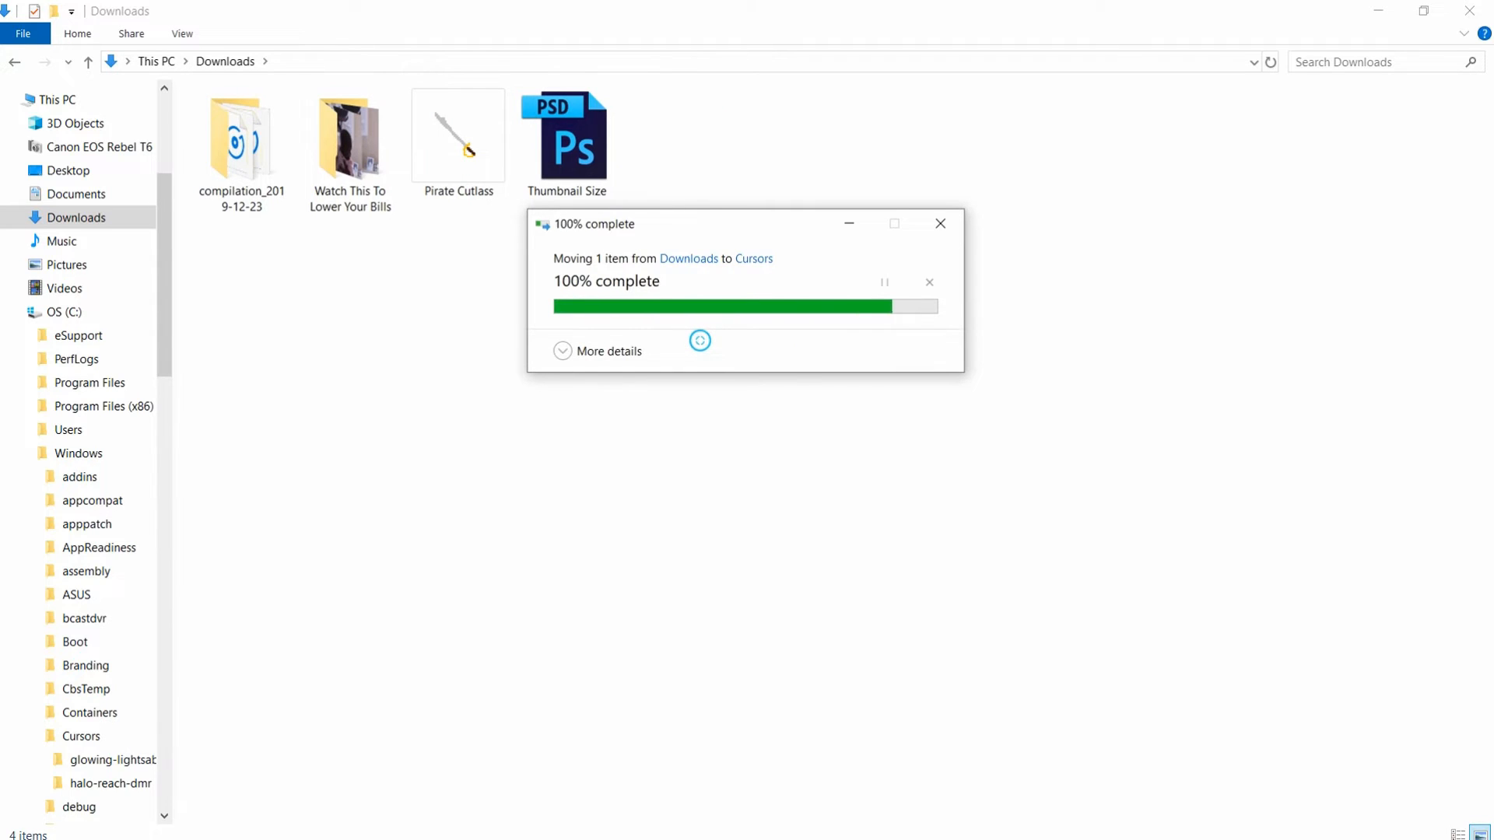
{"action": "left_click", "coordinate": [940, 222]}
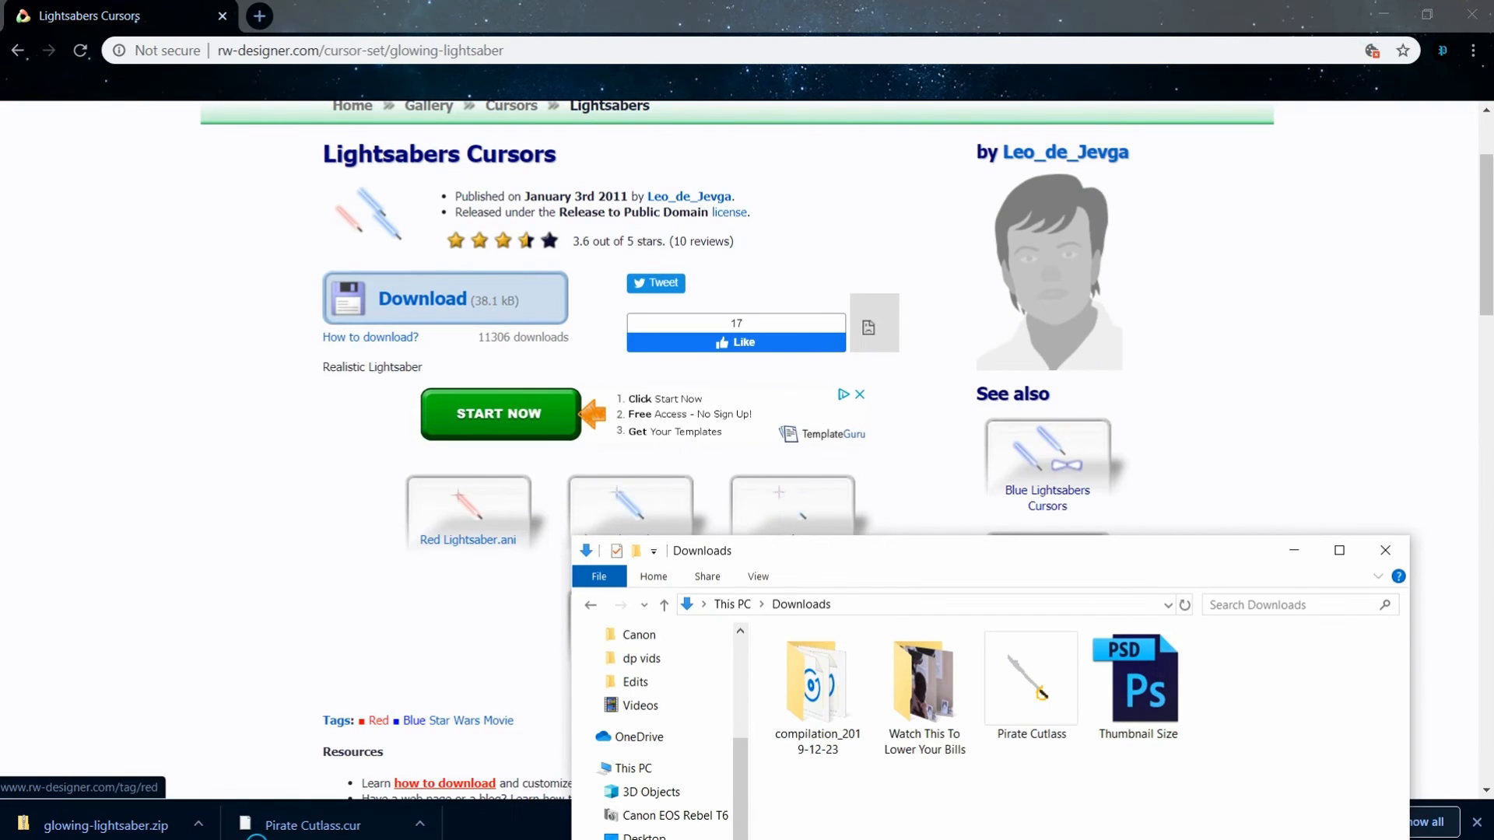
{"action": "mouse_move", "coordinate": [1475, 14]}
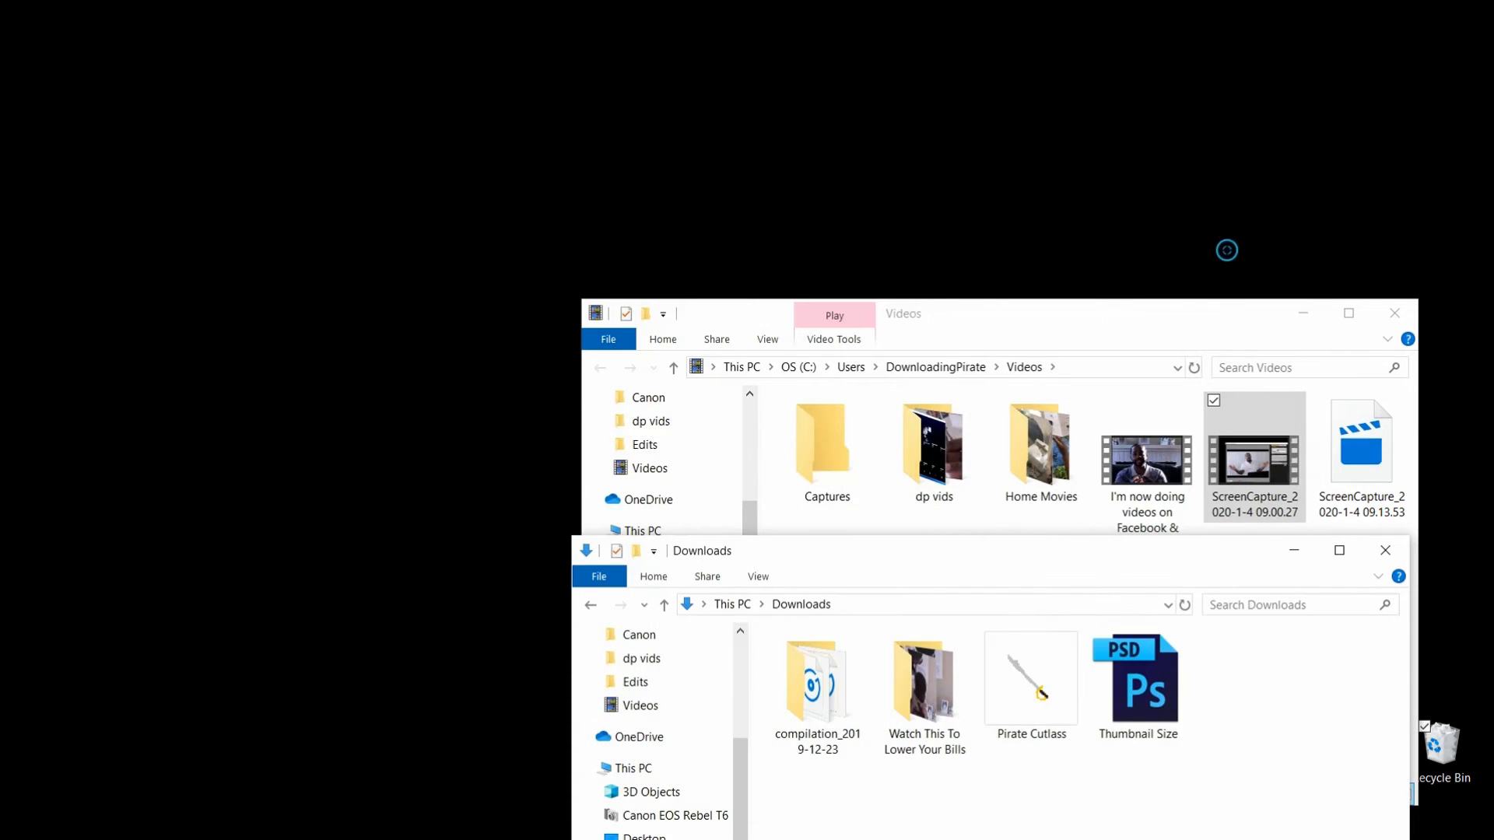
Bring up the Start menu over the desktop with Chrome minimized
{"action": "left_click", "coordinate": [12, 827]}
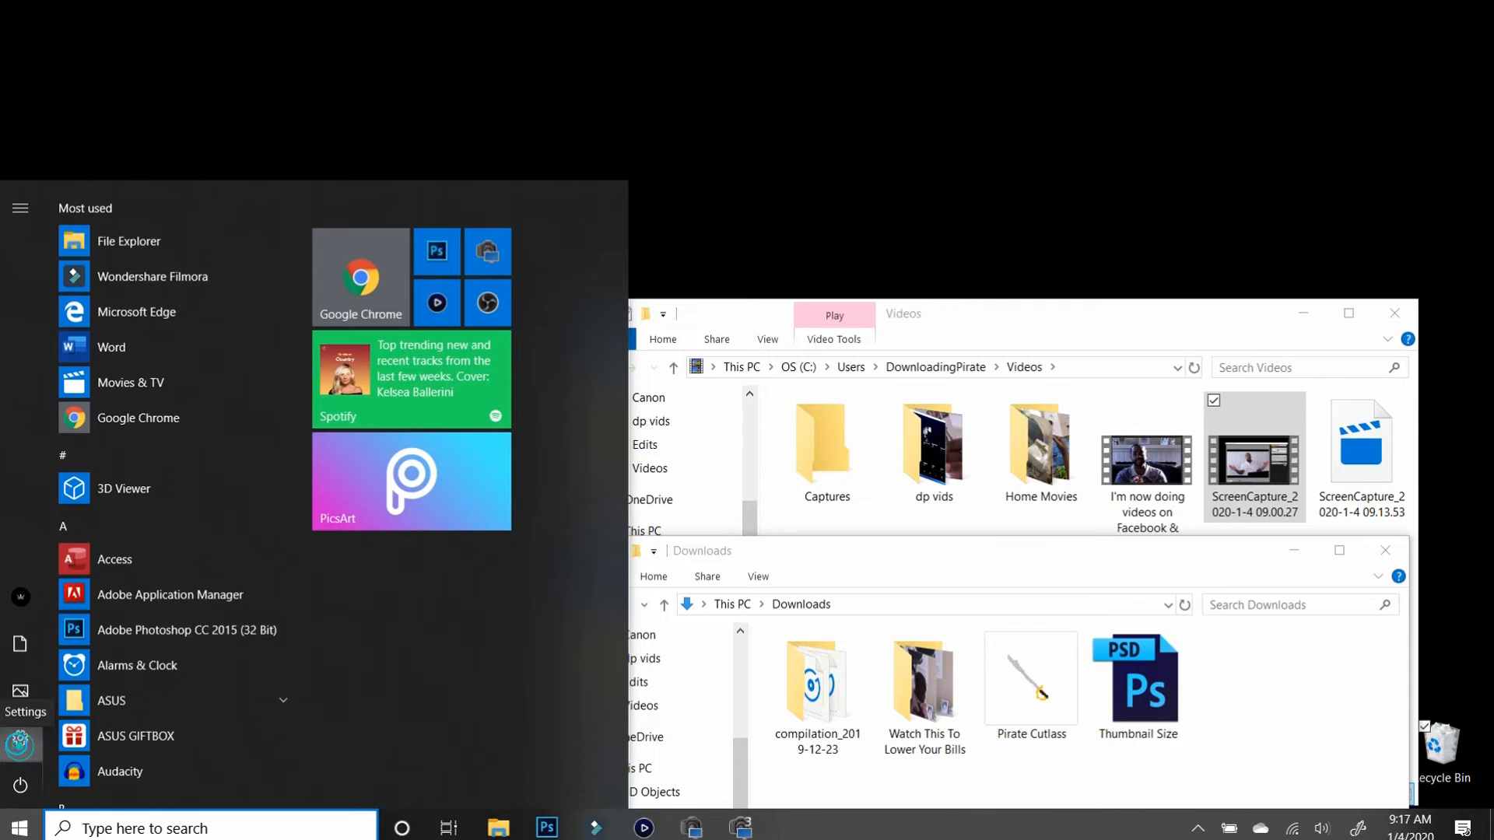
Reach Mouse Properties via Settings > Devices > Mouse > Additional mouse options
{"action": "left_click", "coordinate": [23, 700]}
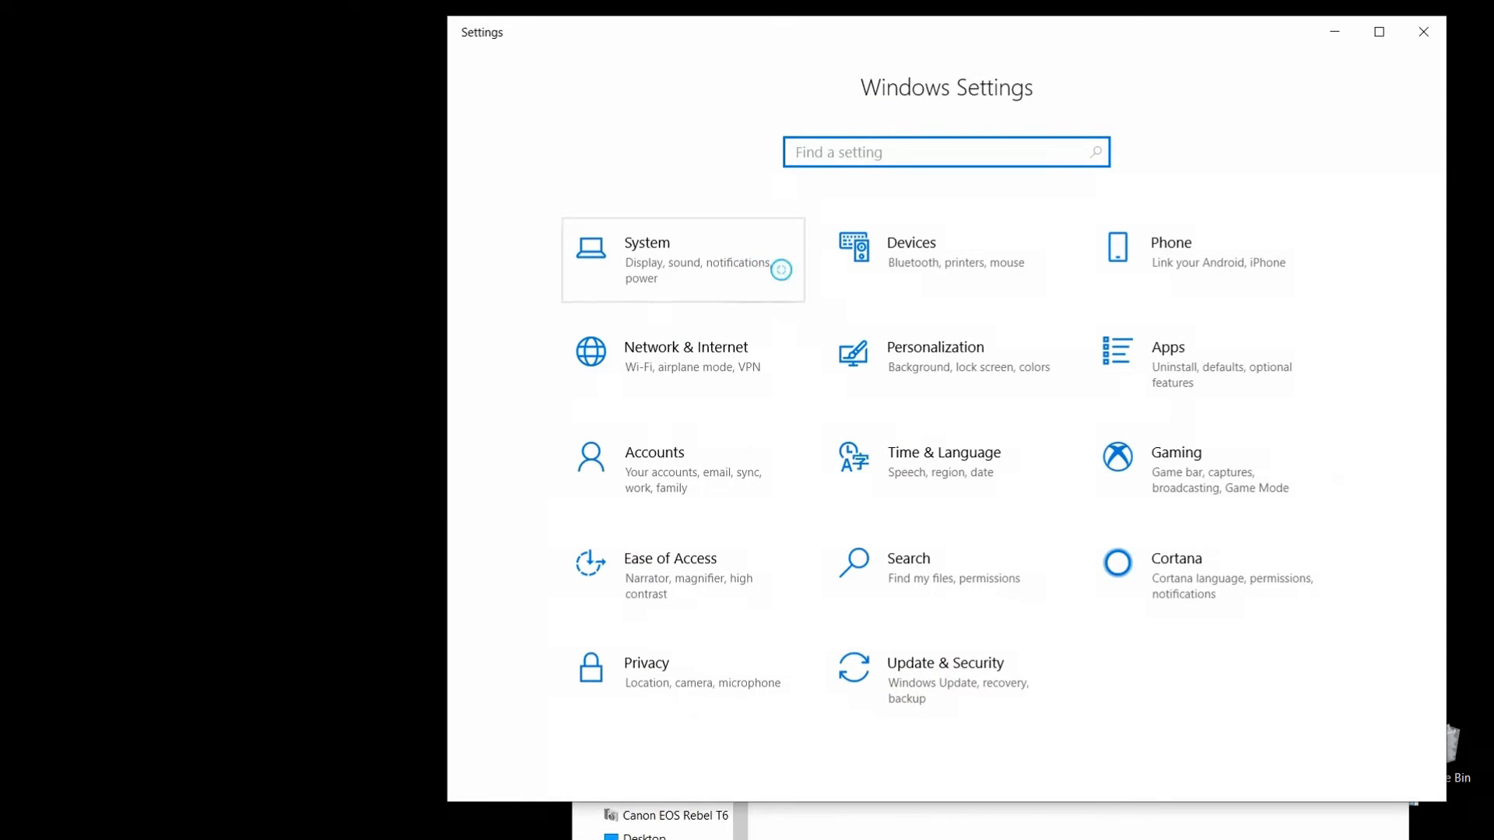
{"action": "mouse_move", "coordinate": [921, 269]}
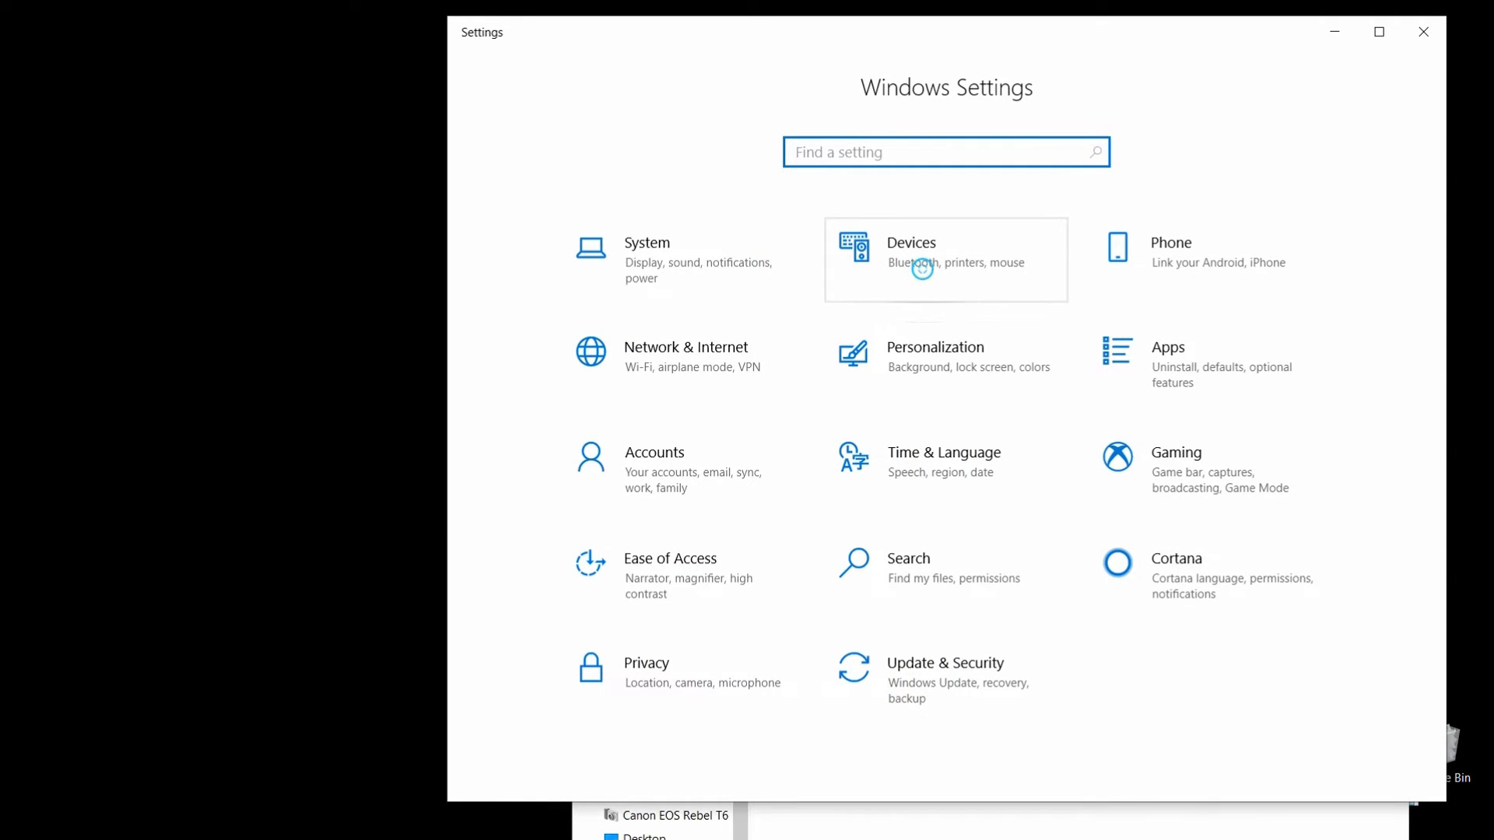
{"action": "left_click", "coordinate": [943, 256]}
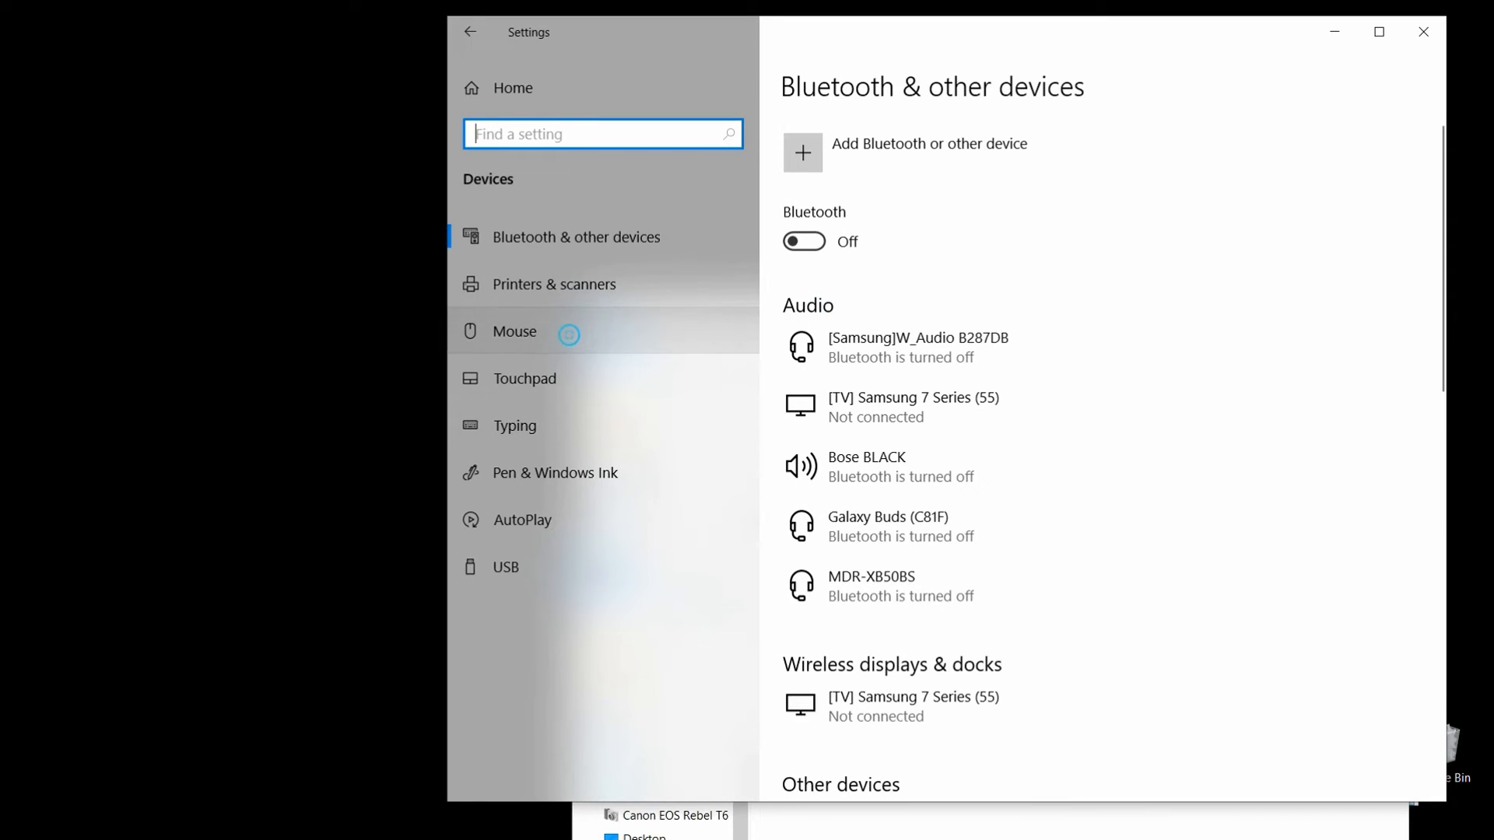
{"action": "left_click", "coordinate": [514, 330]}
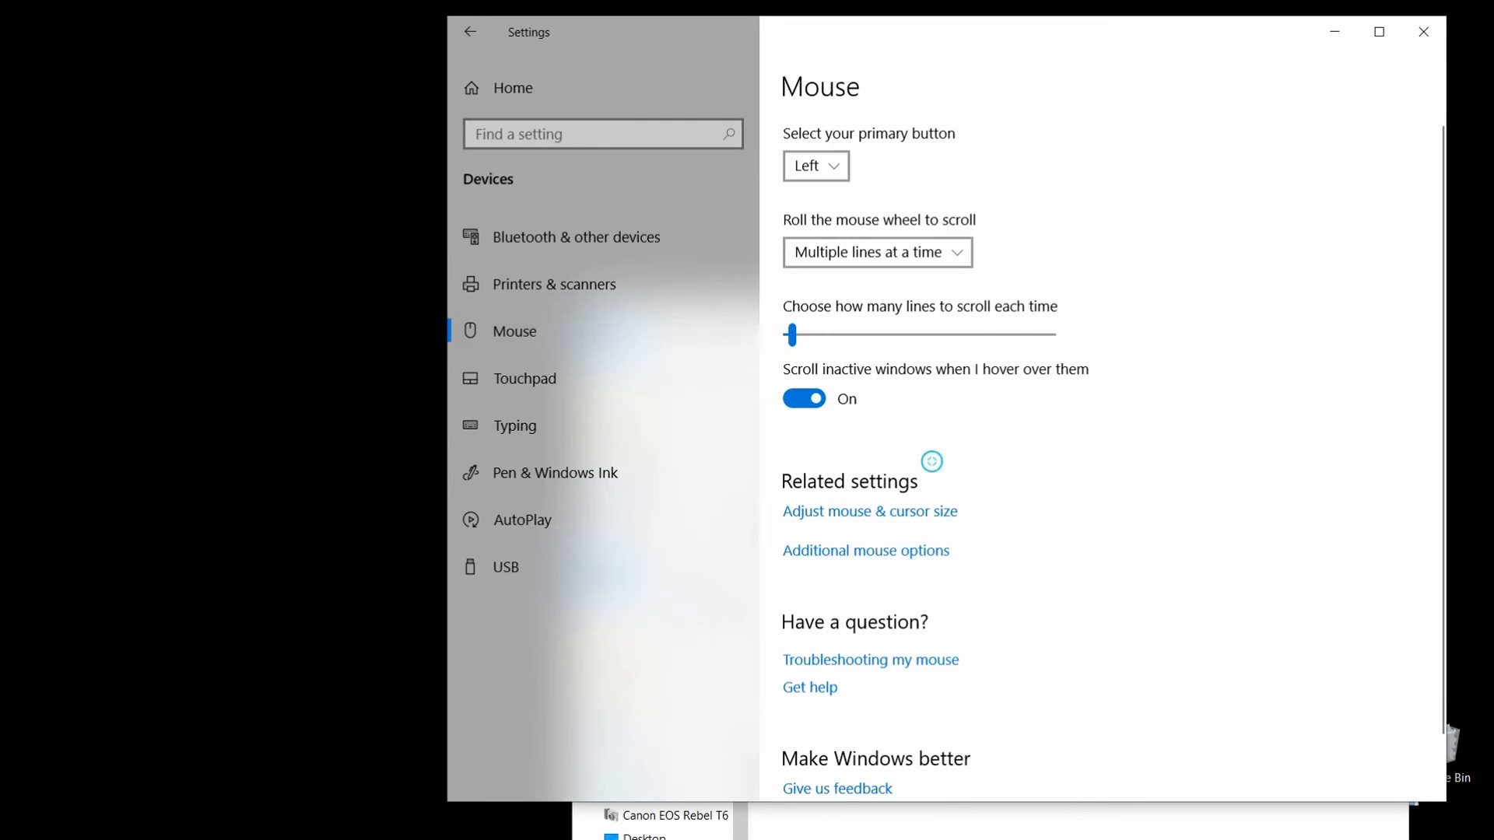
{"action": "mouse_move", "coordinate": [896, 560]}
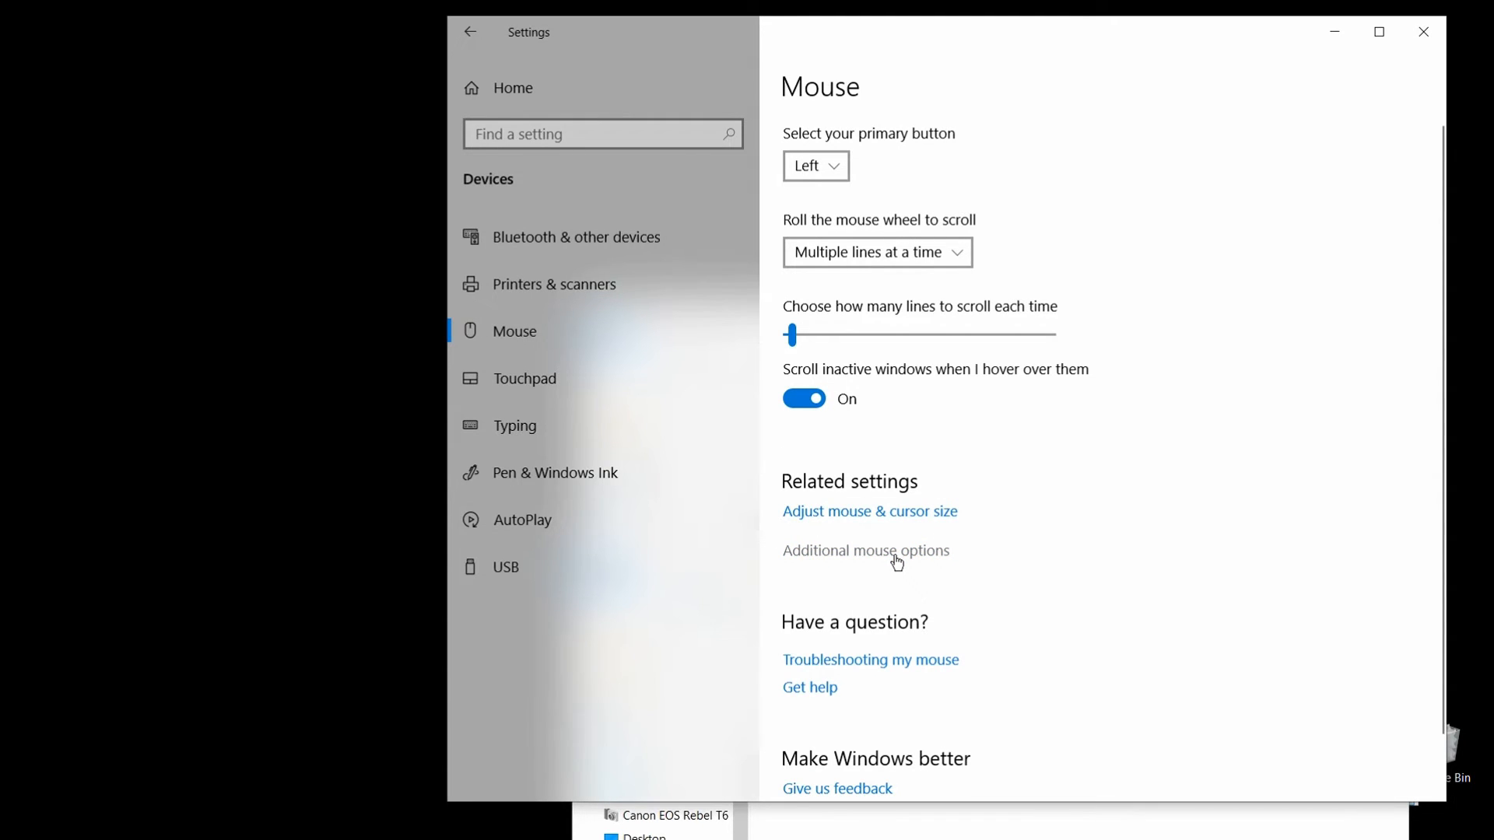
{"action": "left_click", "coordinate": [863, 549]}
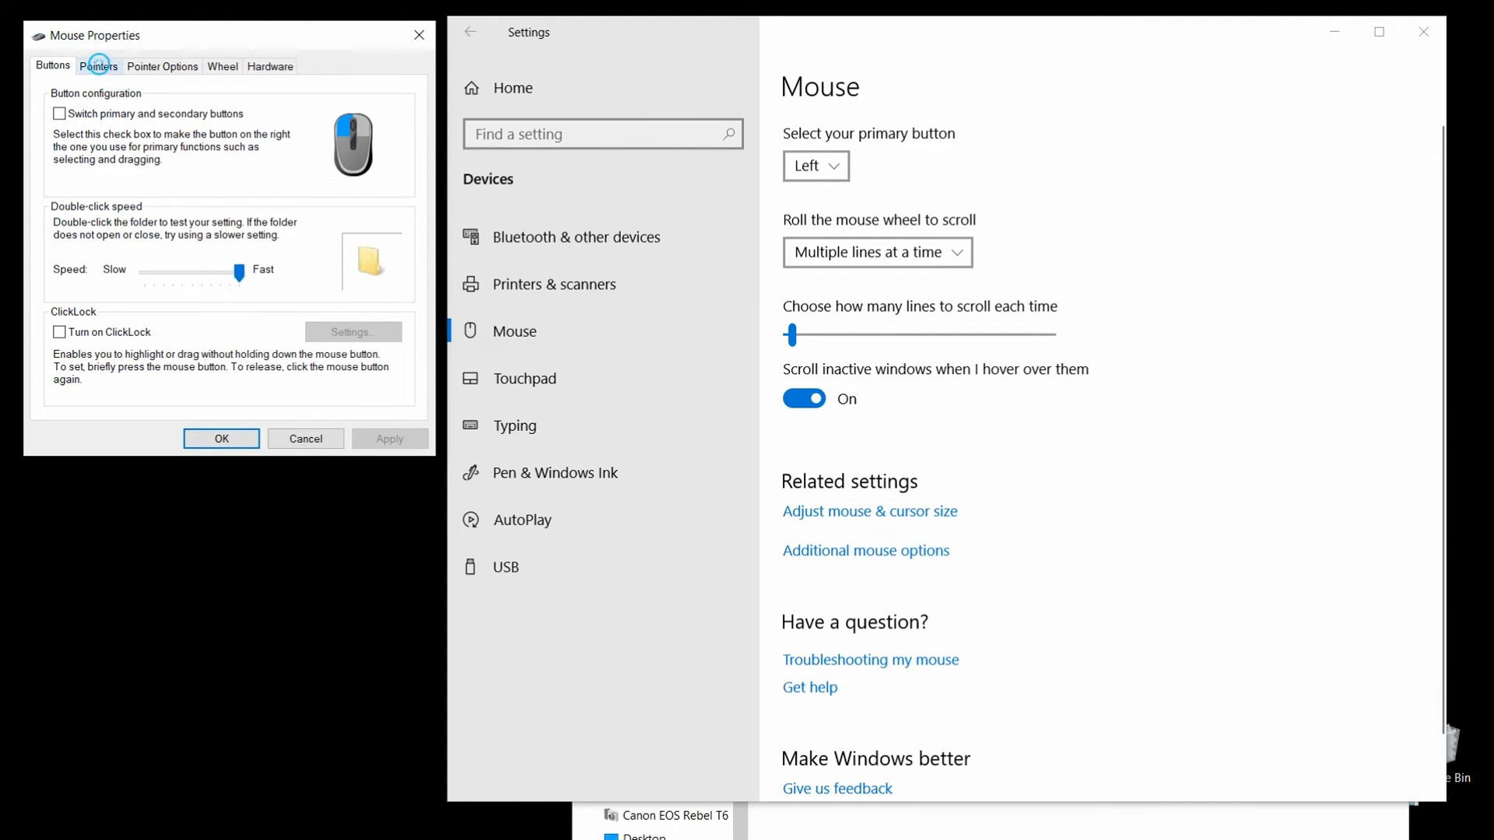
Browse for a replacement file for the Normal Select pointer on the Pointers tab
{"action": "left_click", "coordinate": [99, 65]}
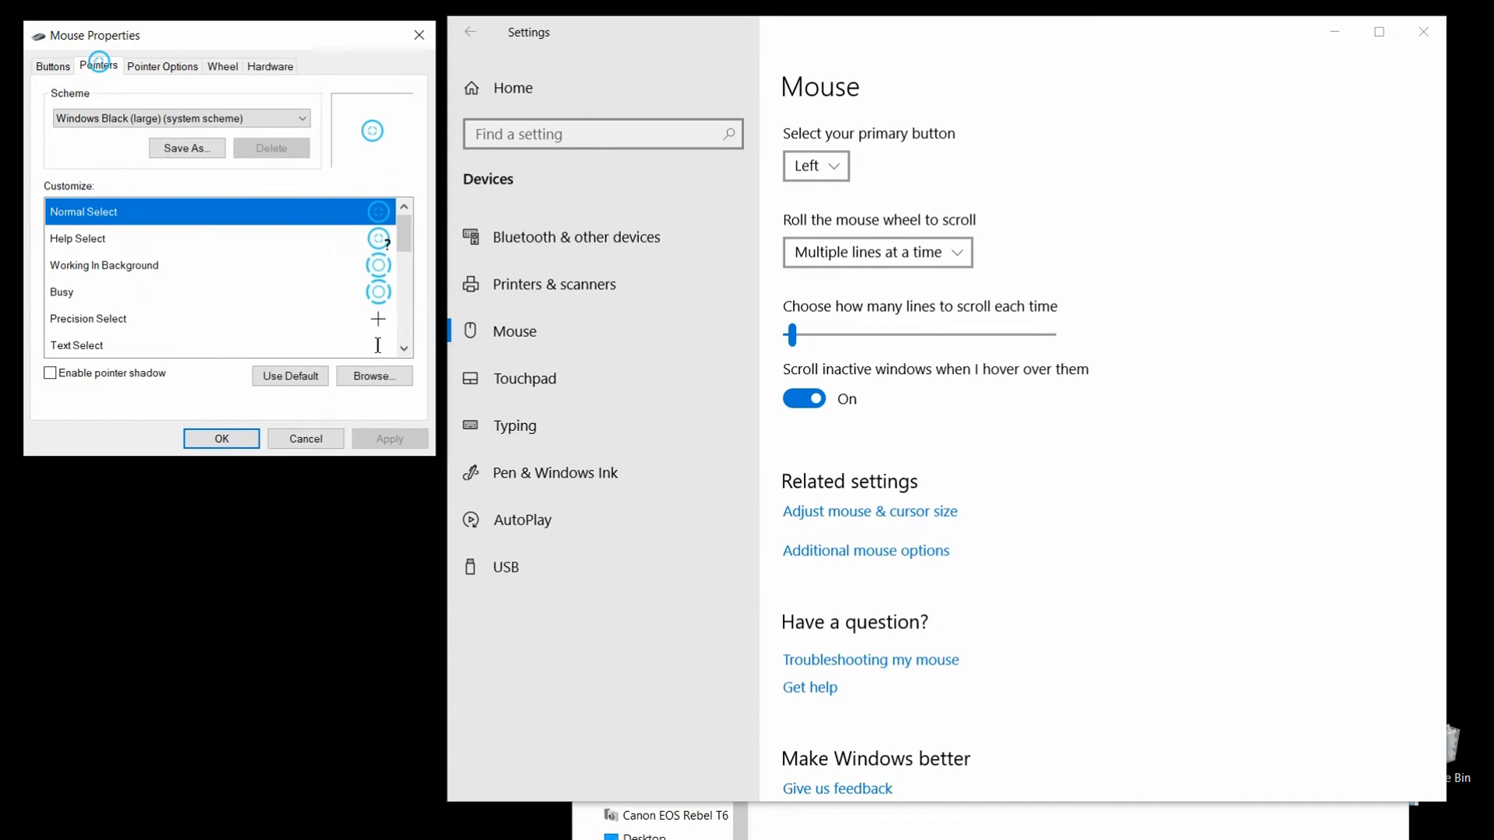
{"action": "mouse_move", "coordinate": [279, 198]}
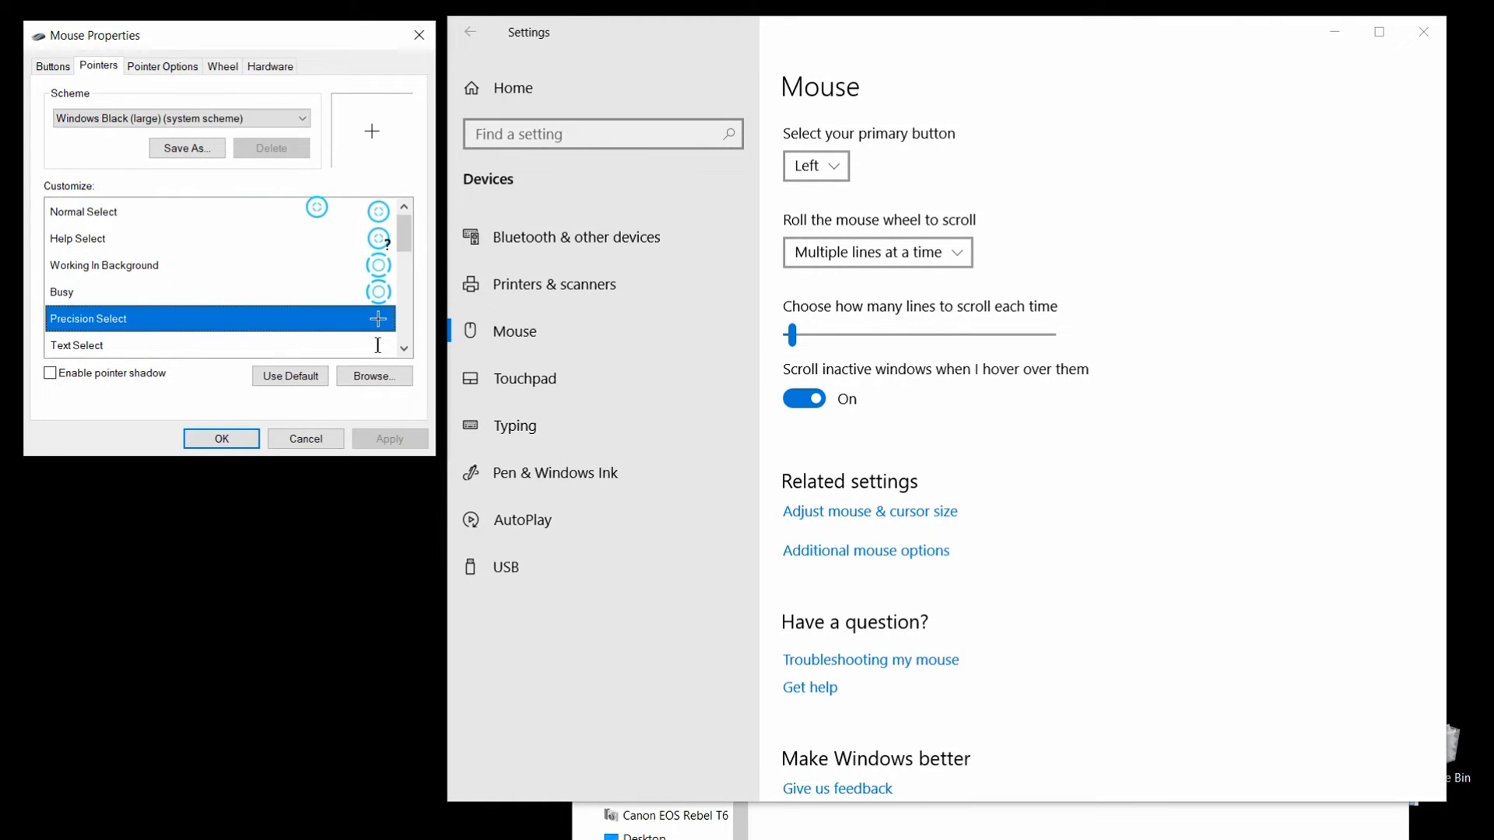
{"action": "left_click", "coordinate": [114, 212]}
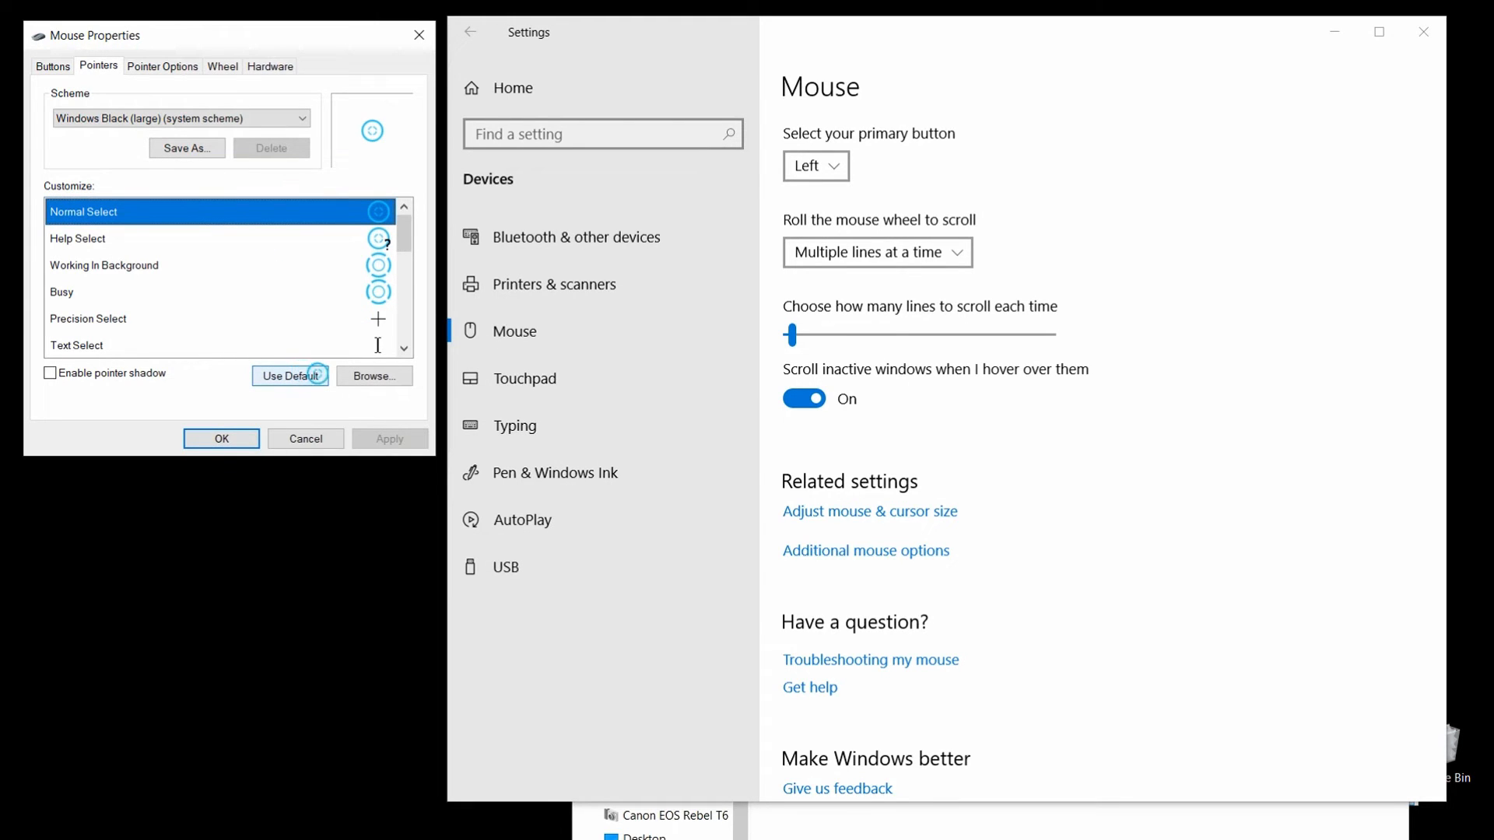
{"action": "left_click", "coordinate": [373, 375]}
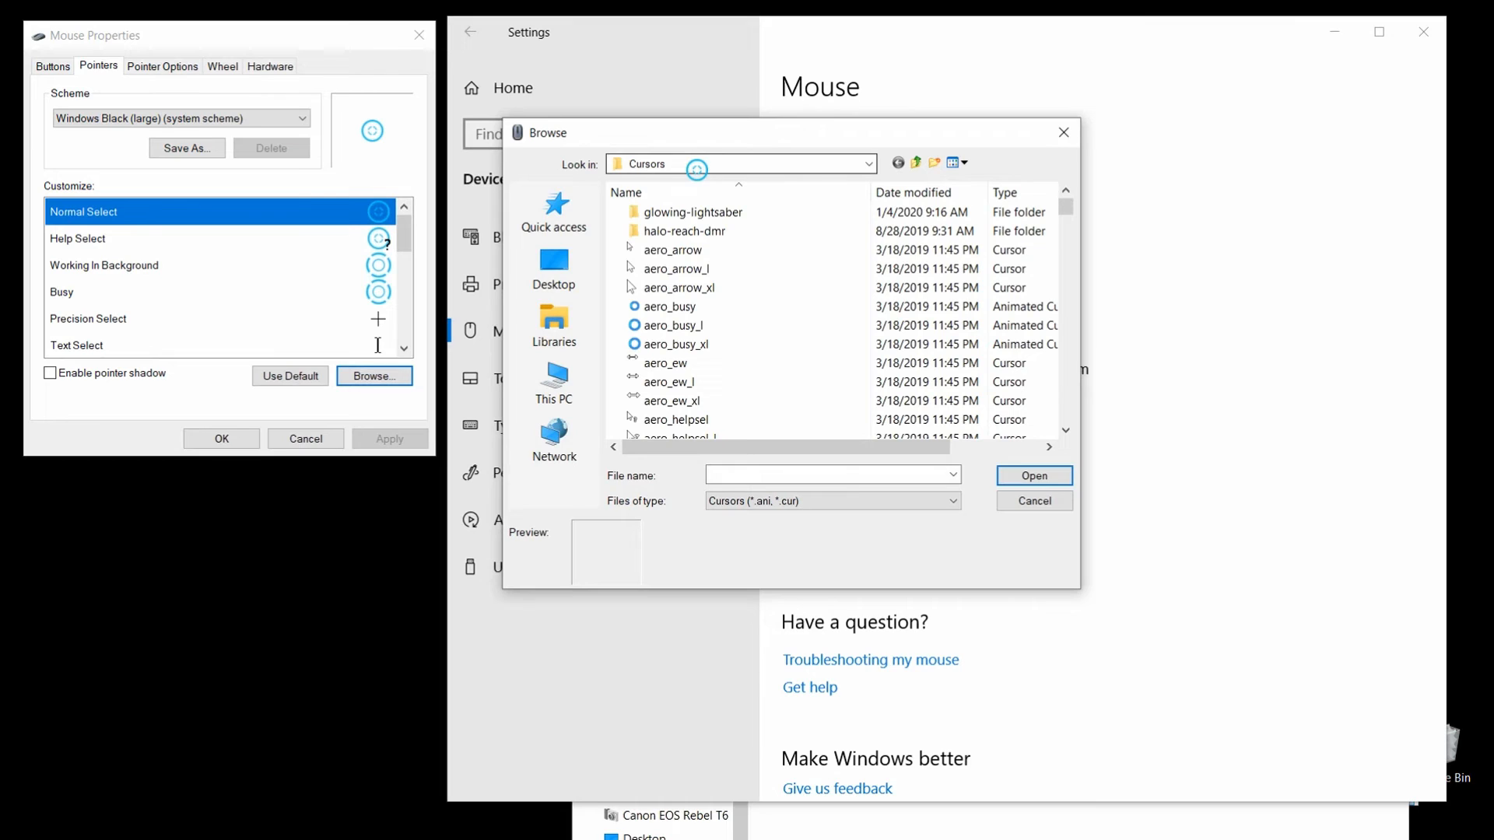
{"action": "mouse_move", "coordinate": [552, 380]}
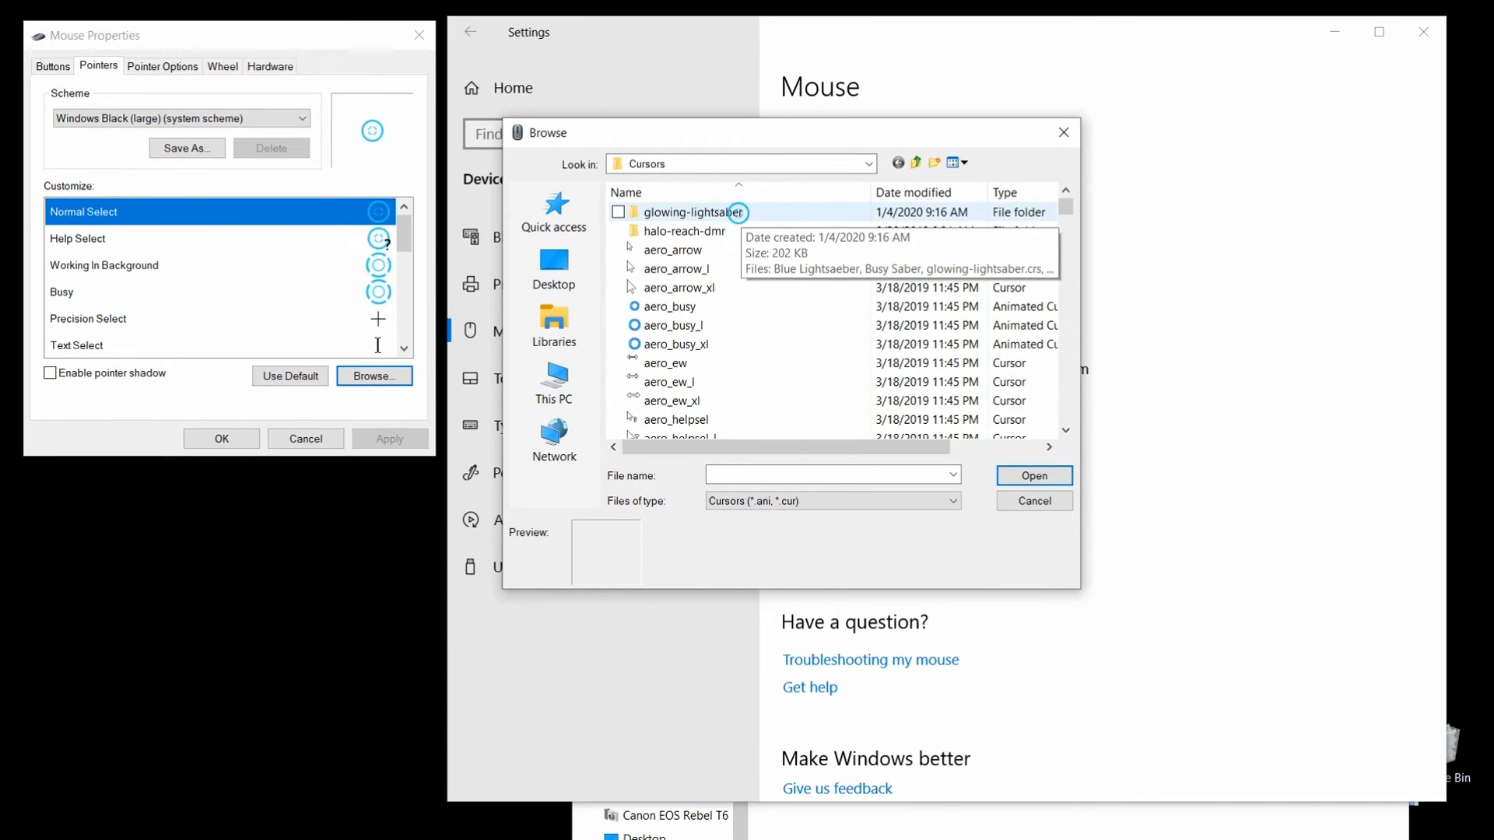
{"action": "left_click", "coordinate": [691, 211]}
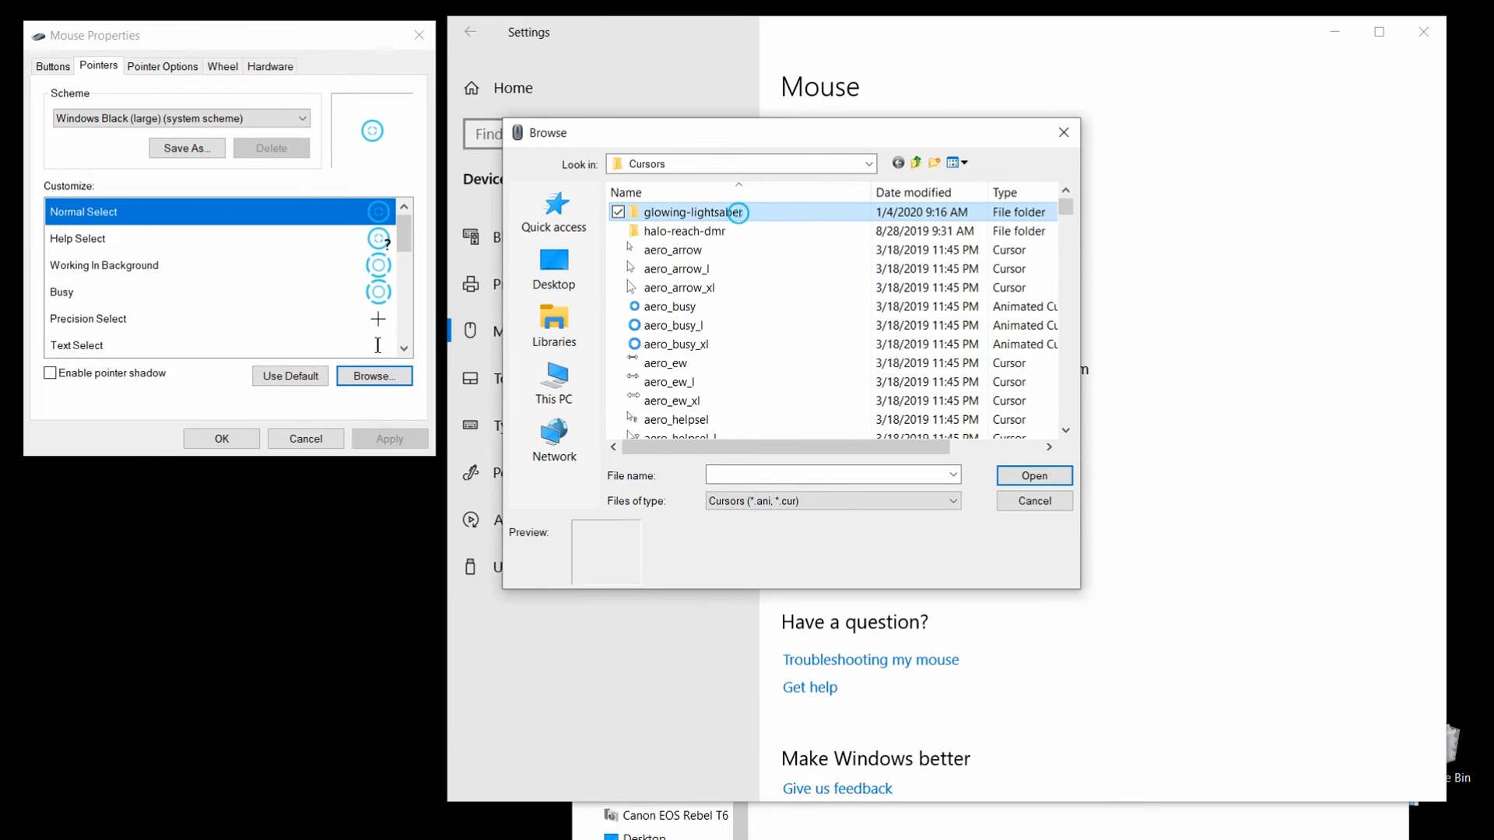
{"action": "double_click", "coordinate": [689, 211]}
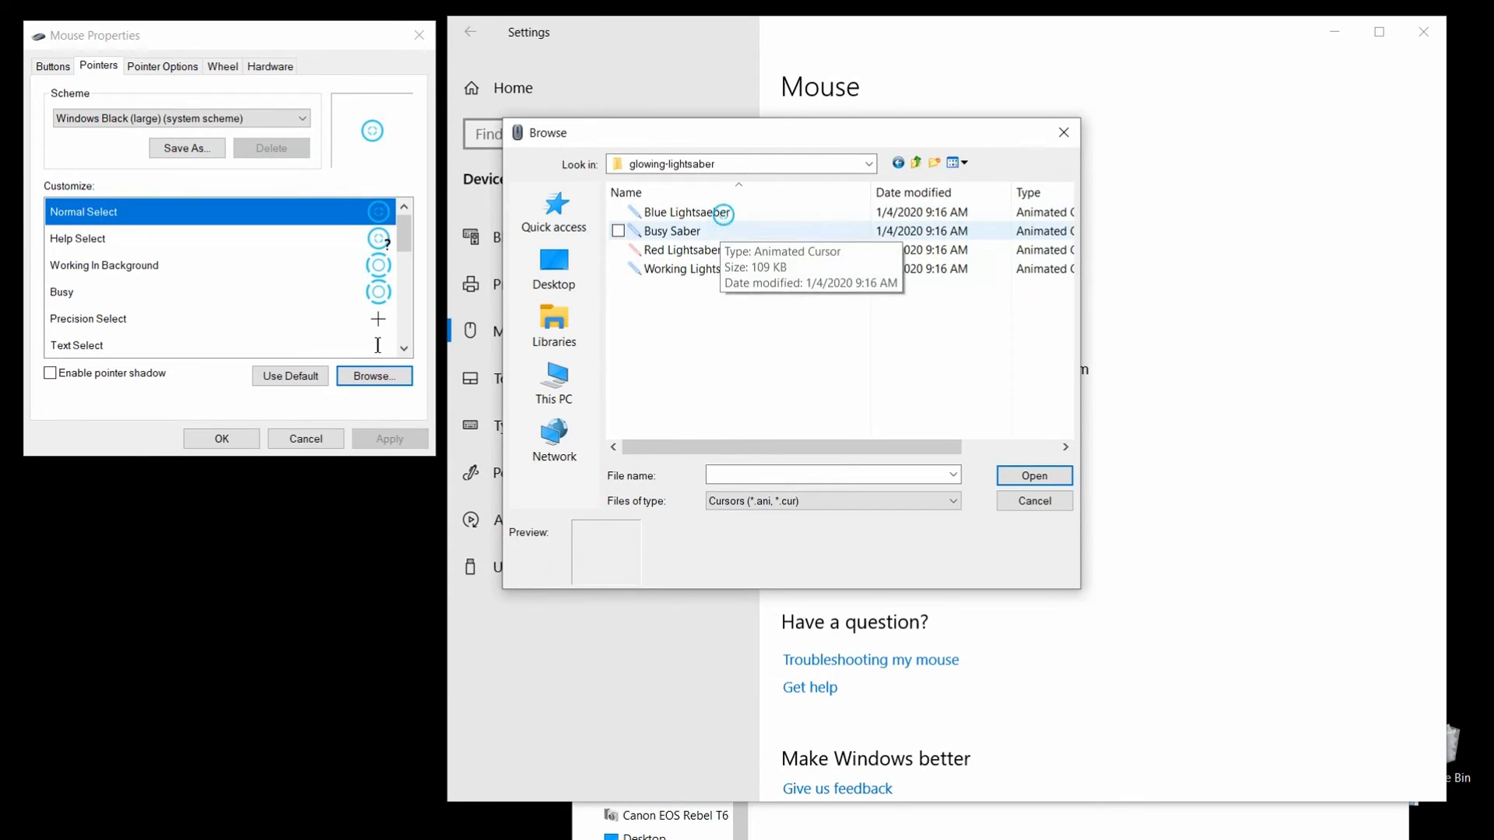
{"action": "mouse_move", "coordinate": [767, 268]}
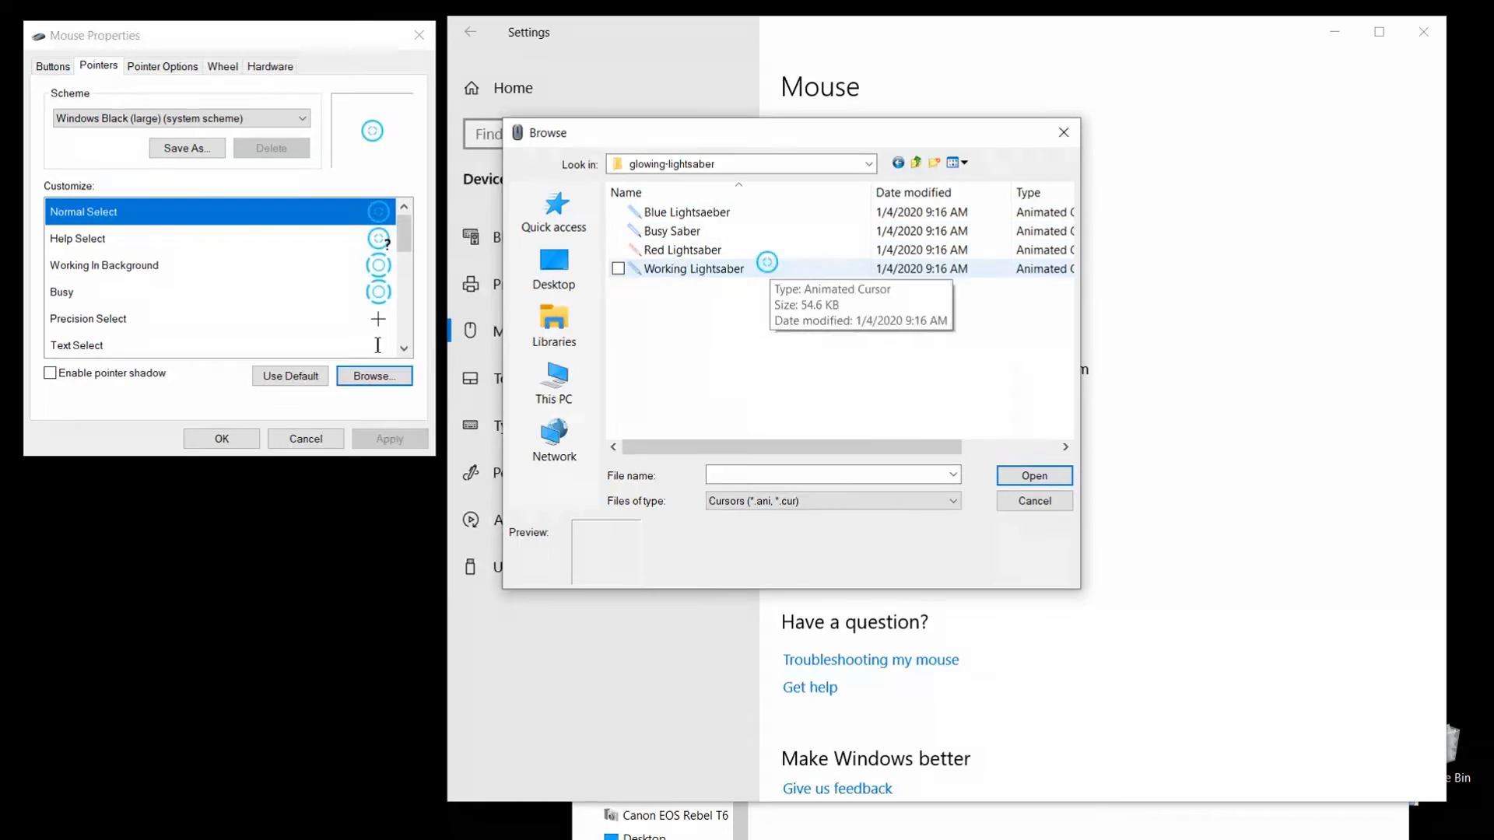
{"action": "mouse_move", "coordinate": [844, 181]}
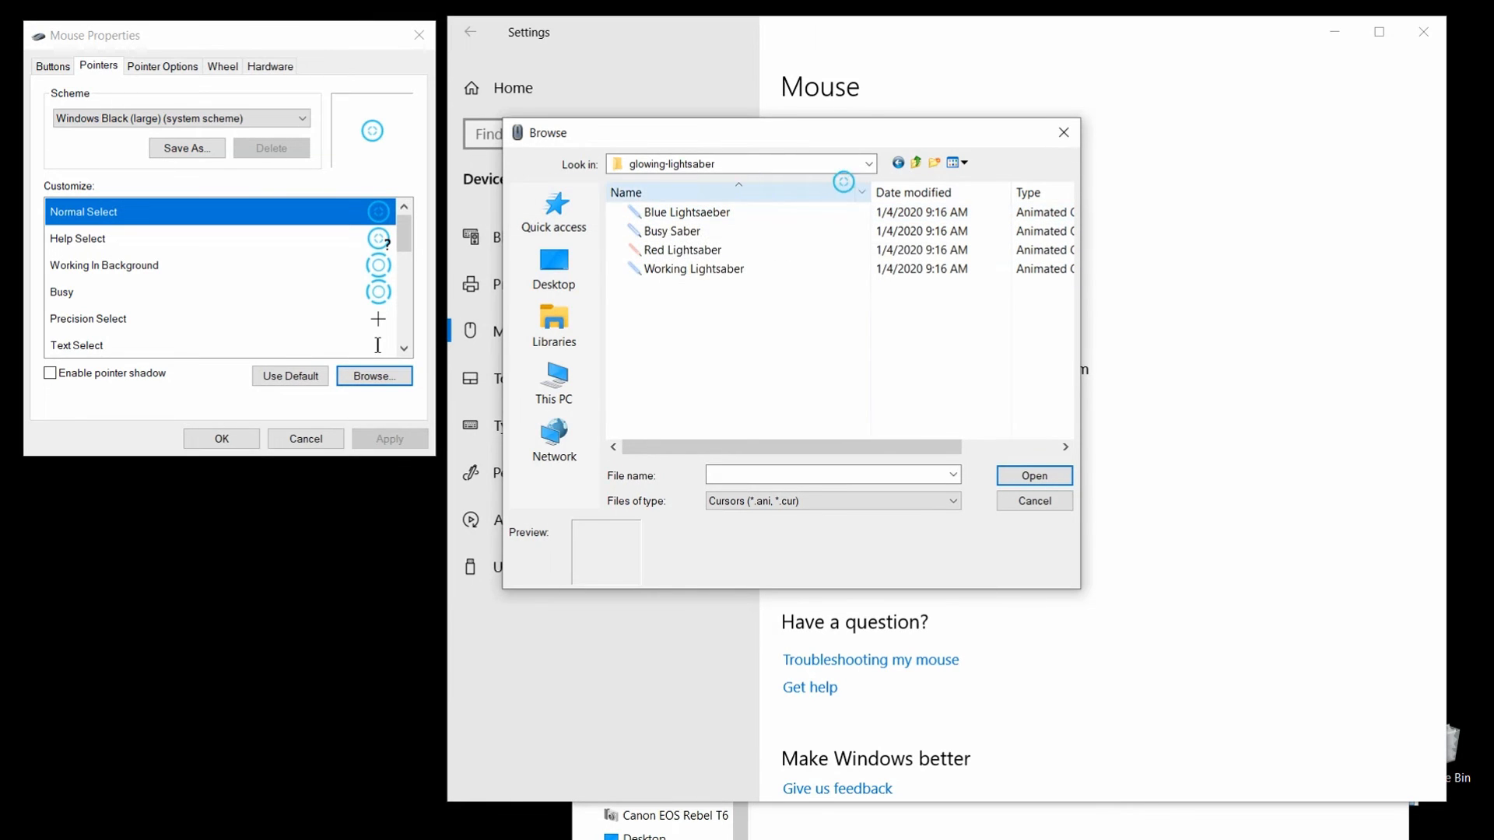
{"action": "left_click", "coordinate": [915, 161]}
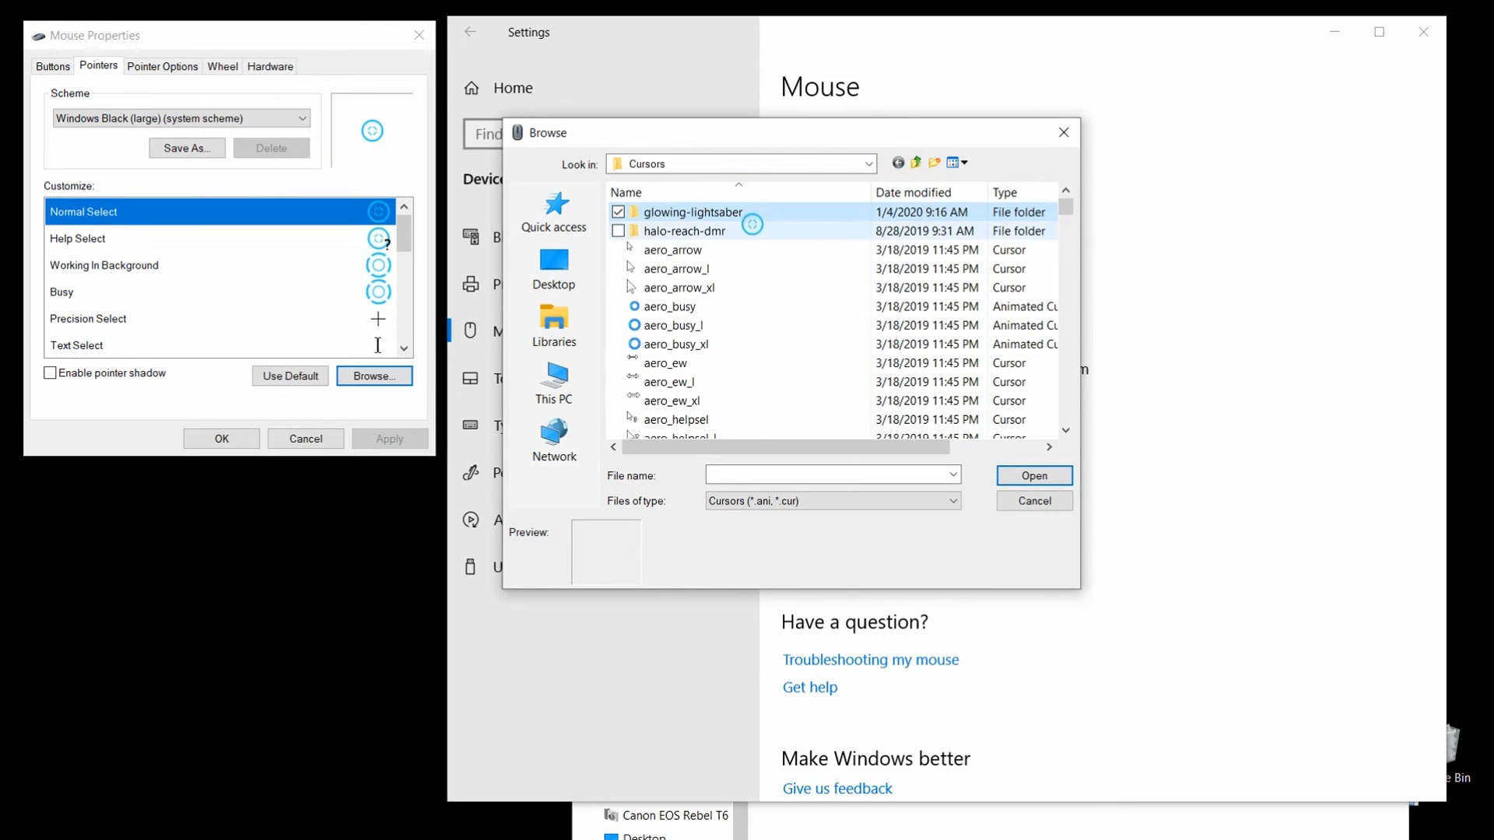
{"action": "double_click", "coordinate": [685, 230]}
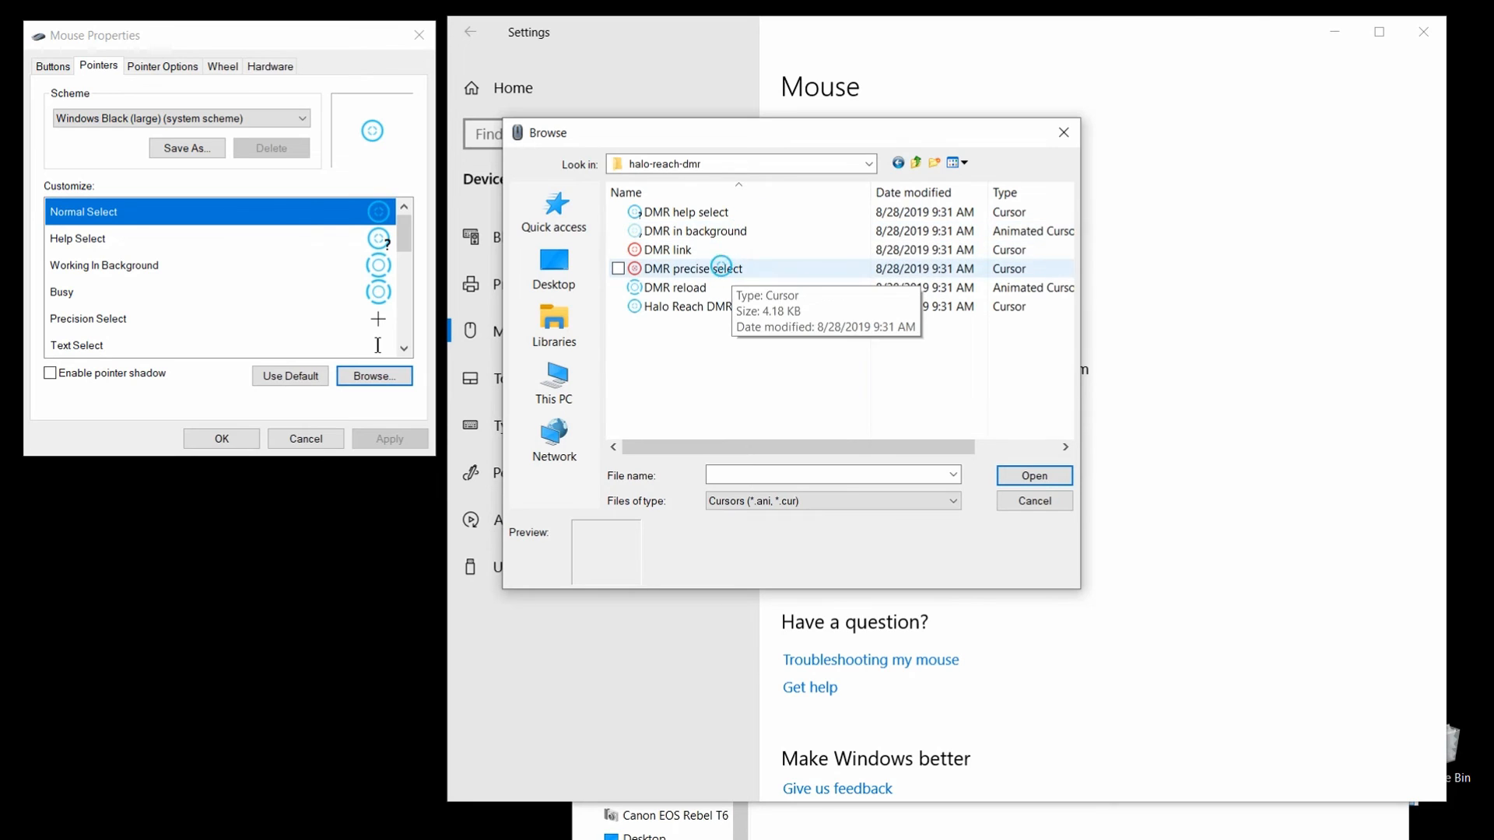
{"action": "mouse_move", "coordinate": [683, 288]}
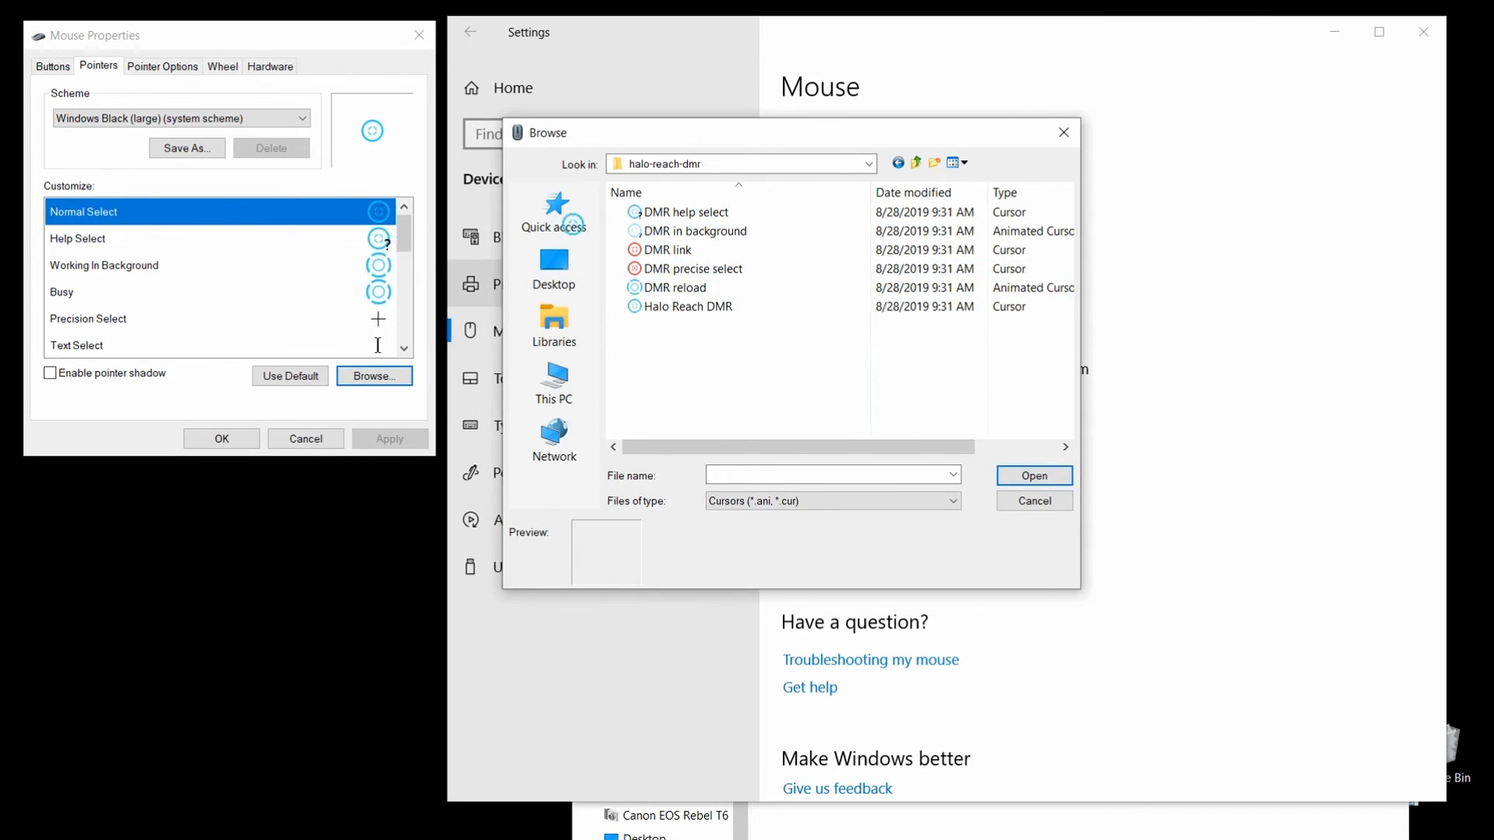
{"action": "left_click", "coordinate": [676, 249]}
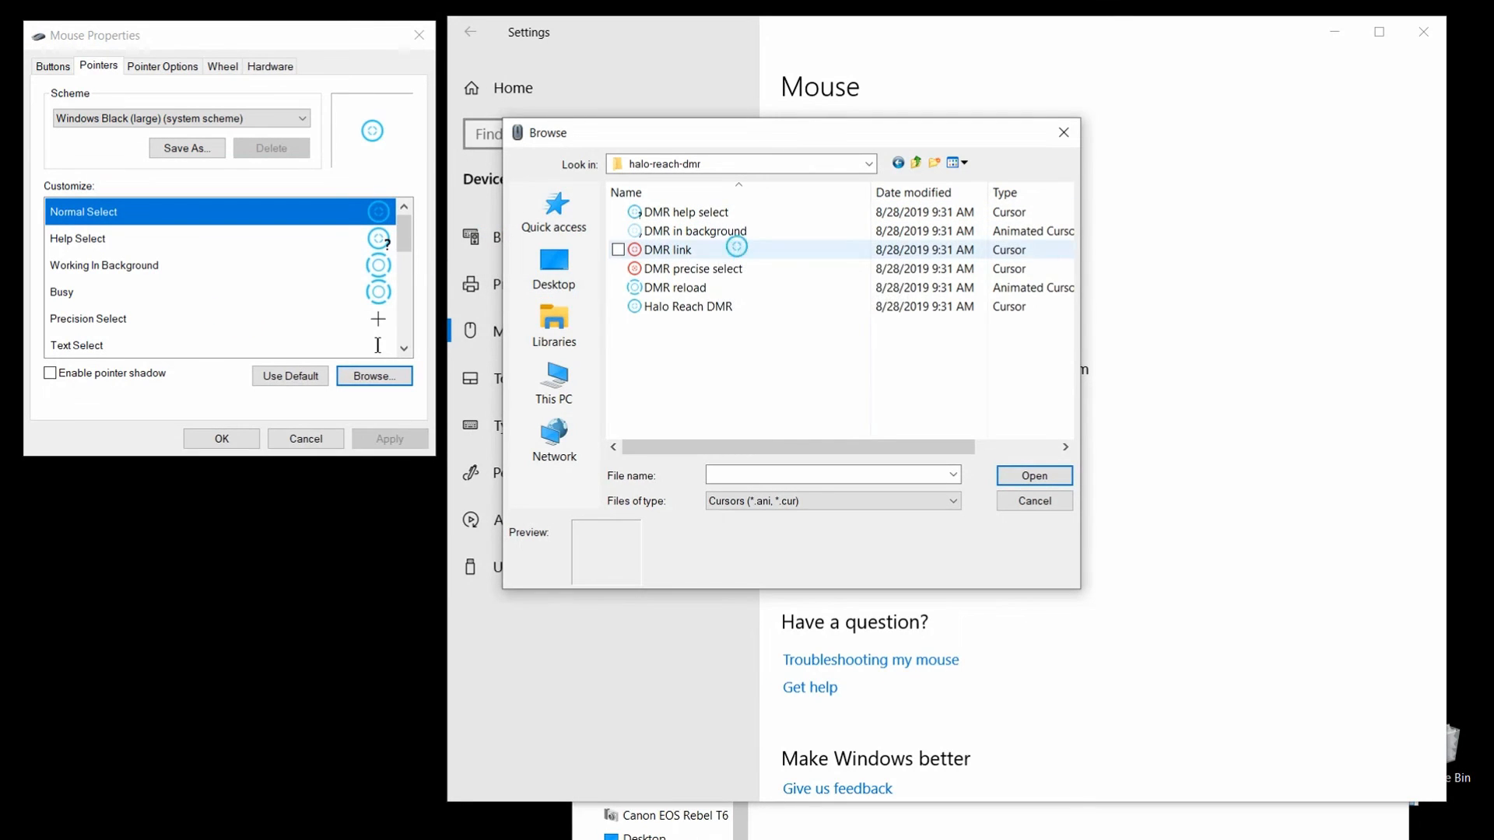
{"action": "mouse_move", "coordinate": [890, 160]}
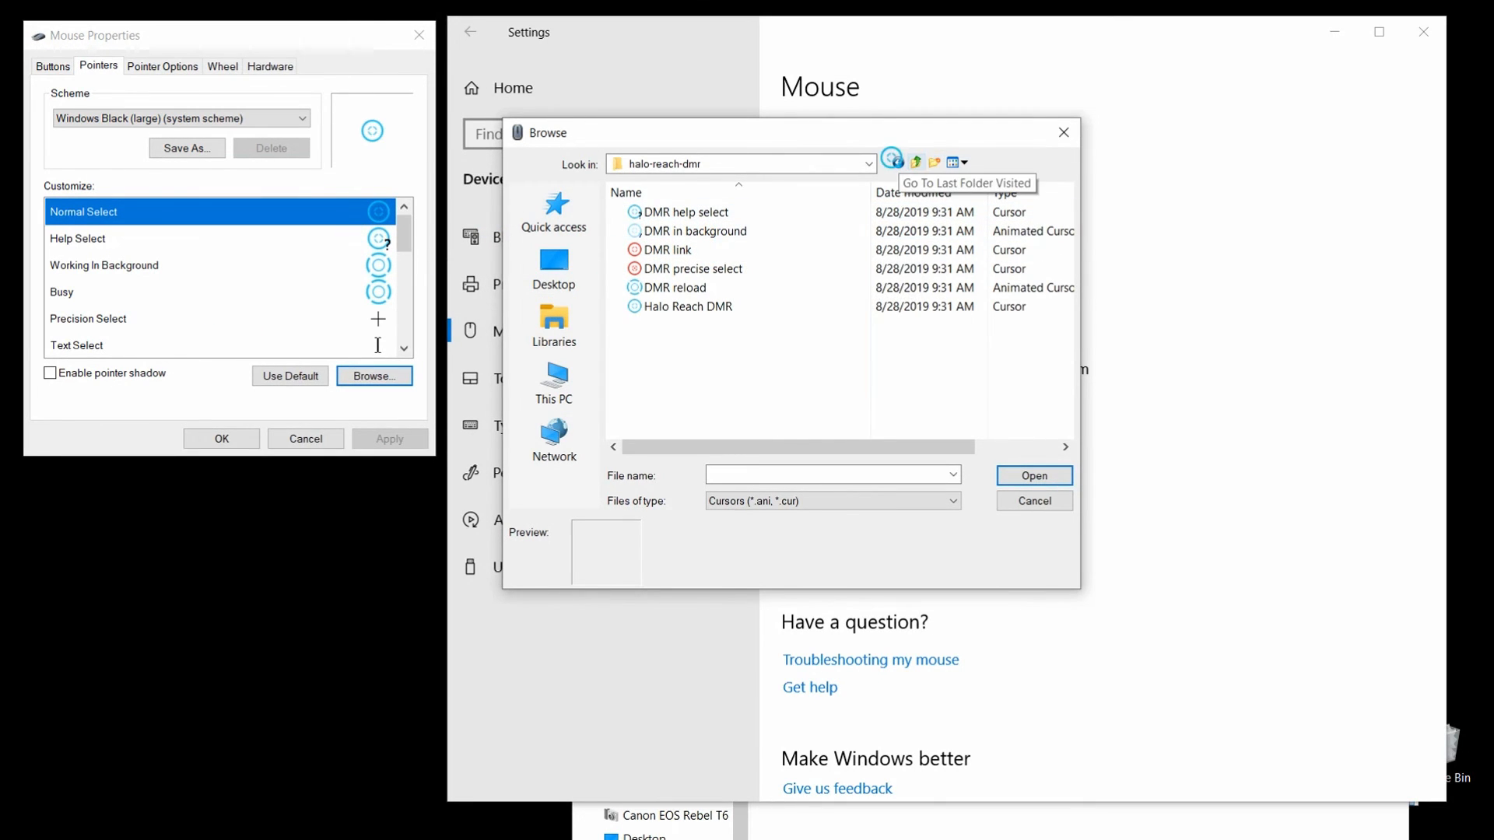
{"action": "left_click", "coordinate": [914, 160]}
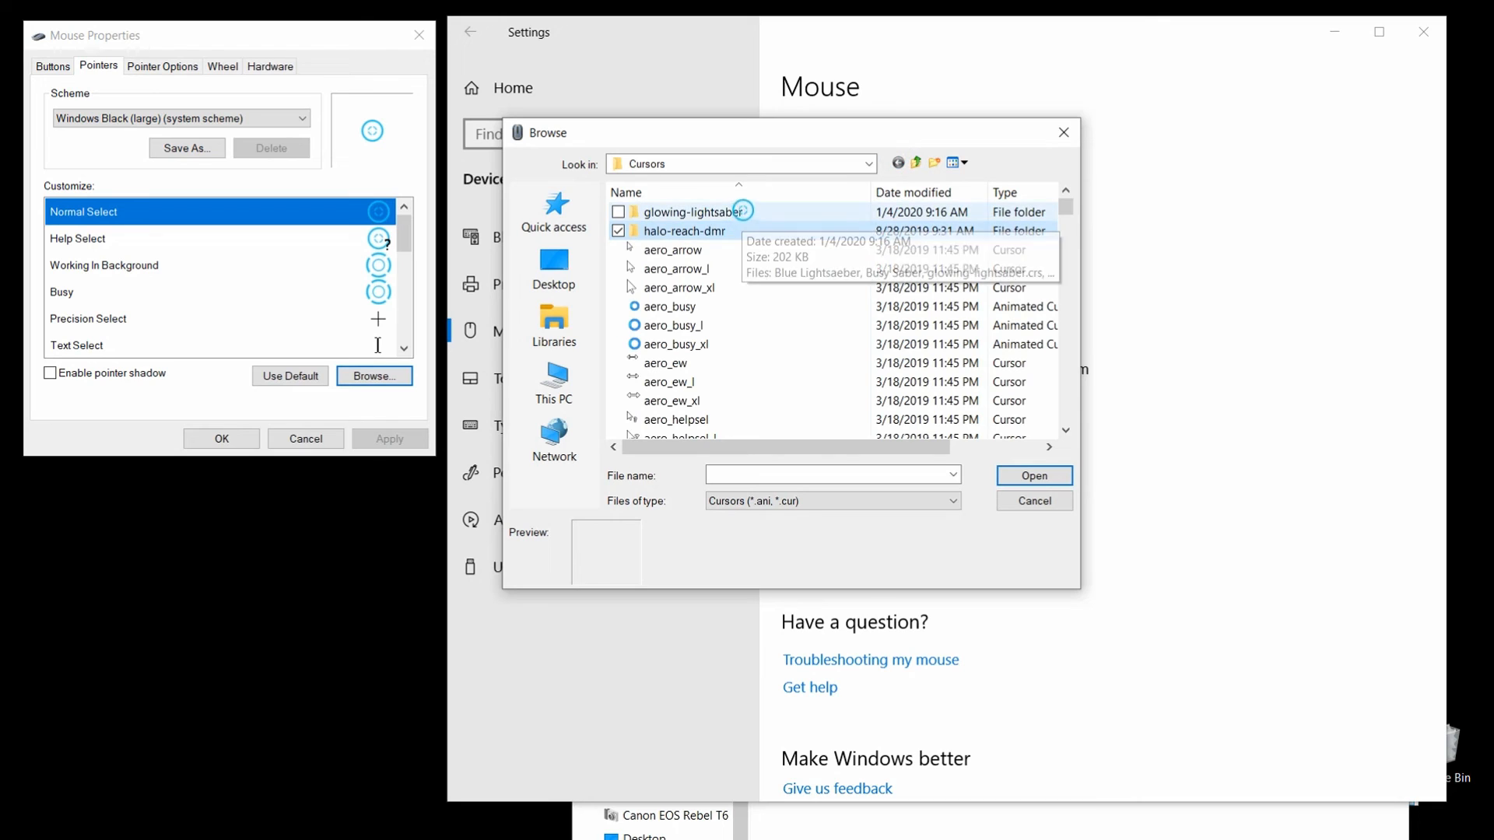
Enter the glowing-lightsaber folder and preview the Busy Saber, Blue Lightsaeber, Working and Red cursors
{"action": "left_click", "coordinate": [696, 211]}
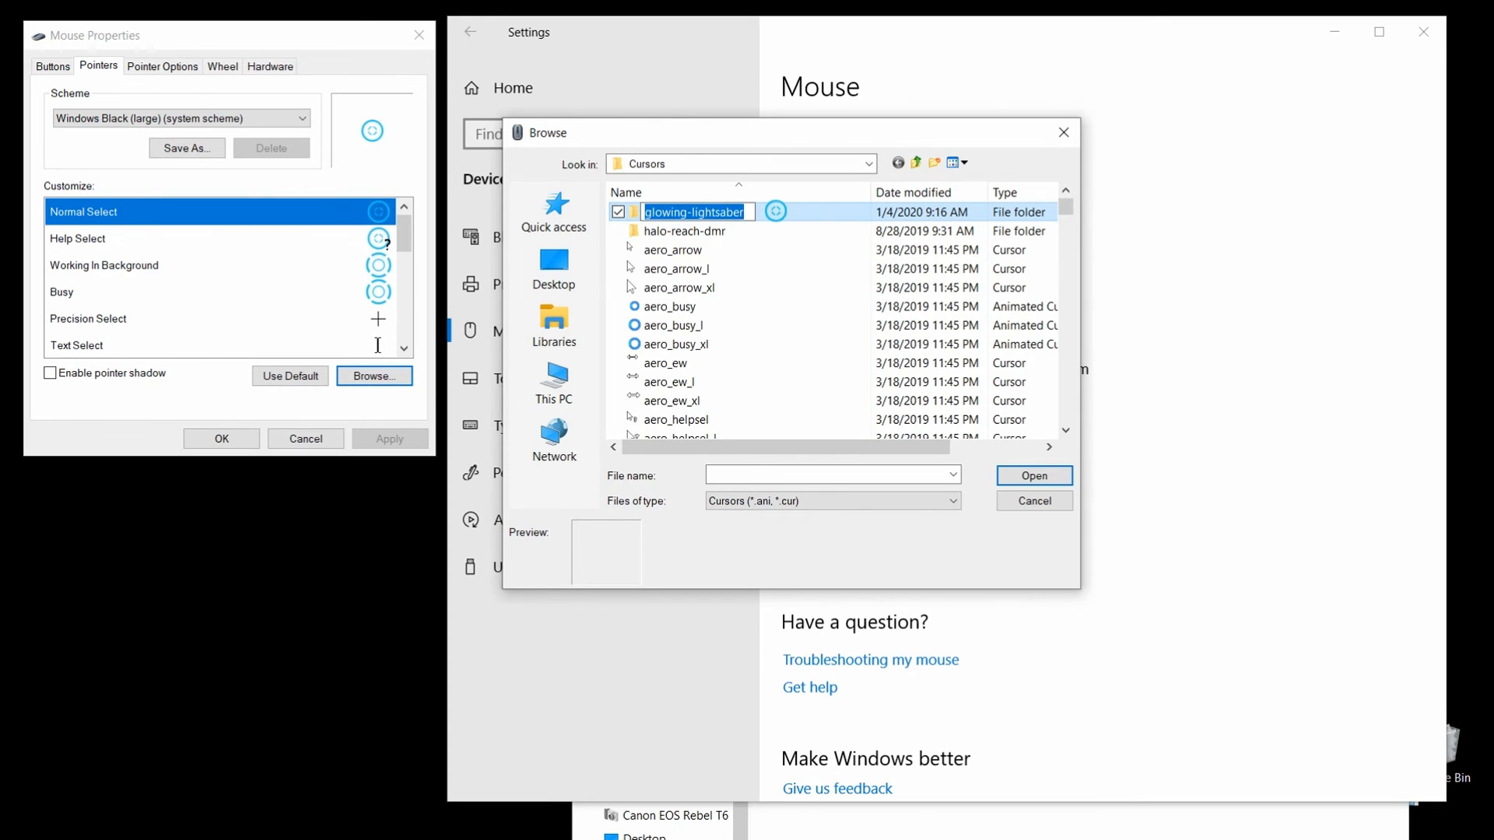
{"action": "double_click", "coordinate": [694, 212]}
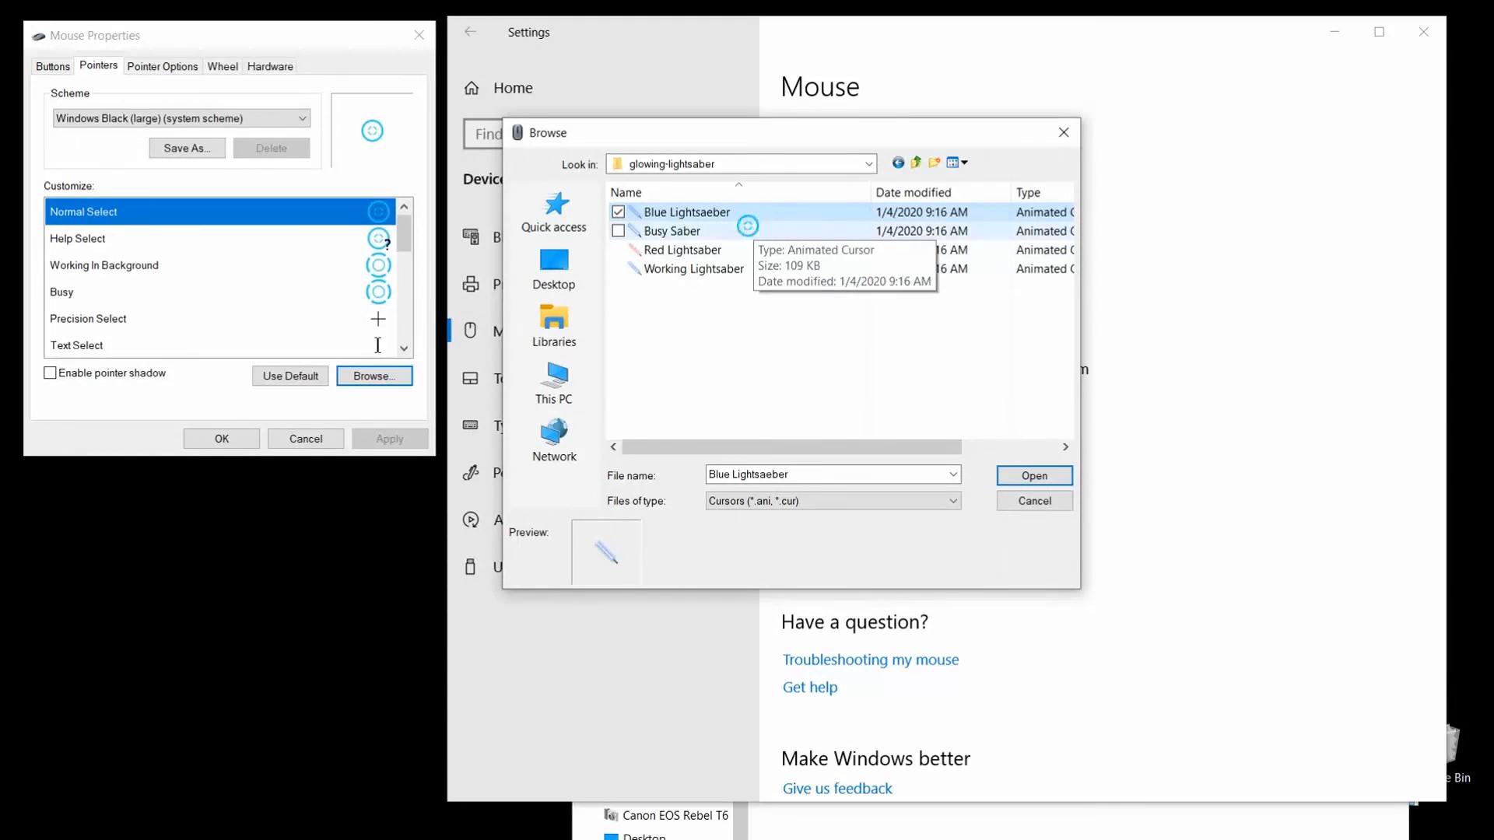
{"action": "left_click", "coordinate": [674, 230]}
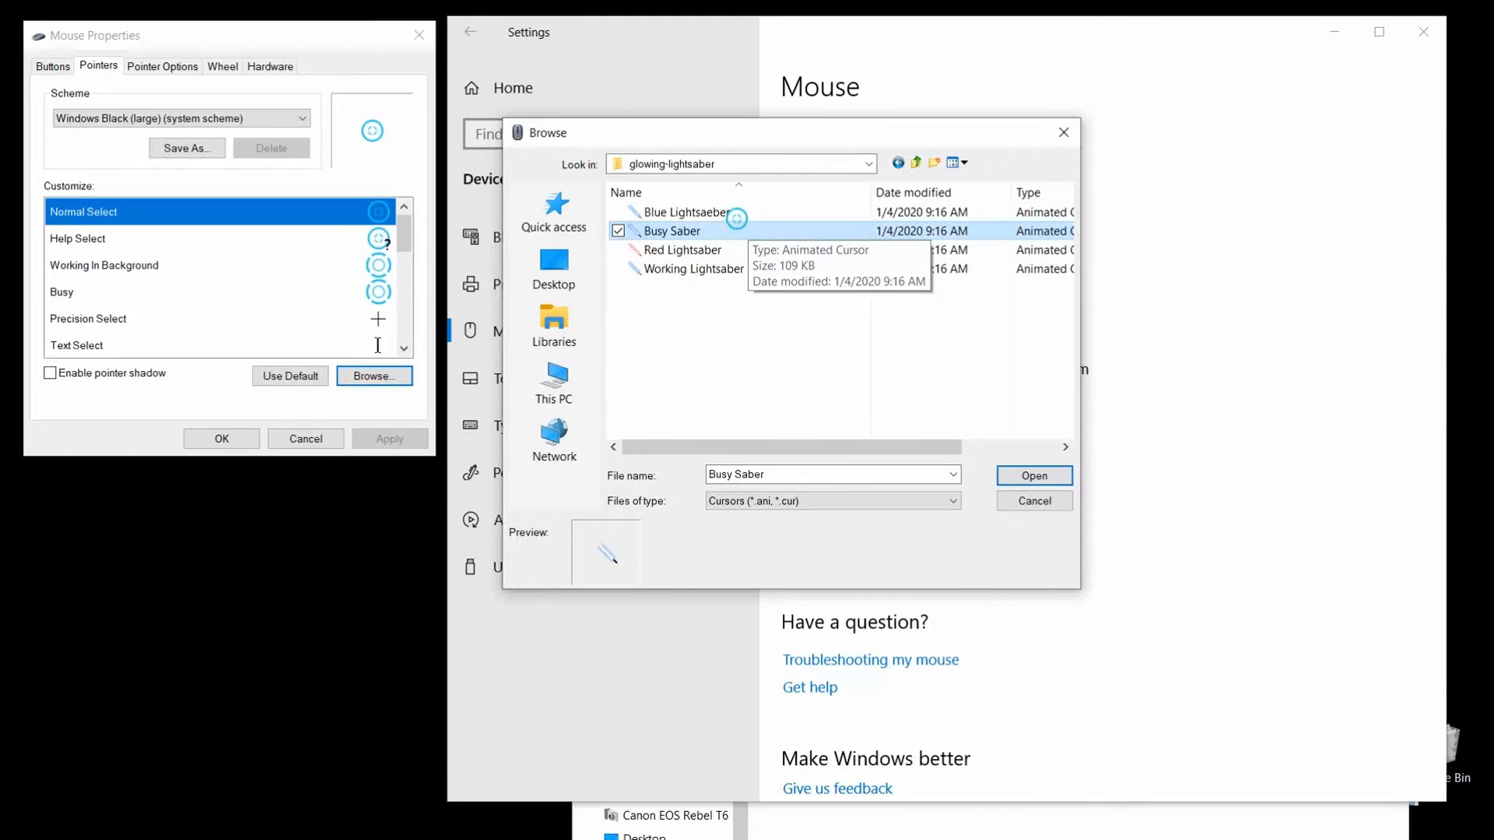
{"action": "left_click", "coordinate": [684, 212]}
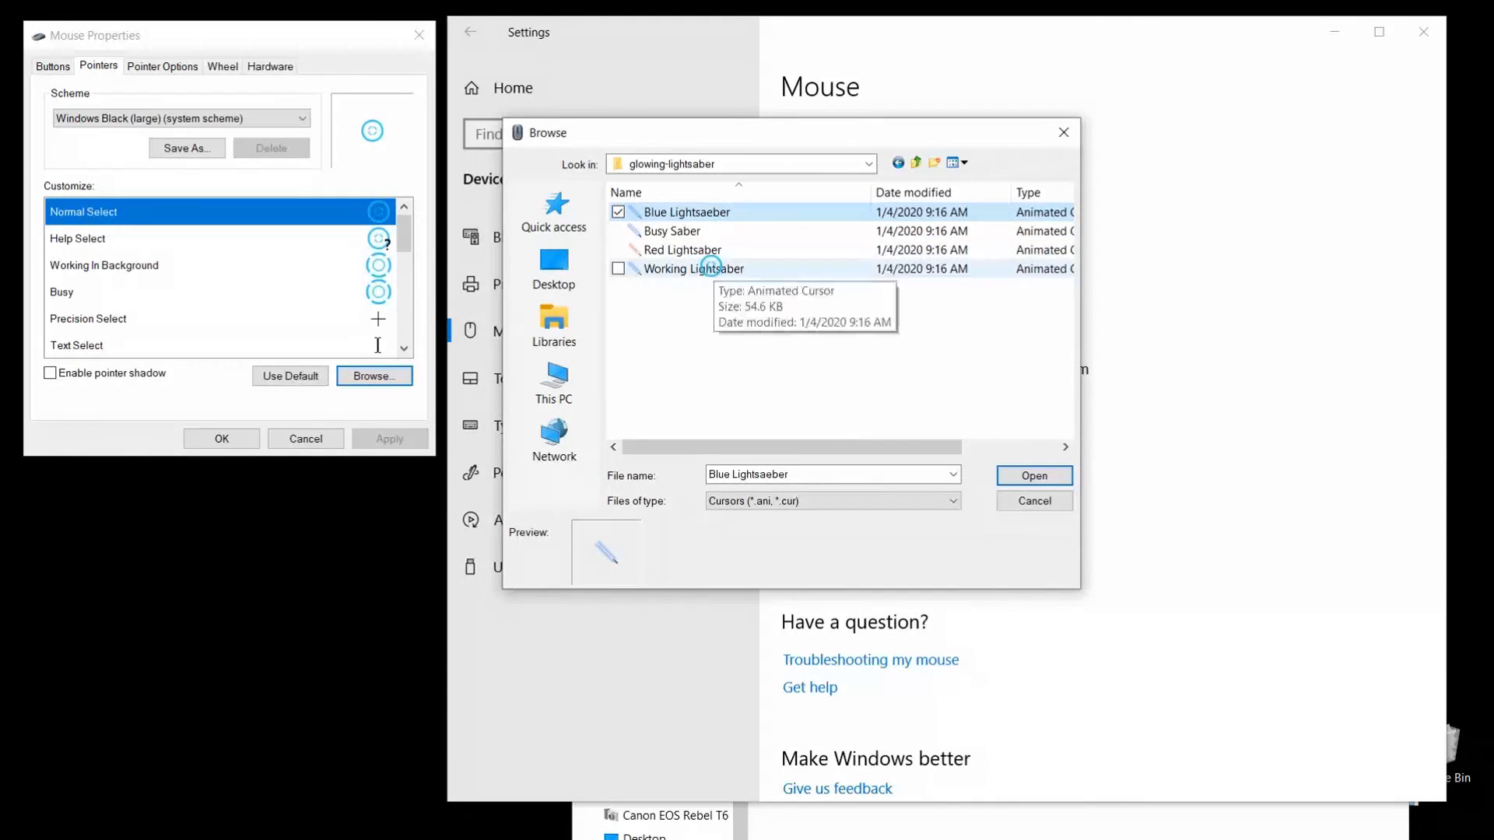
{"action": "left_click", "coordinate": [694, 267]}
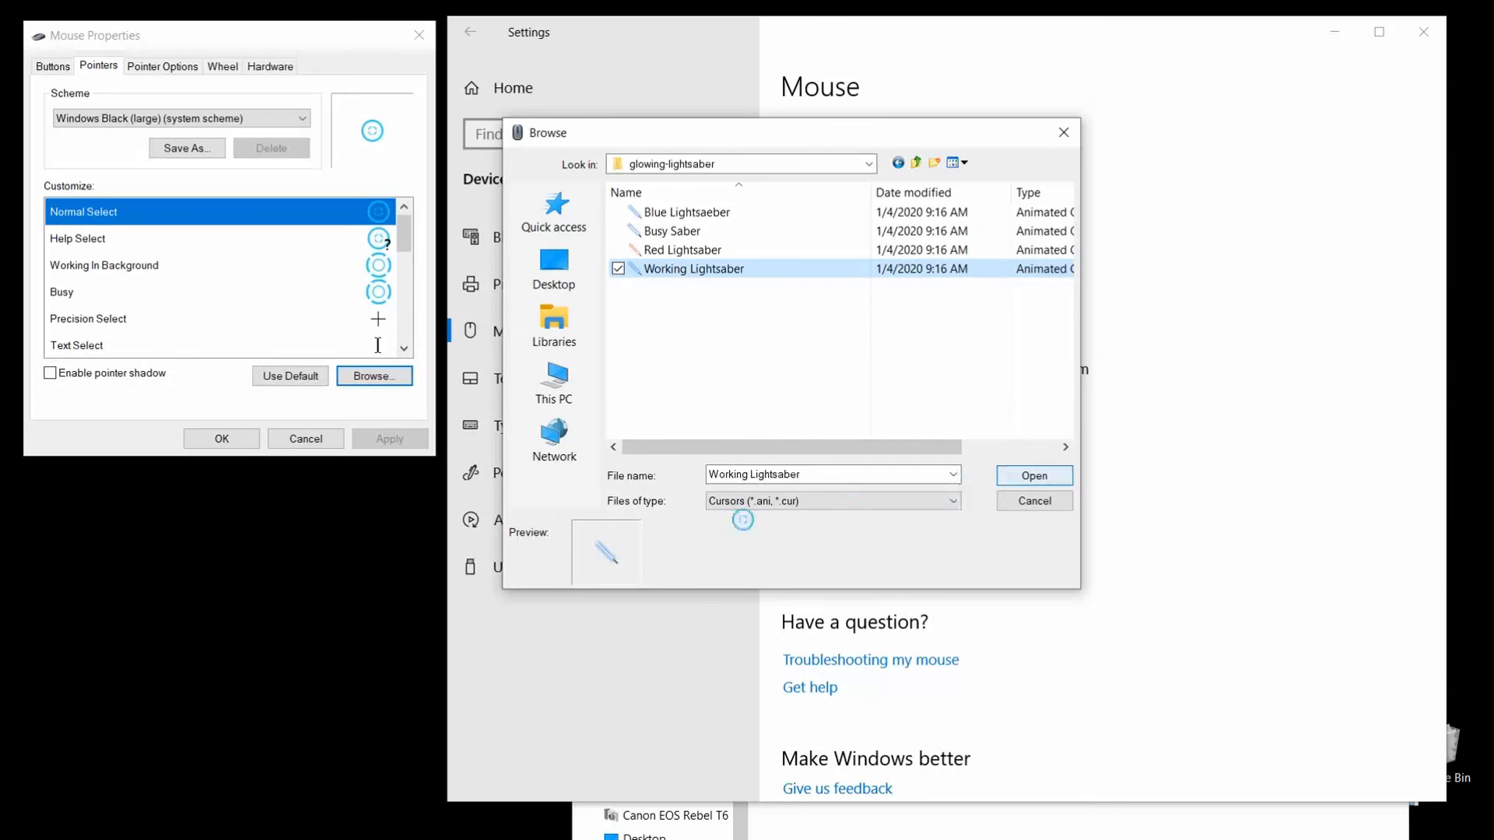
{"action": "mouse_move", "coordinate": [689, 249]}
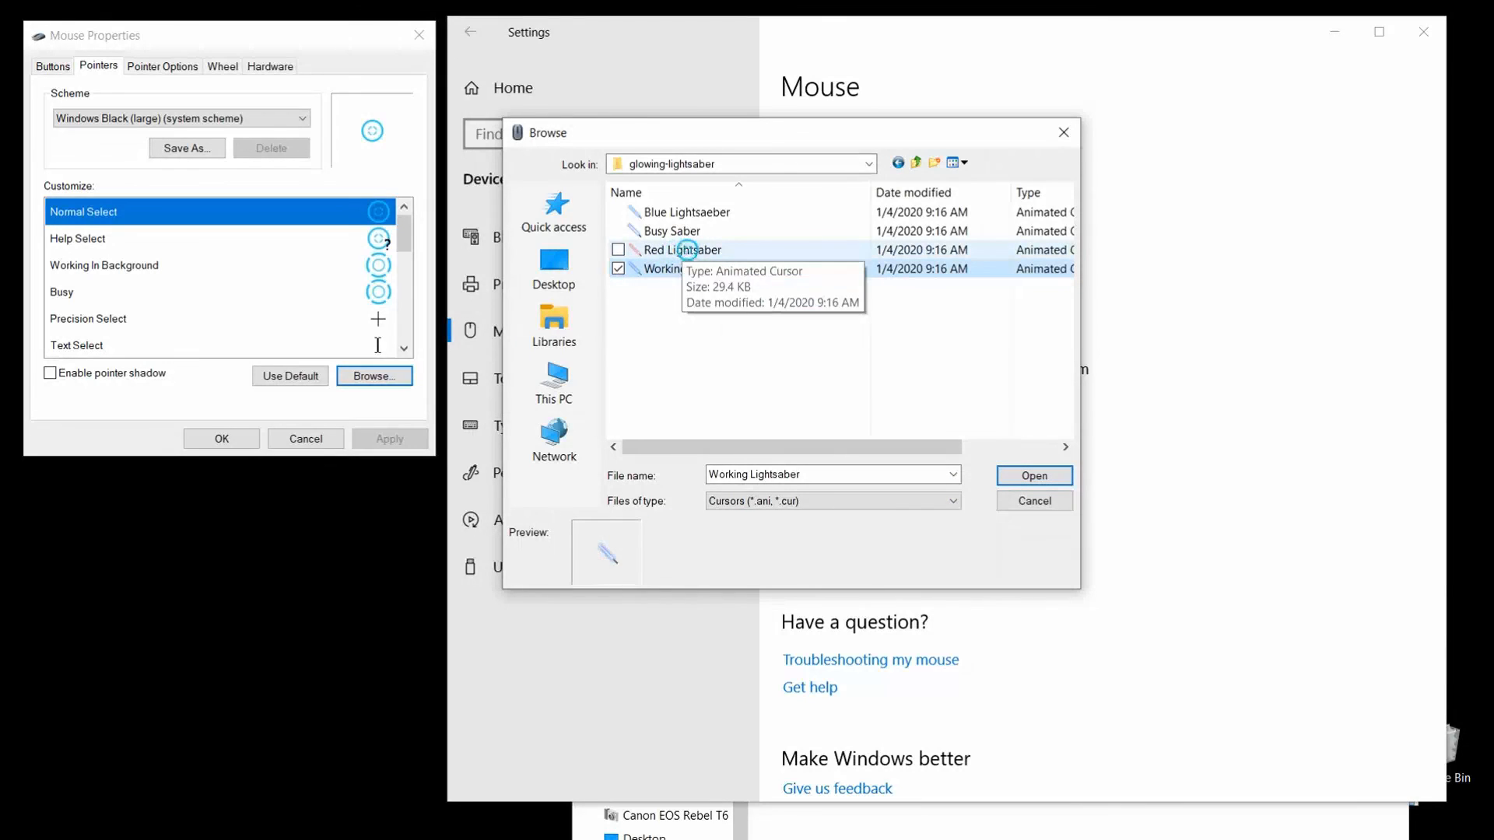
{"action": "left_click", "coordinate": [681, 248]}
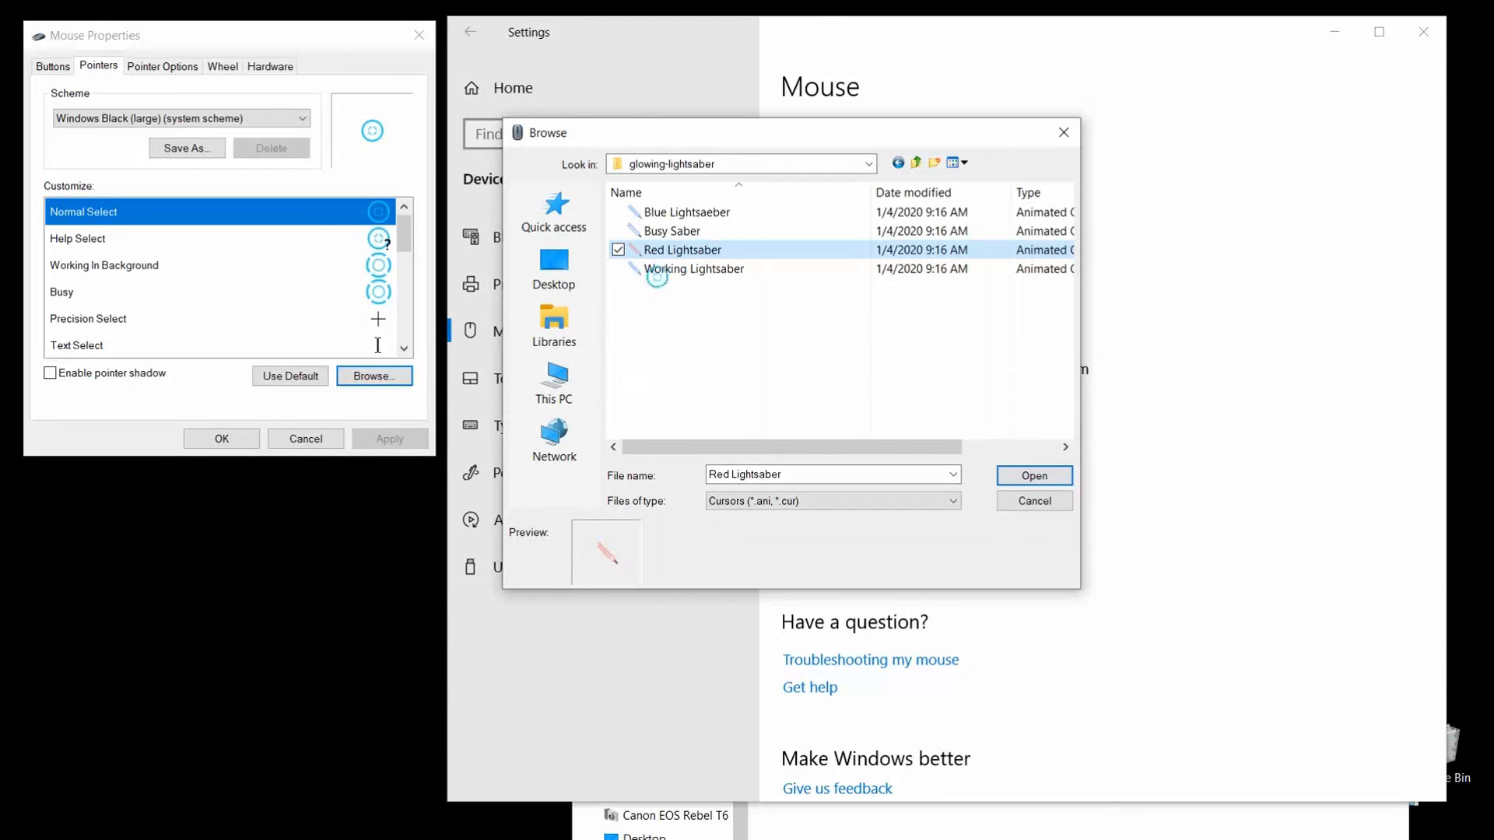
Choose Blue Lightsaeber as the Normal Select pointer and confirm with Open
{"action": "left_click", "coordinate": [686, 211]}
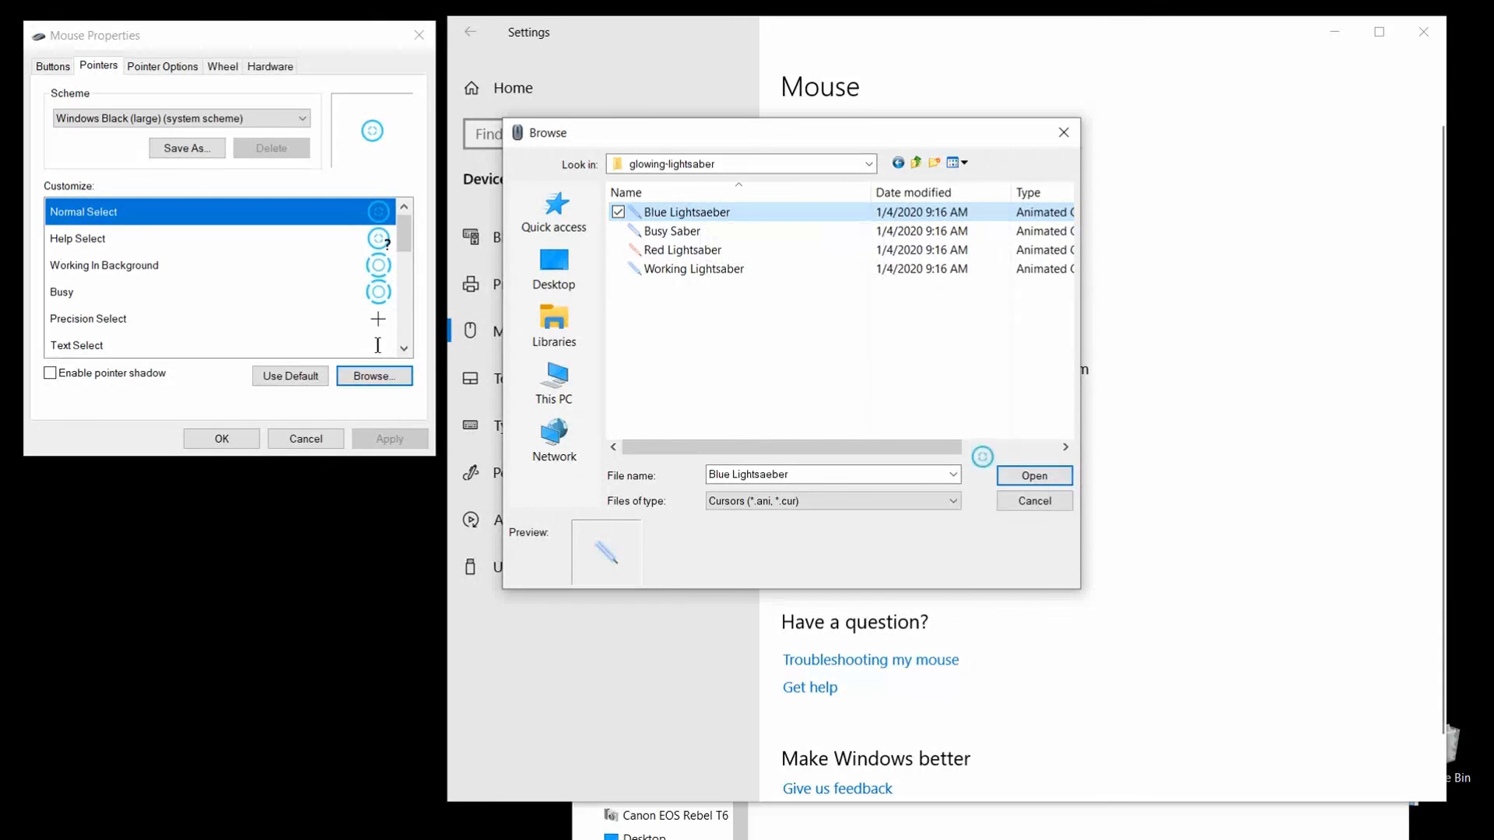
{"action": "left_click", "coordinate": [1033, 477]}
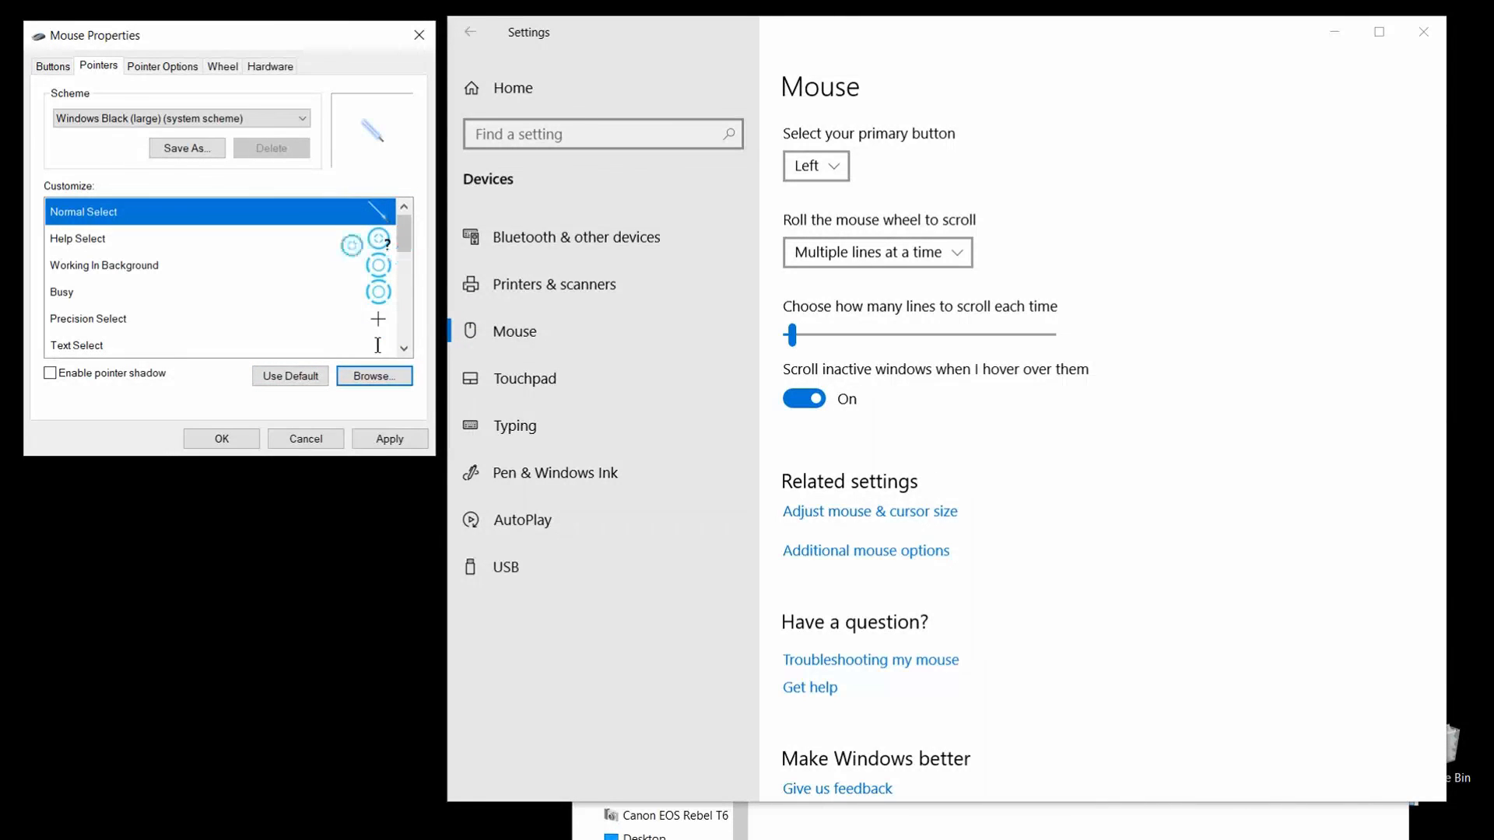
Apply the Blue Lightsaeber Normal Select cursor so it becomes the active pointer
{"action": "left_click", "coordinate": [389, 438]}
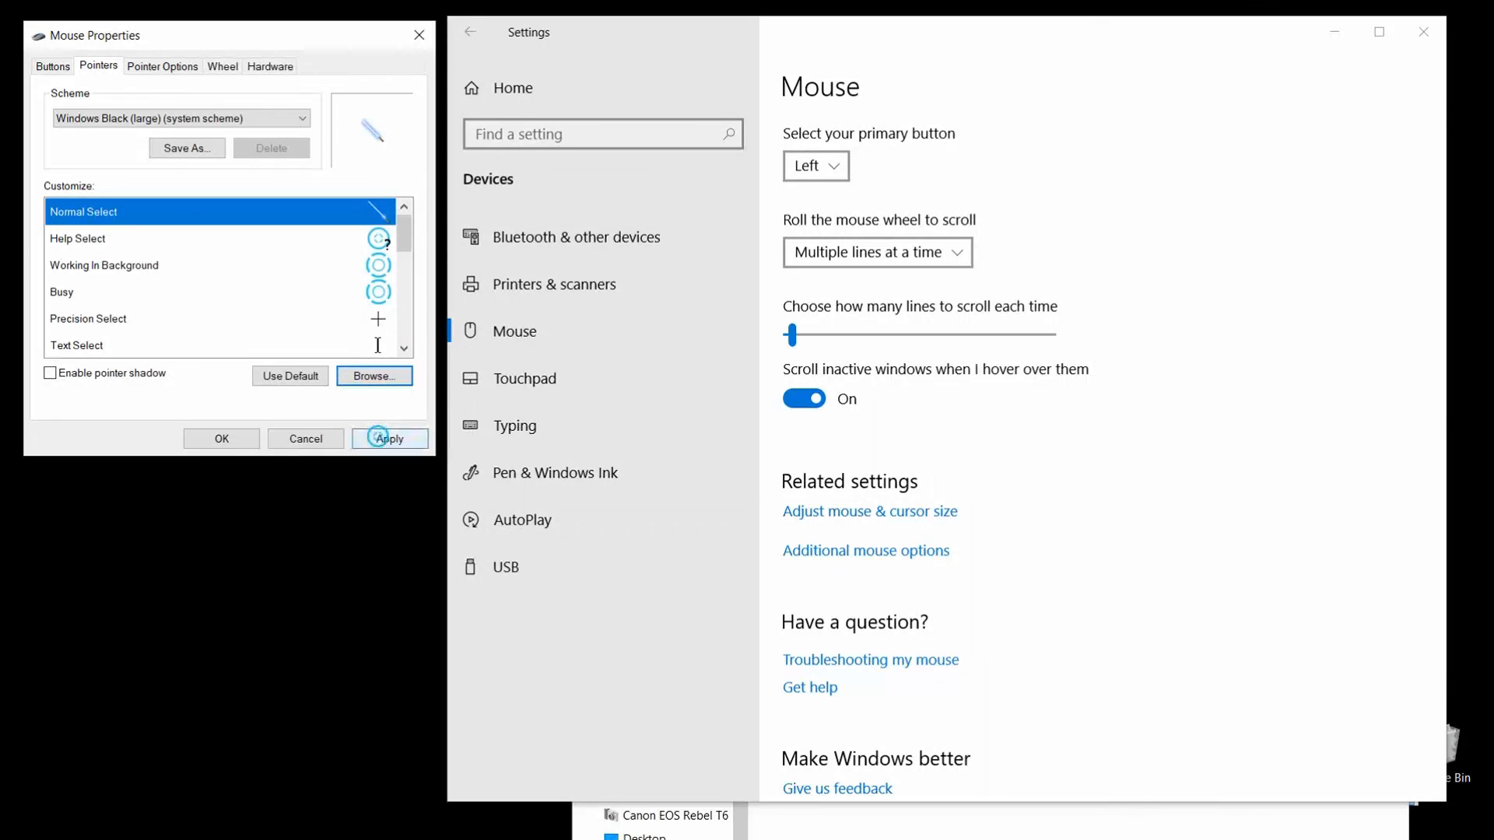
{"action": "left_click", "coordinate": [389, 439]}
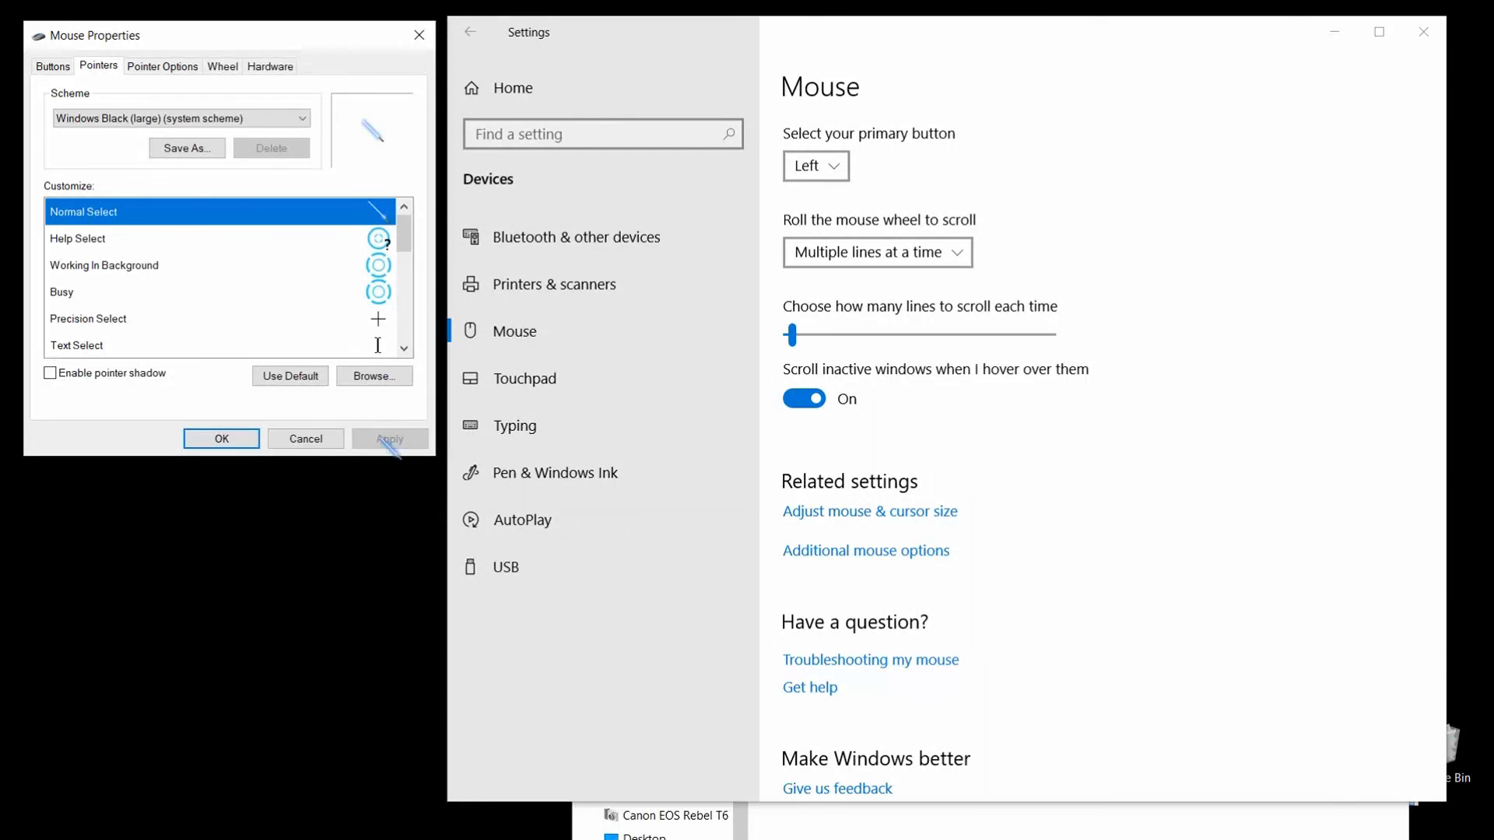